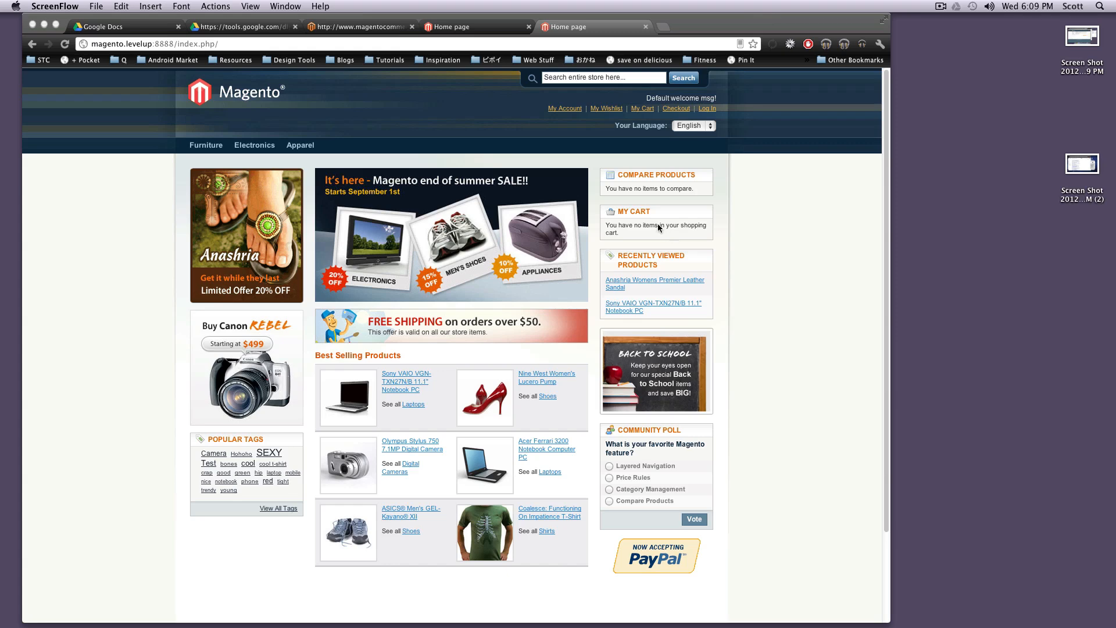
mouse_move(599, 207)
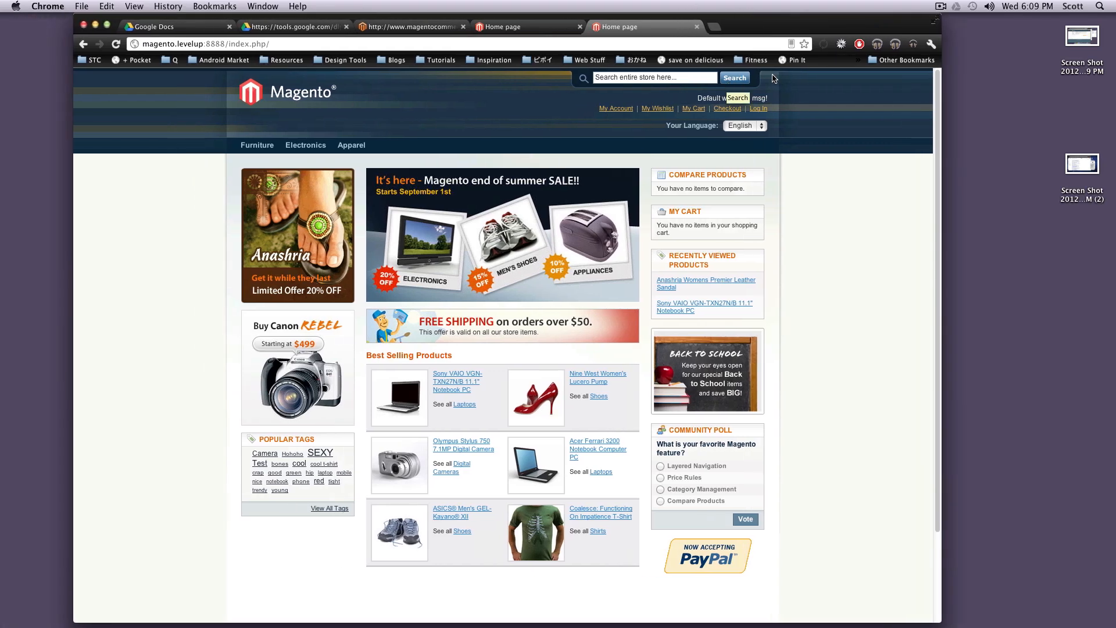
mouse_move(780, 148)
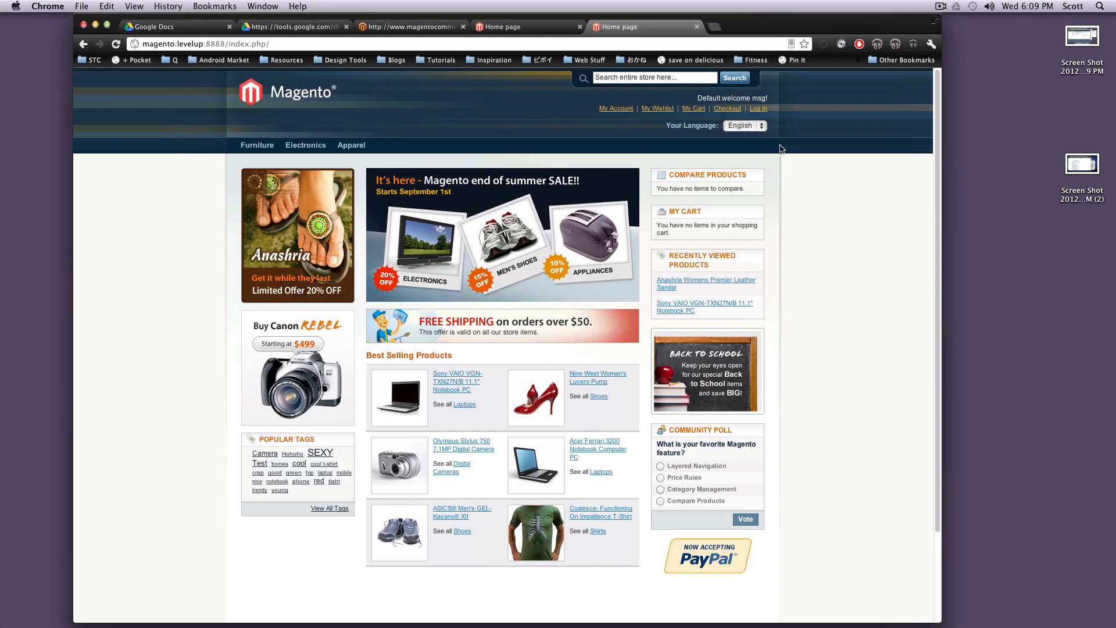
mouse_move(849, 179)
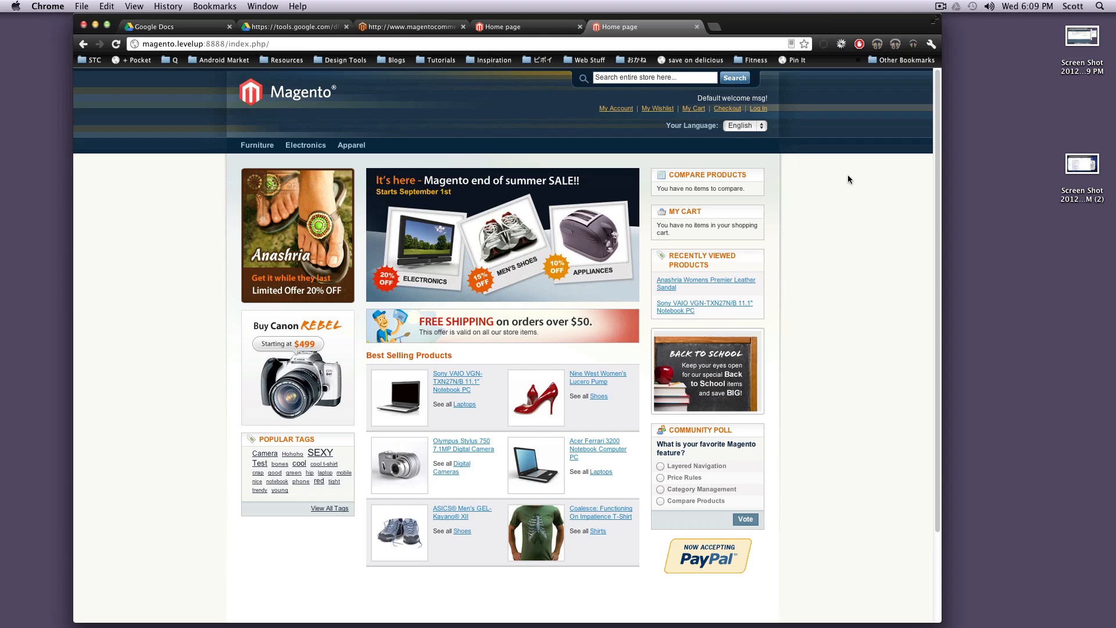
mouse_move(405, 150)
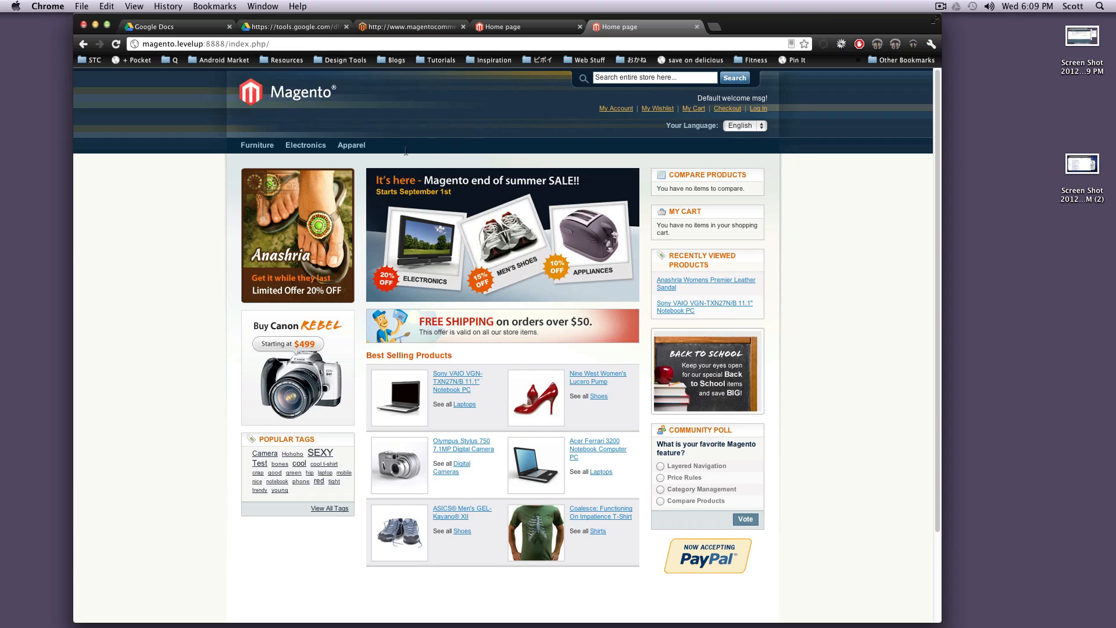
mouse_move(408, 150)
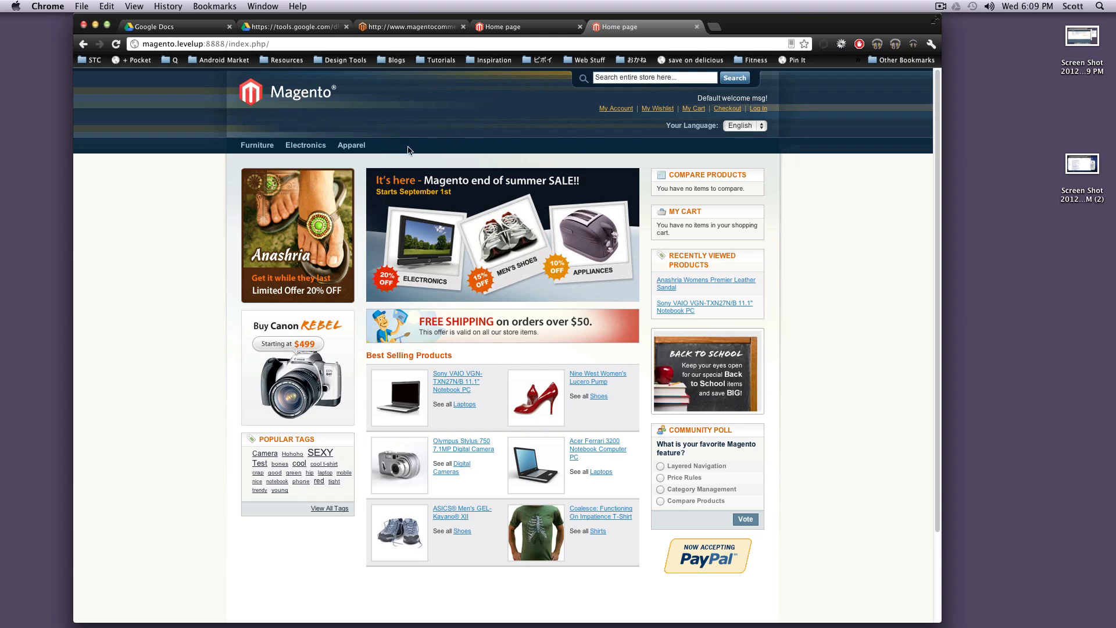
mouse_move(489, 194)
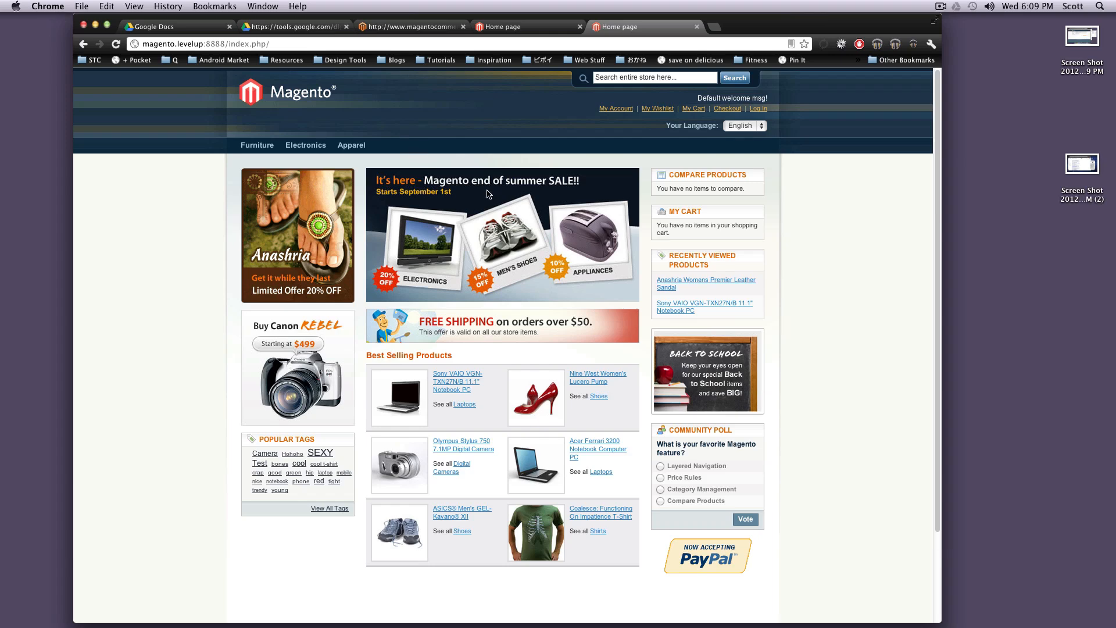
mouse_move(579, 519)
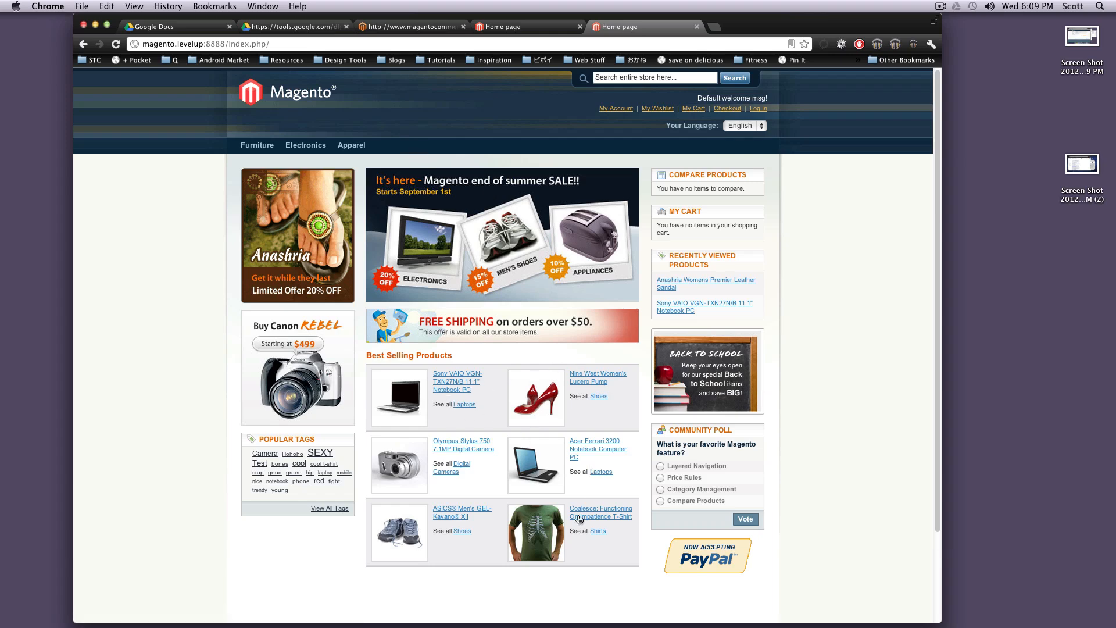
mouse_move(643, 399)
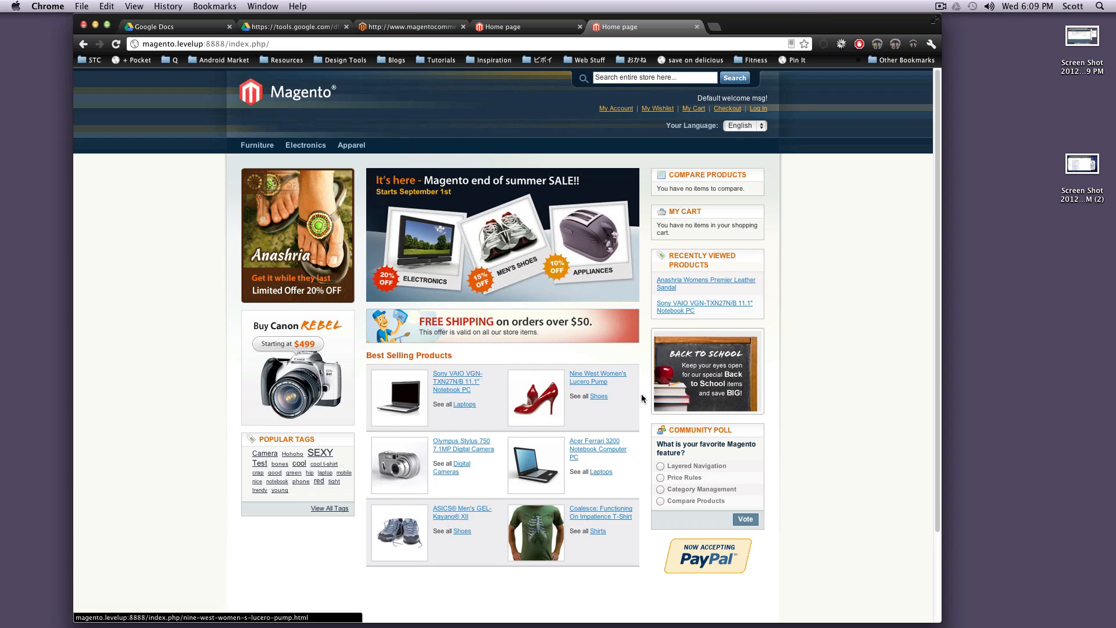
mouse_move(518, 481)
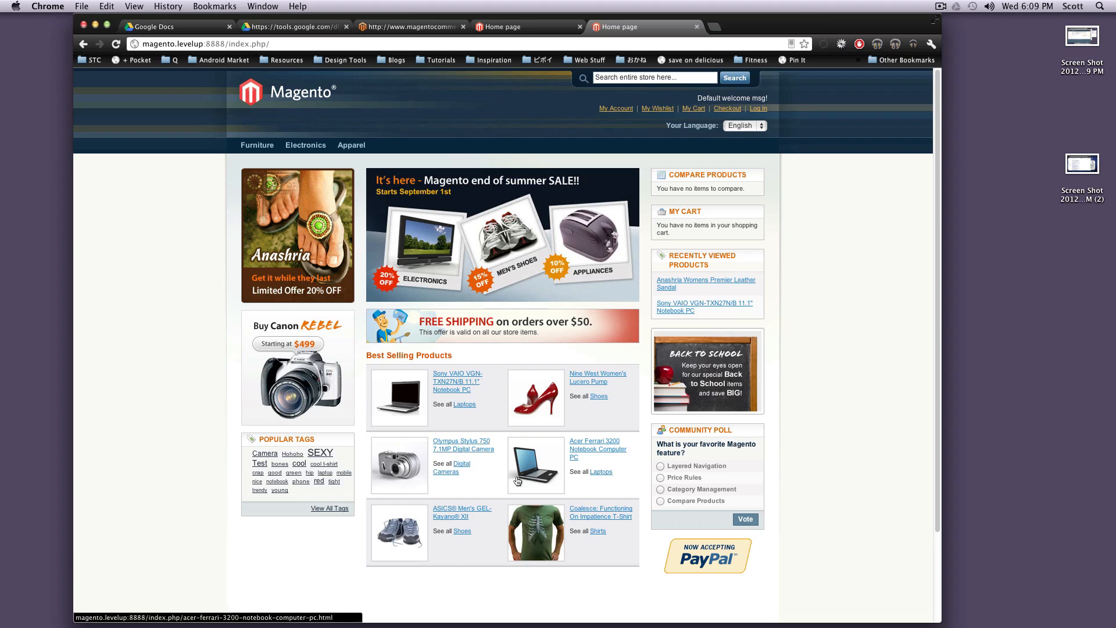
mouse_move(287, 461)
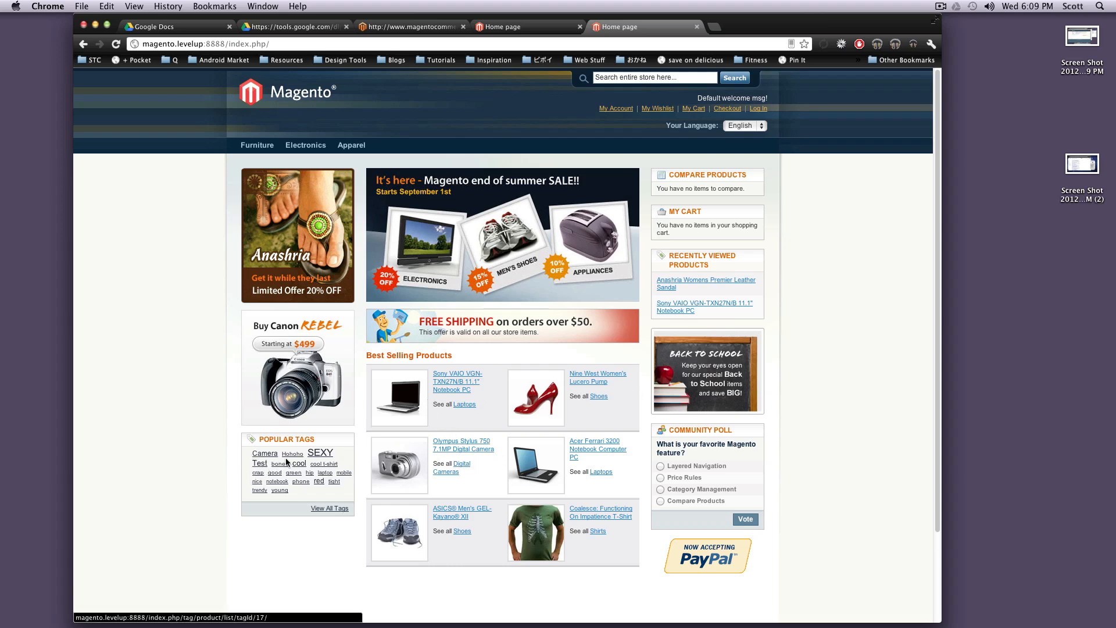
mouse_move(322, 454)
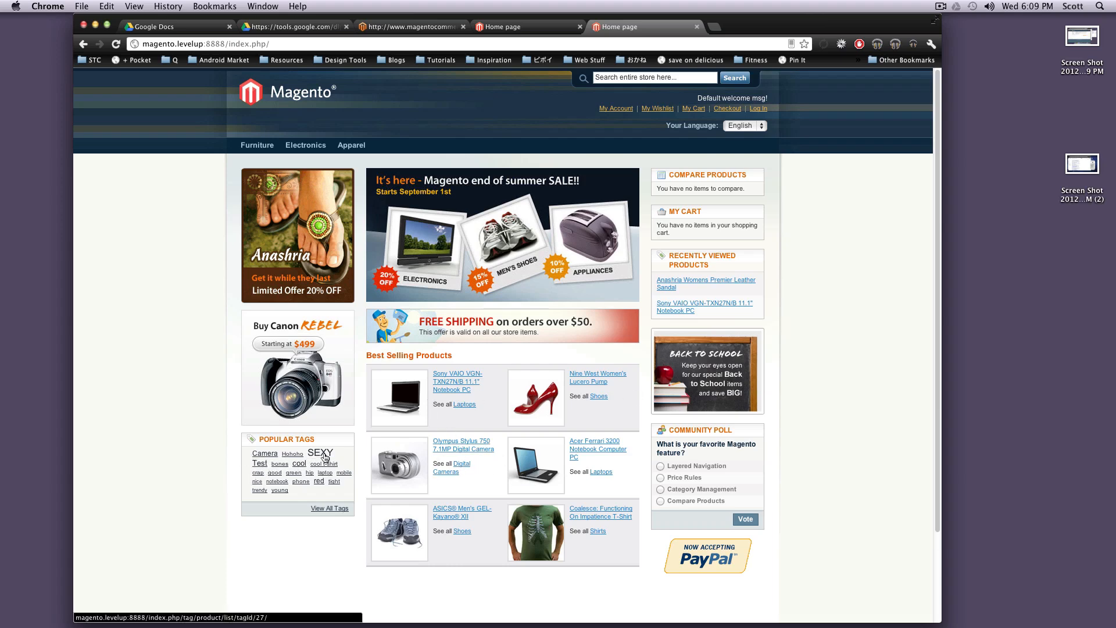
mouse_move(791, 402)
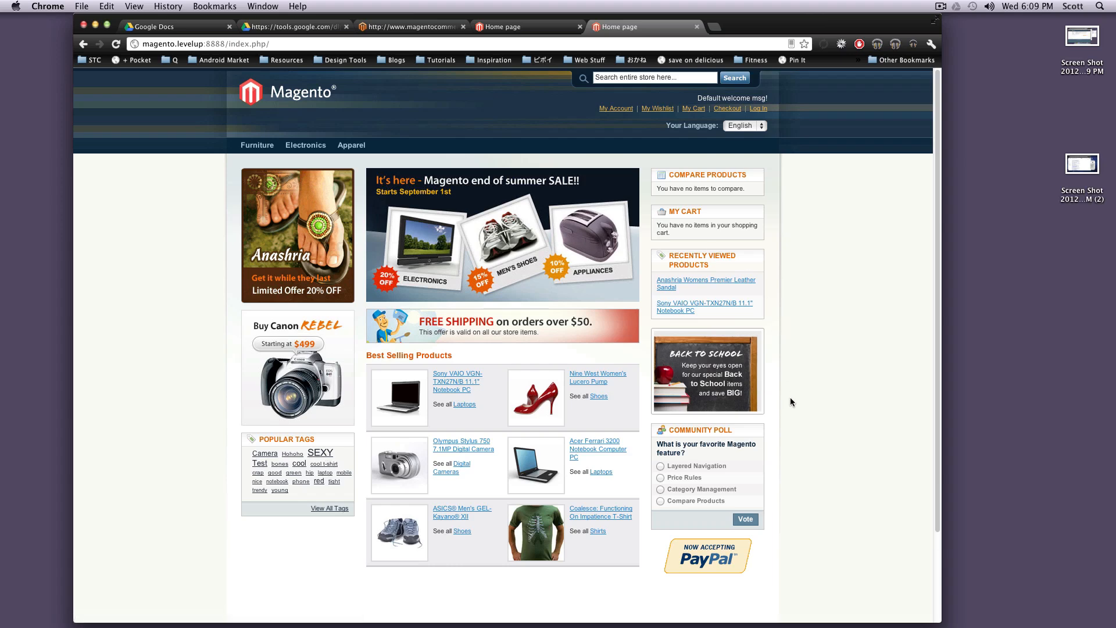
mouse_move(807, 407)
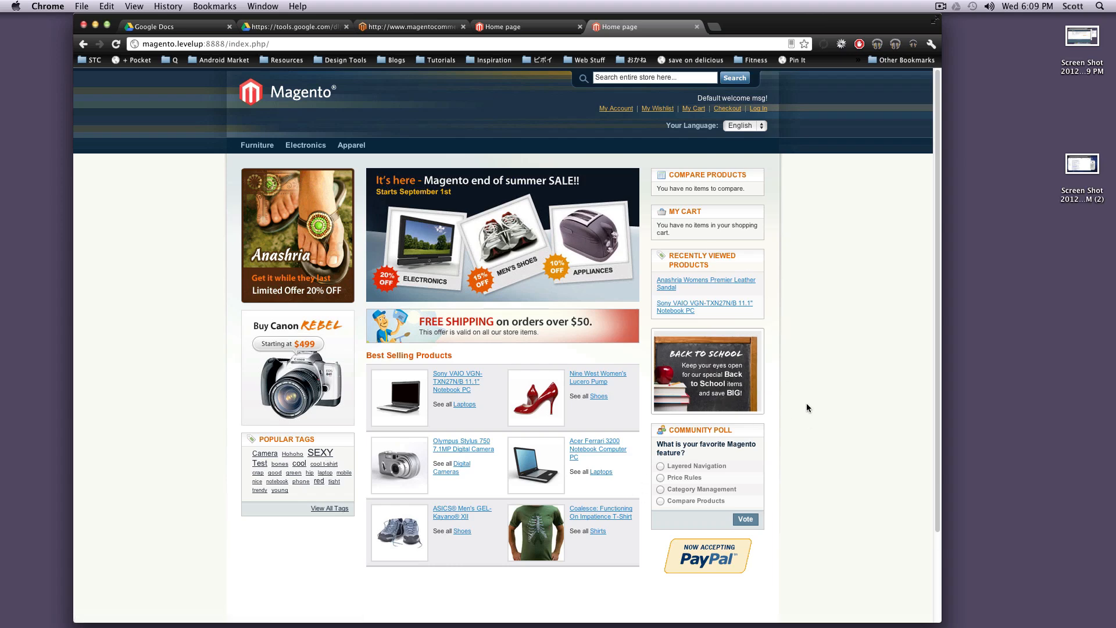
mouse_move(625, 232)
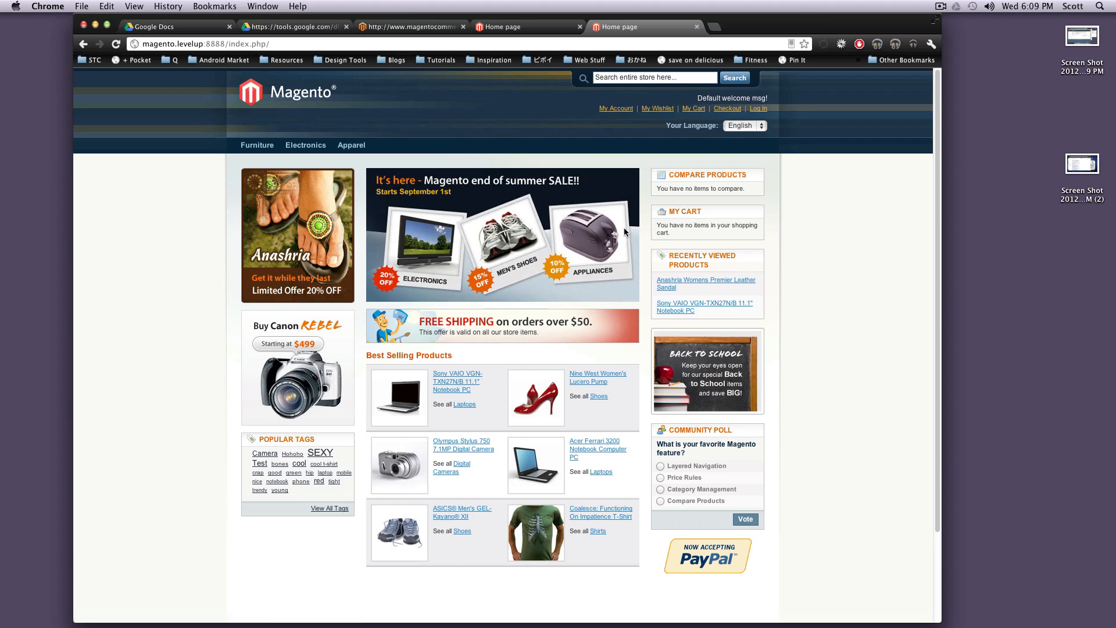
mouse_move(647, 292)
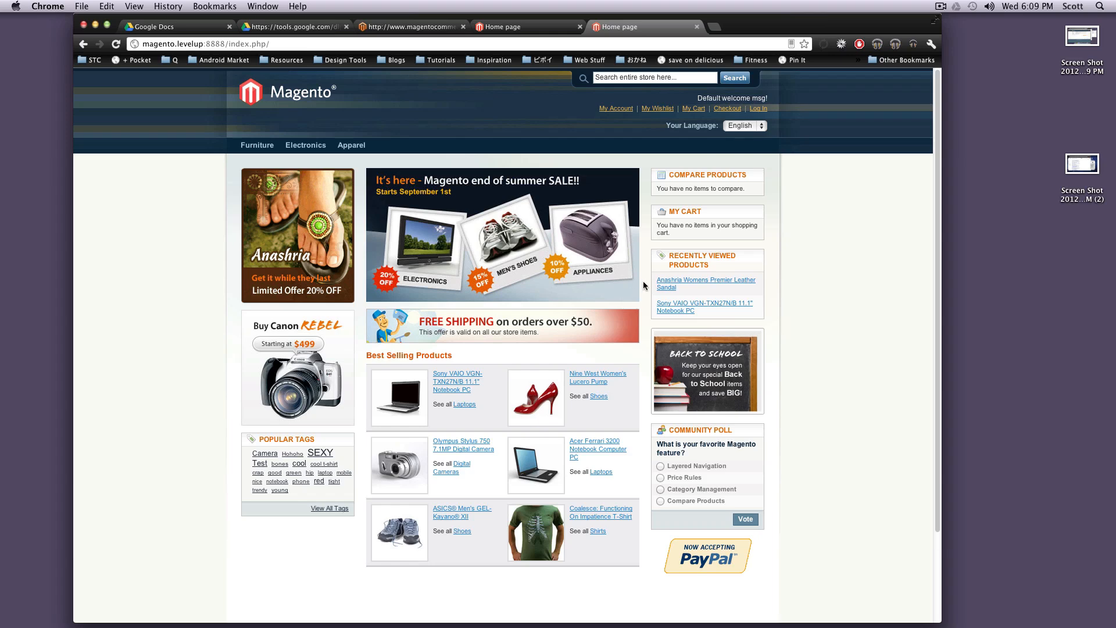
mouse_move(641, 279)
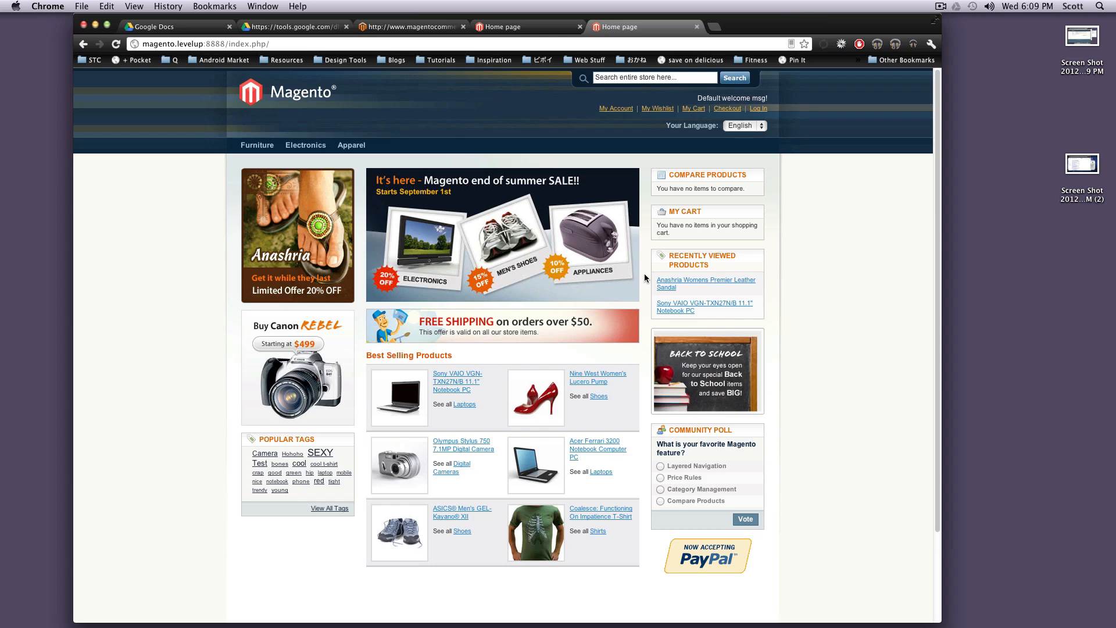
mouse_move(498, 241)
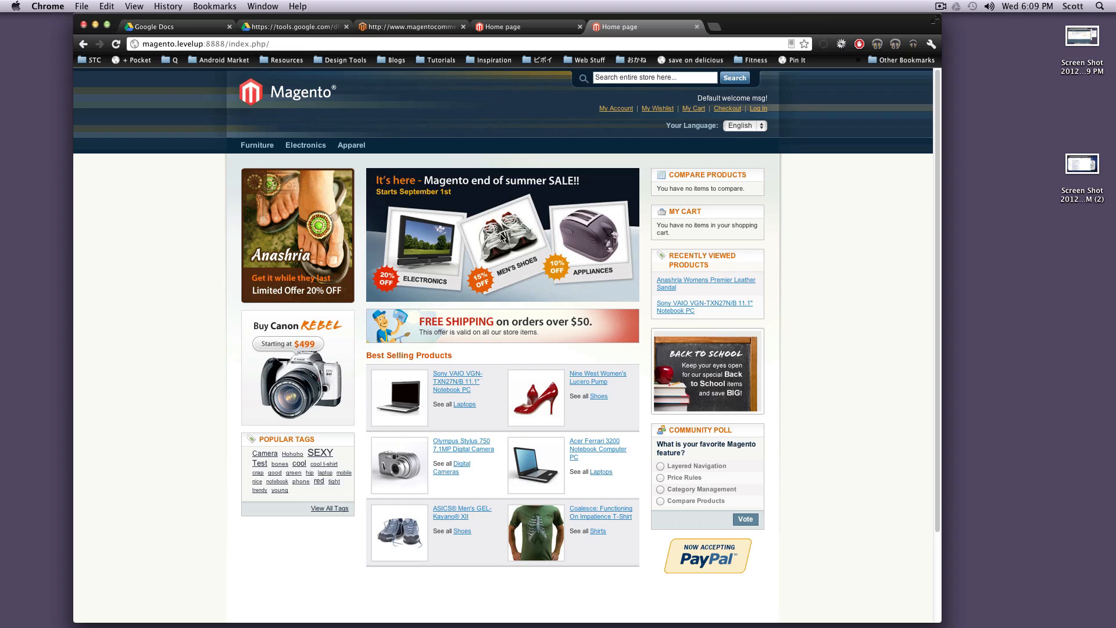
mouse_move(827, 342)
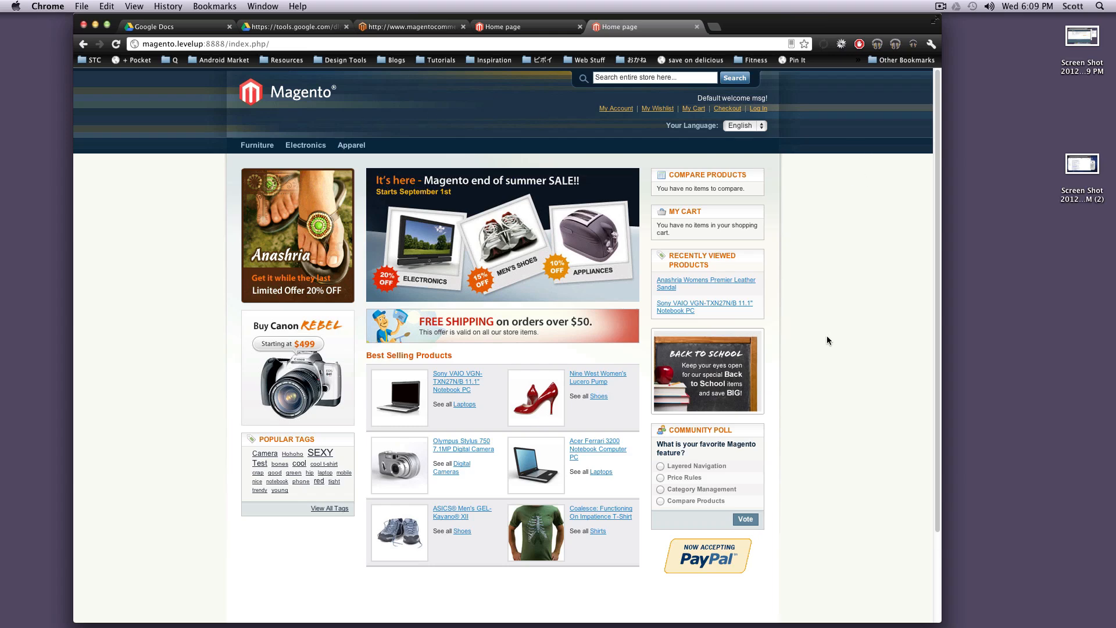
mouse_move(789, 241)
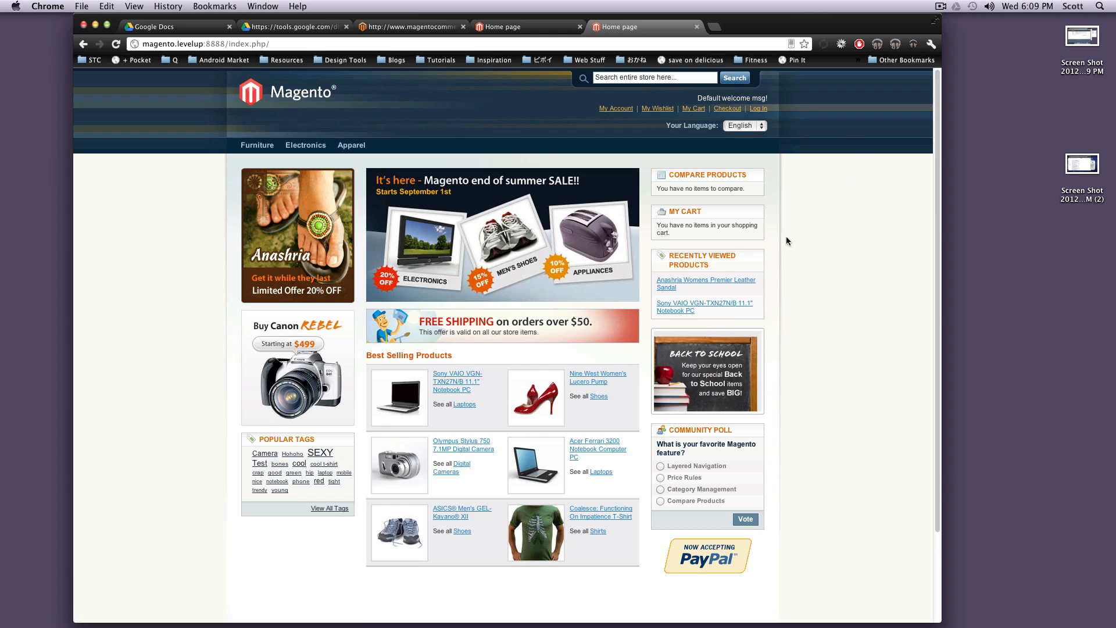
mouse_move(735, 240)
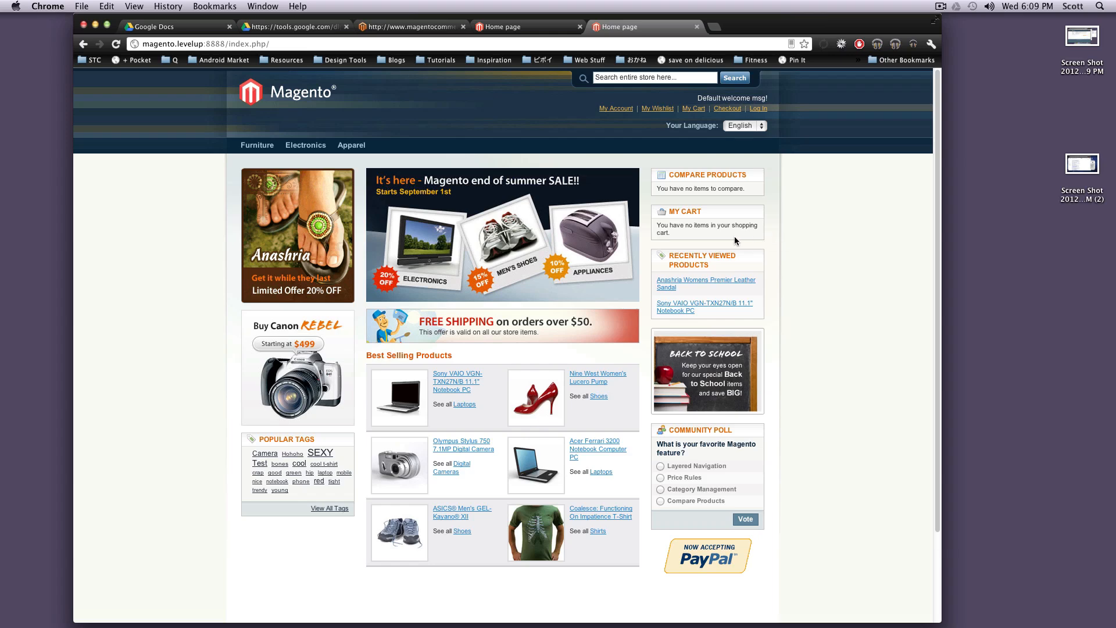
mouse_move(620, 222)
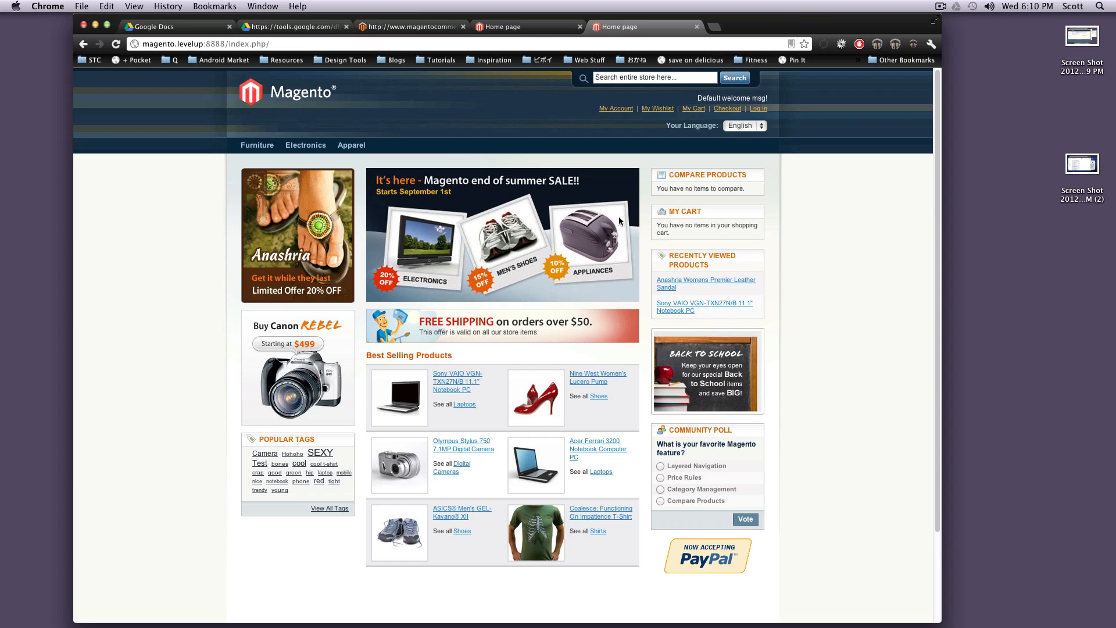
mouse_move(413, 204)
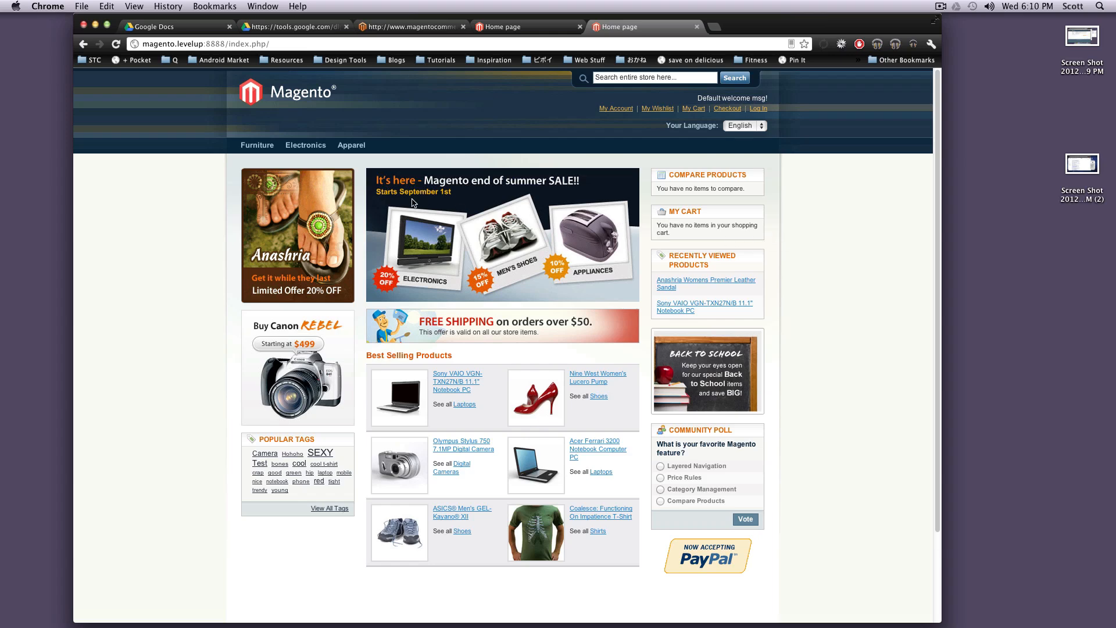
mouse_move(515, 210)
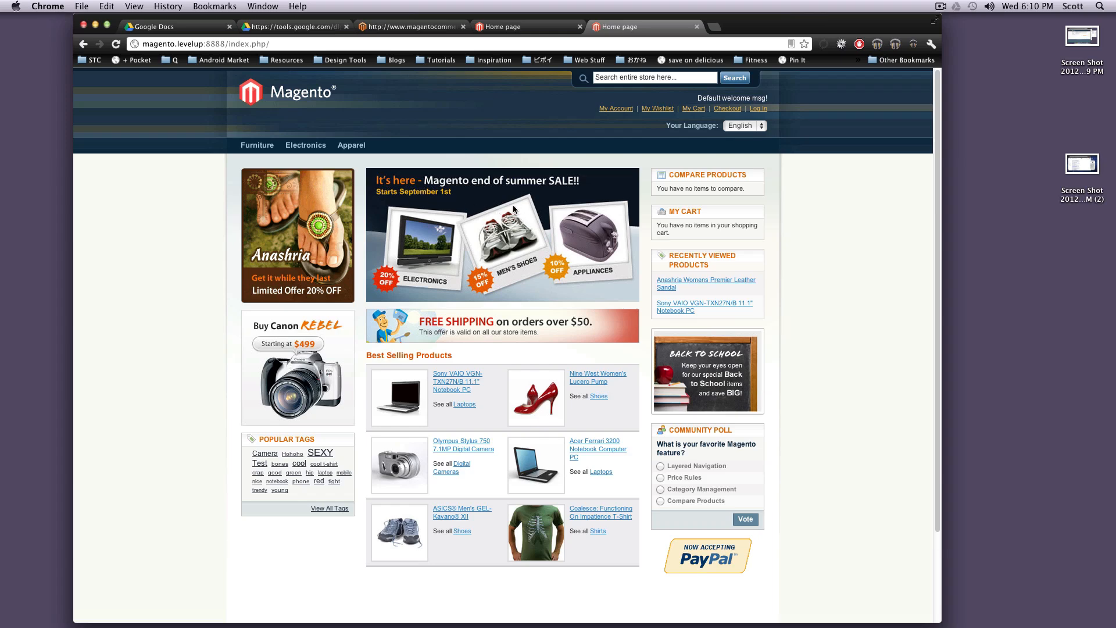
mouse_move(538, 129)
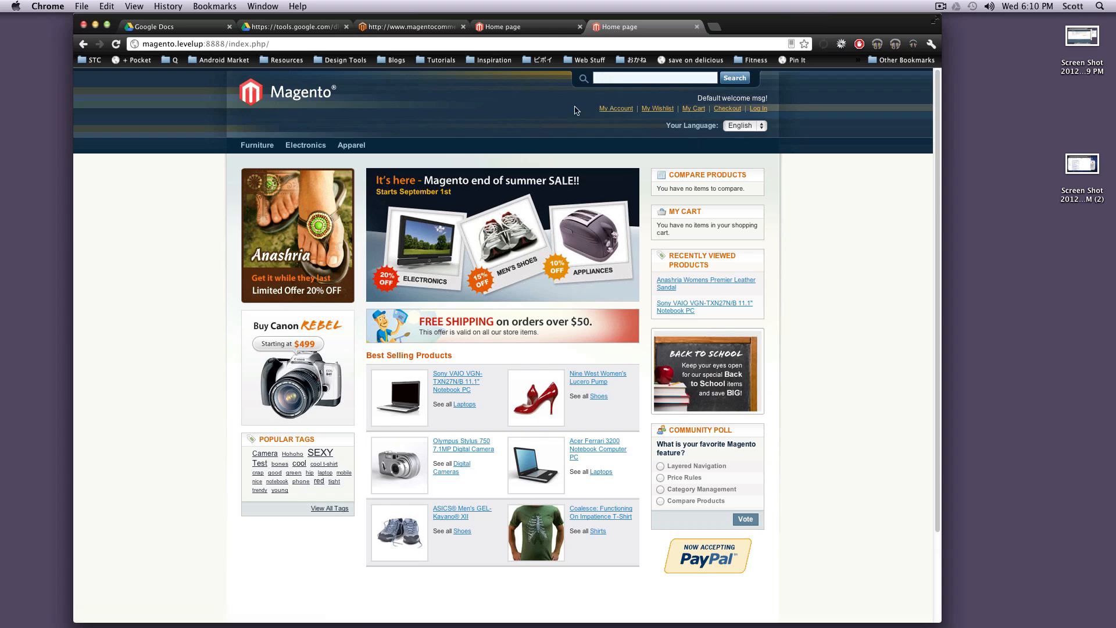
mouse_move(615, 108)
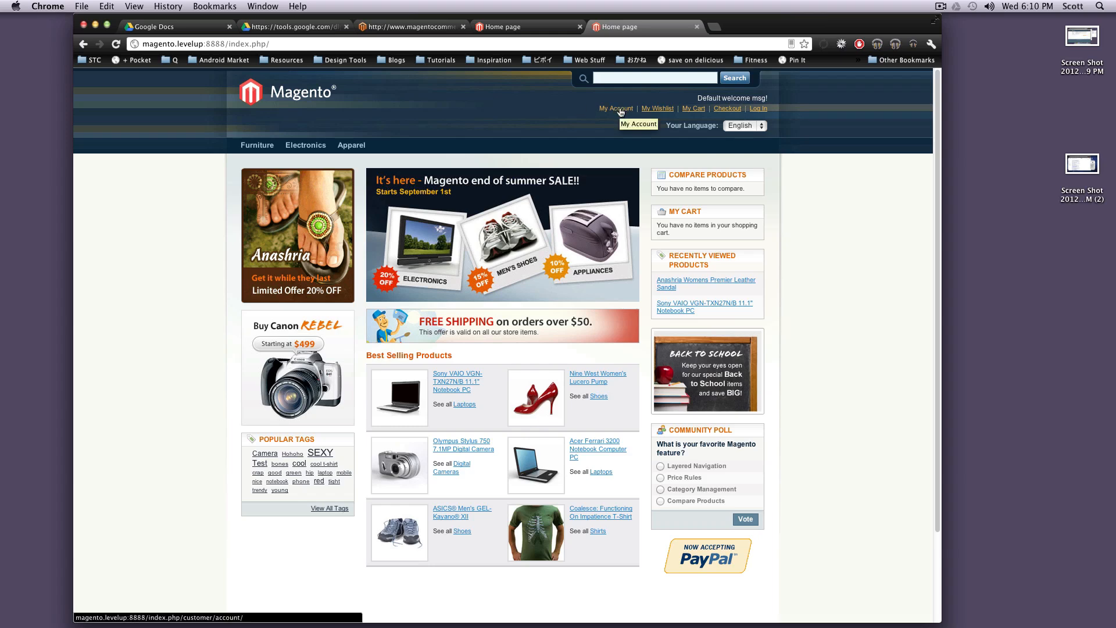
mouse_move(694, 108)
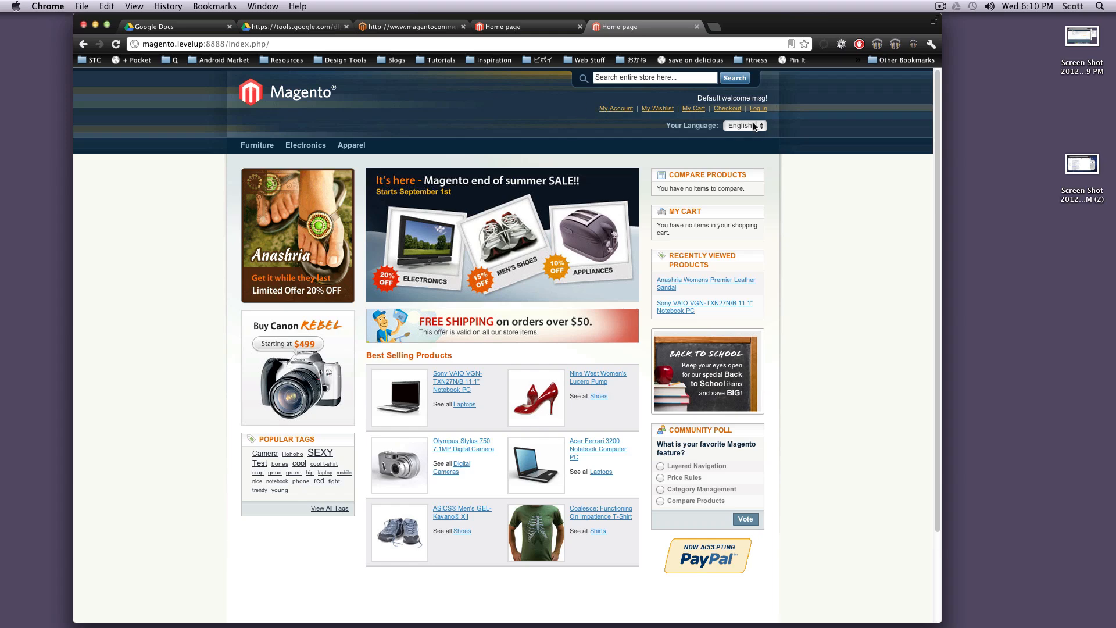
- Switch the store language from English to French, then back to English
click(745, 126)
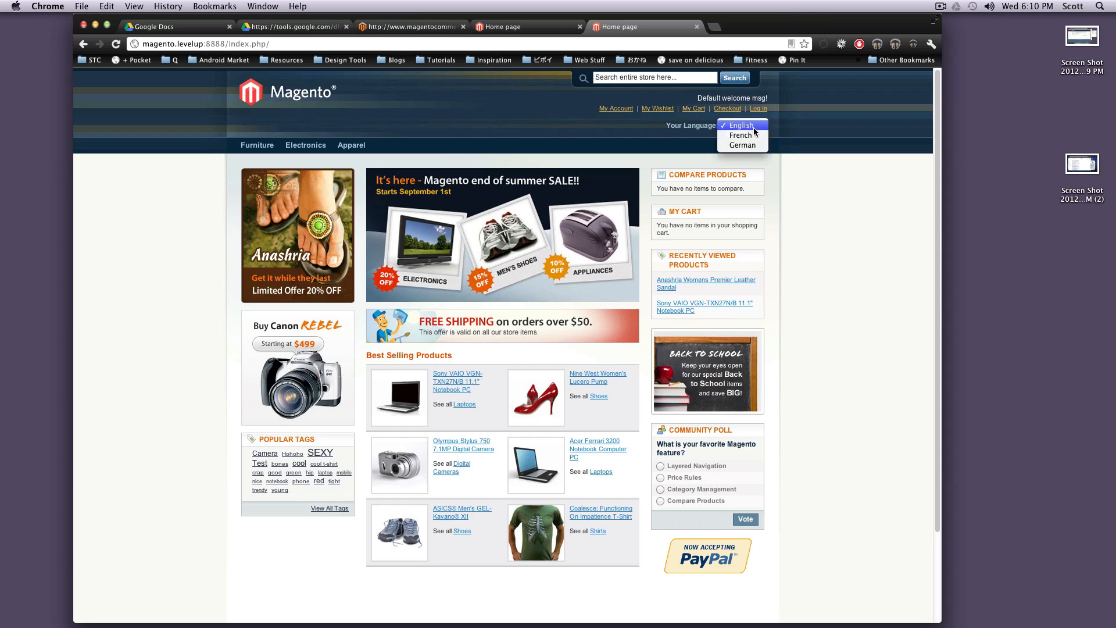
click(742, 125)
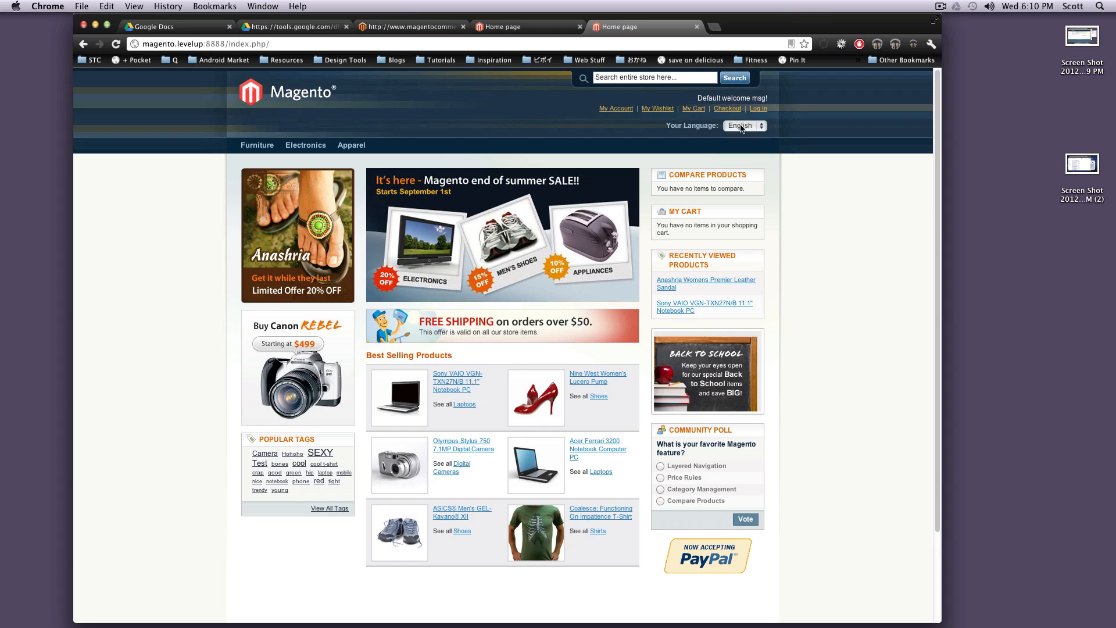
click(743, 125)
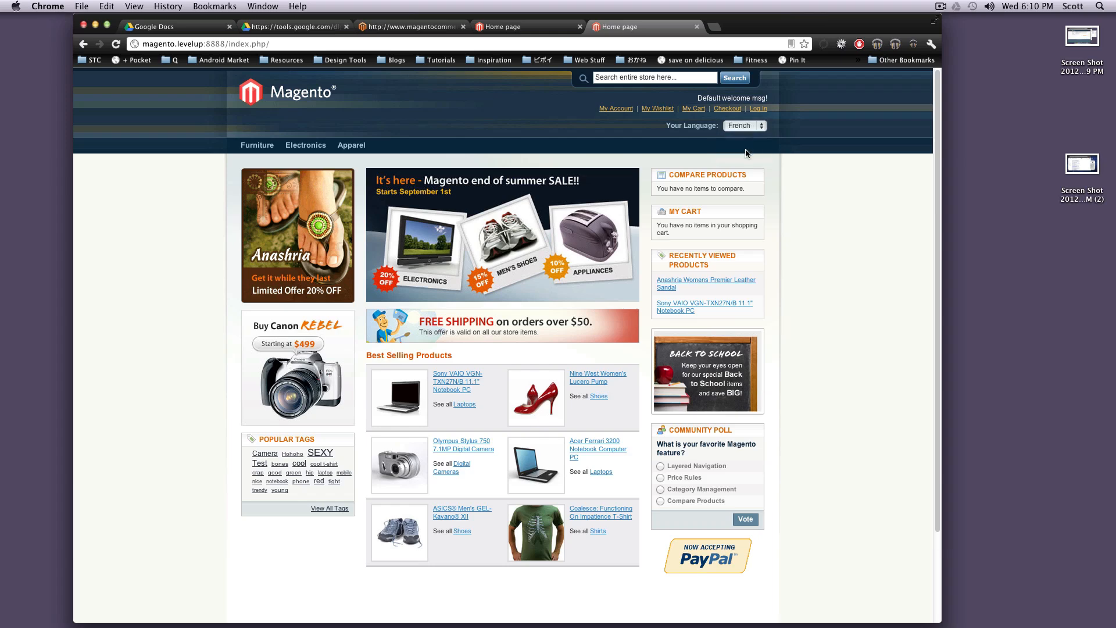
click(744, 125)
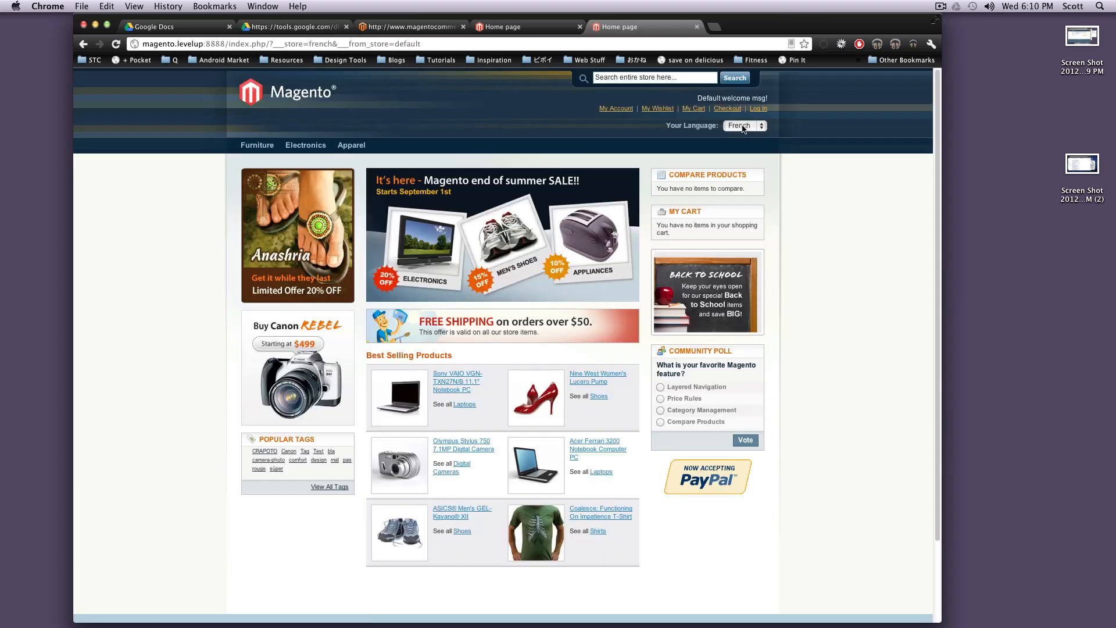
mouse_move(745, 128)
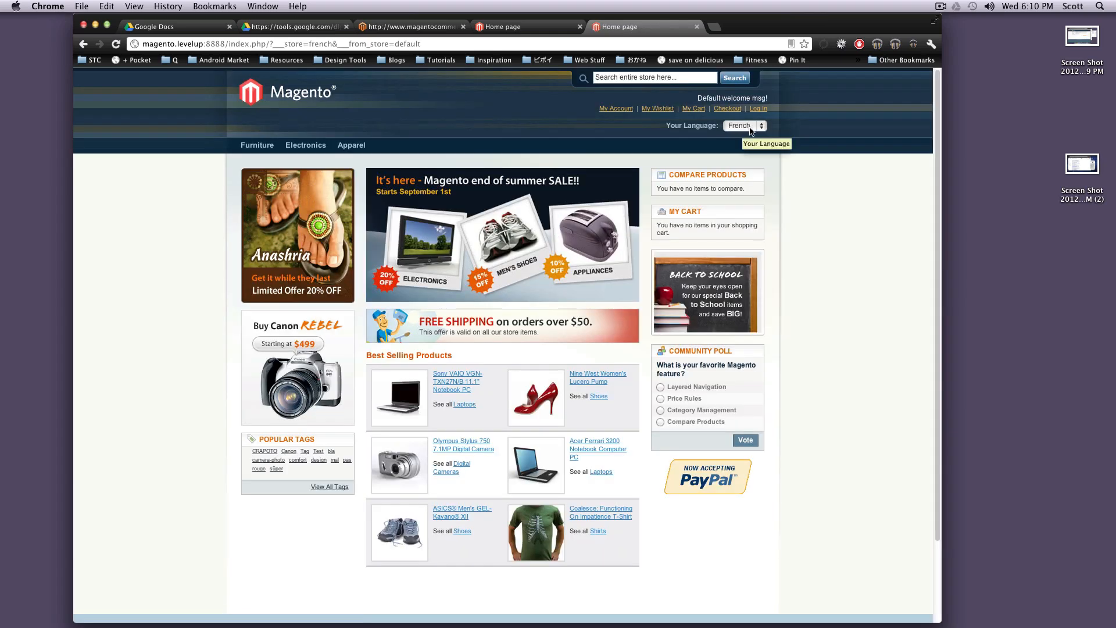
click(744, 126)
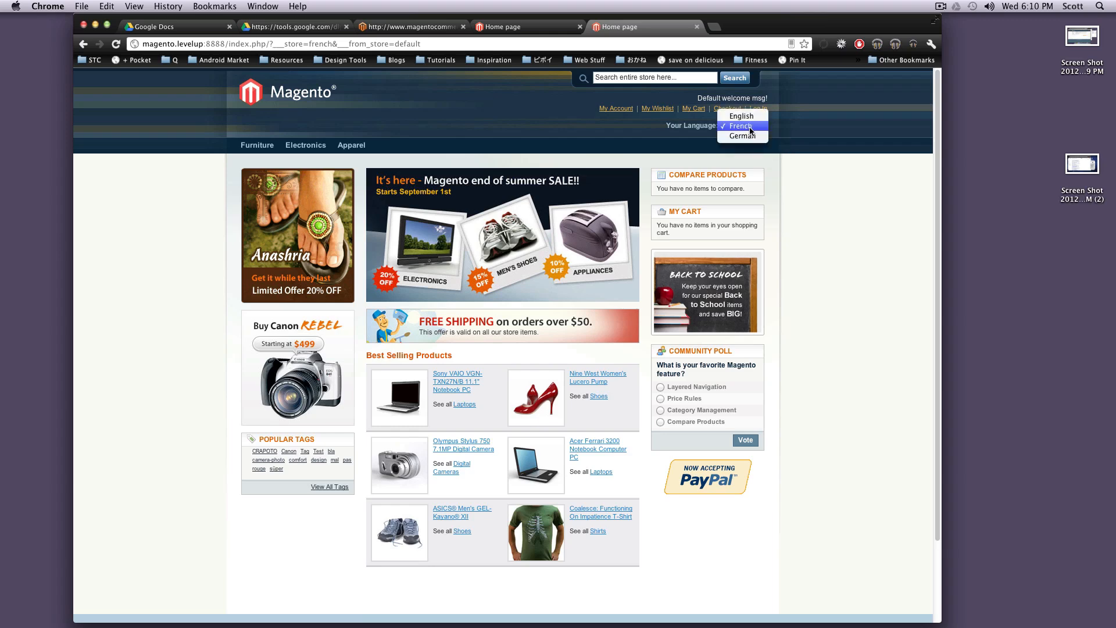
click(740, 116)
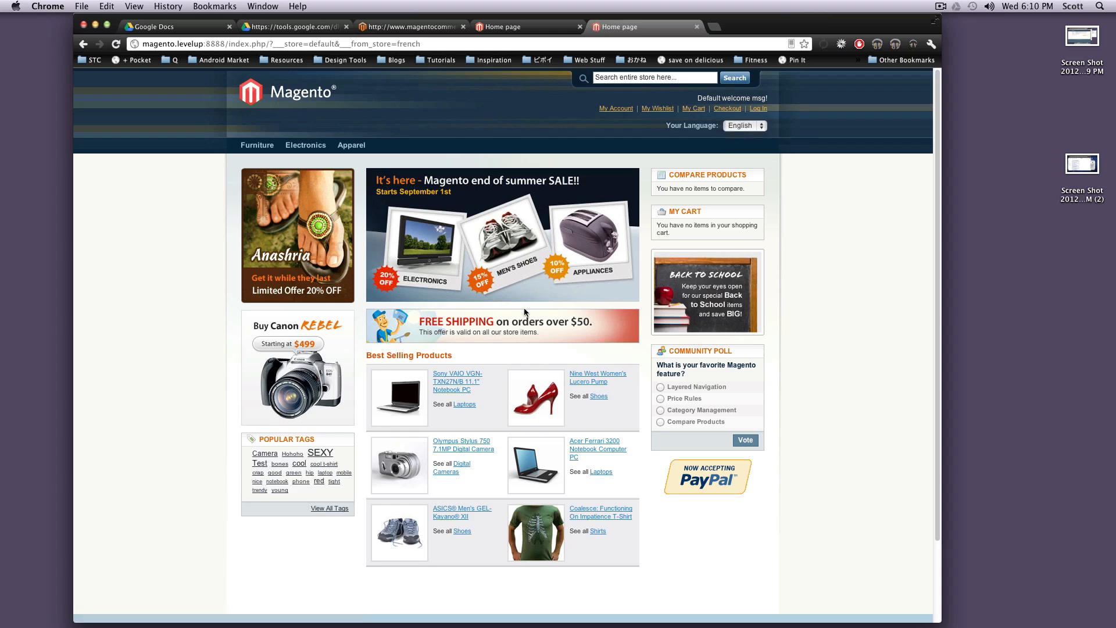
mouse_move(816, 435)
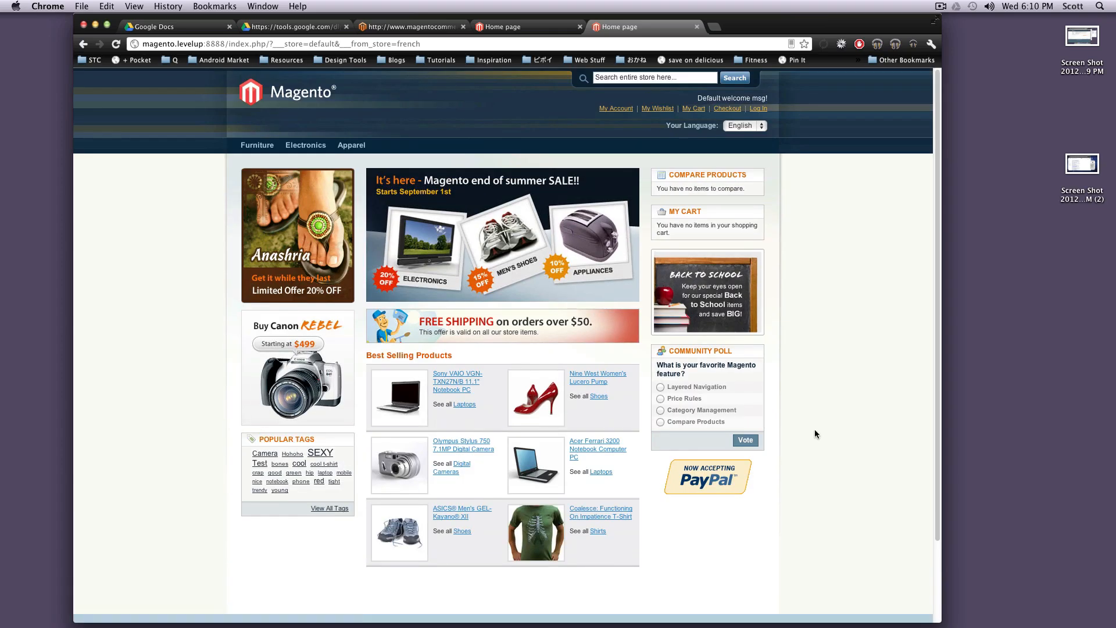
- Try the Price Rules and Category Management poll answers, ending on Layered Navigation
click(660, 387)
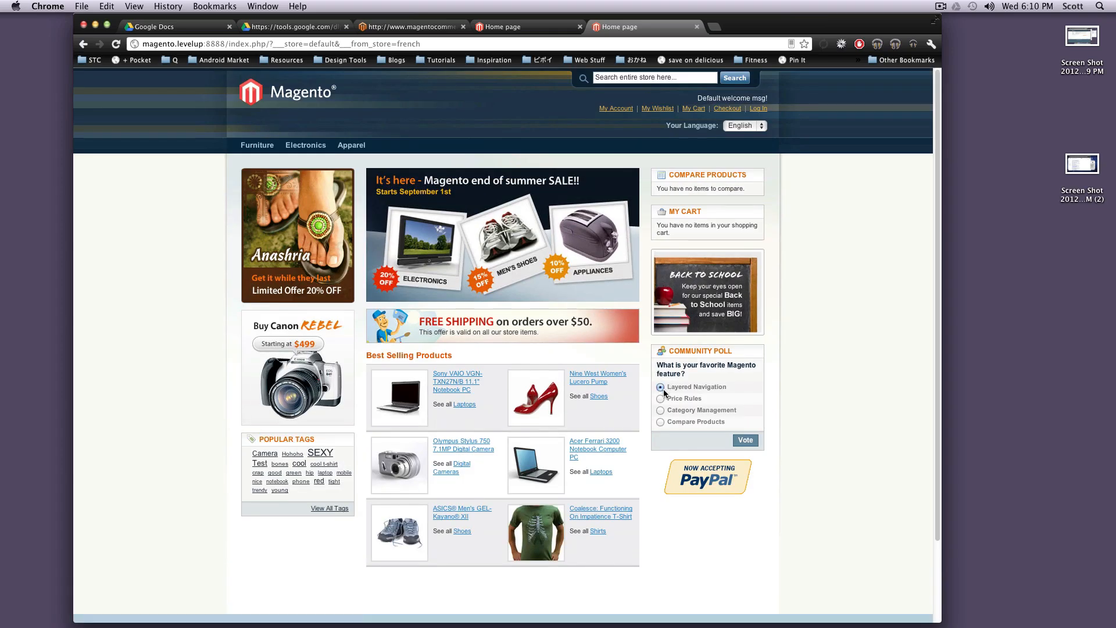
click(660, 398)
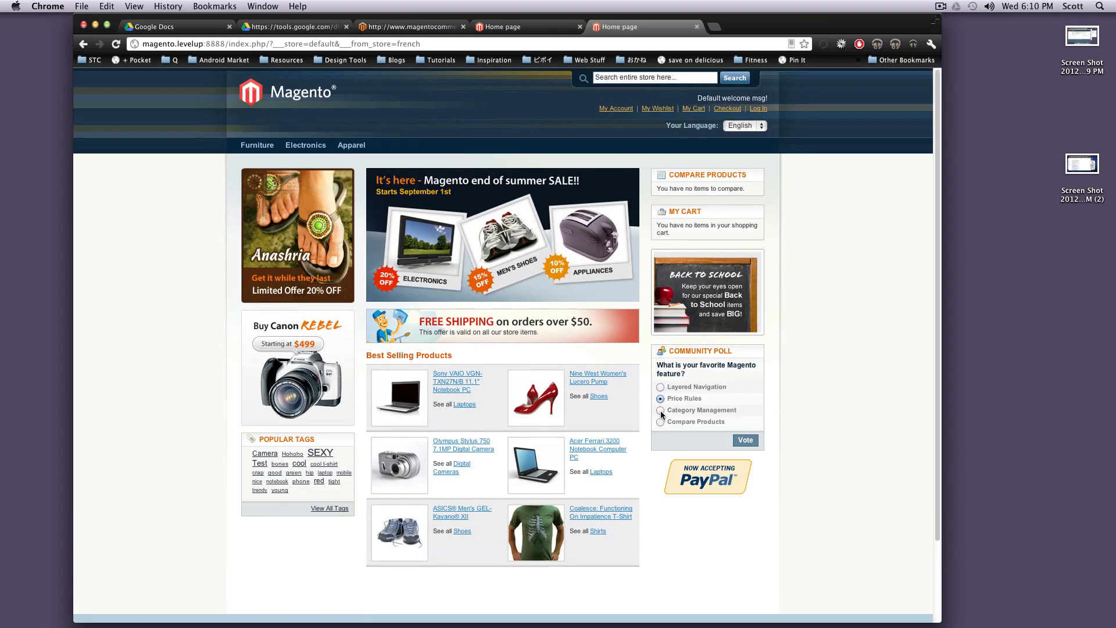
click(659, 410)
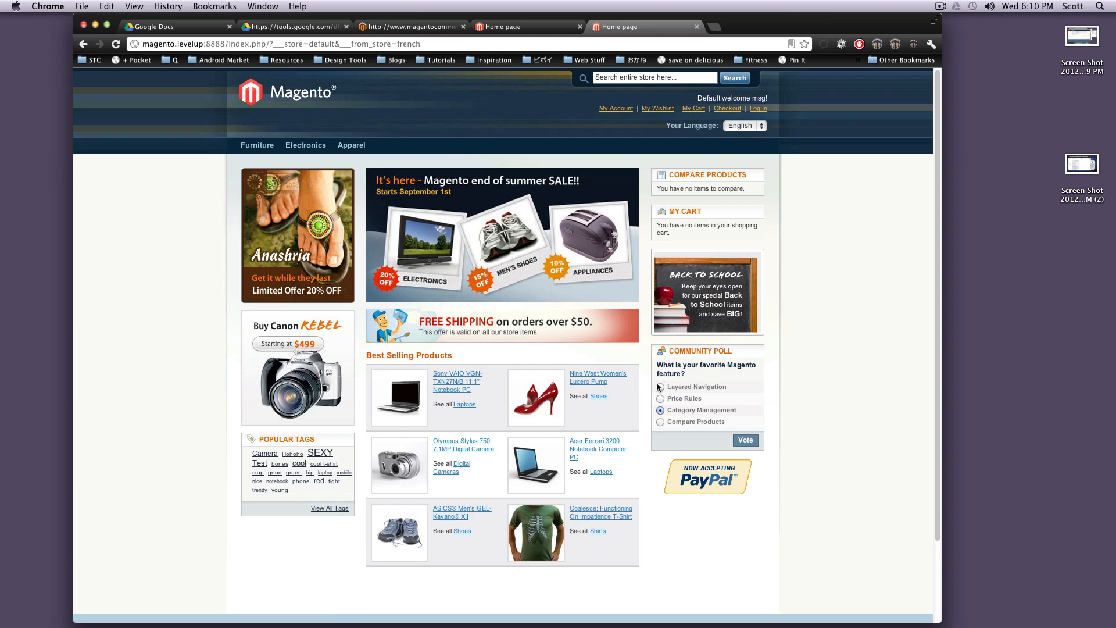
click(660, 387)
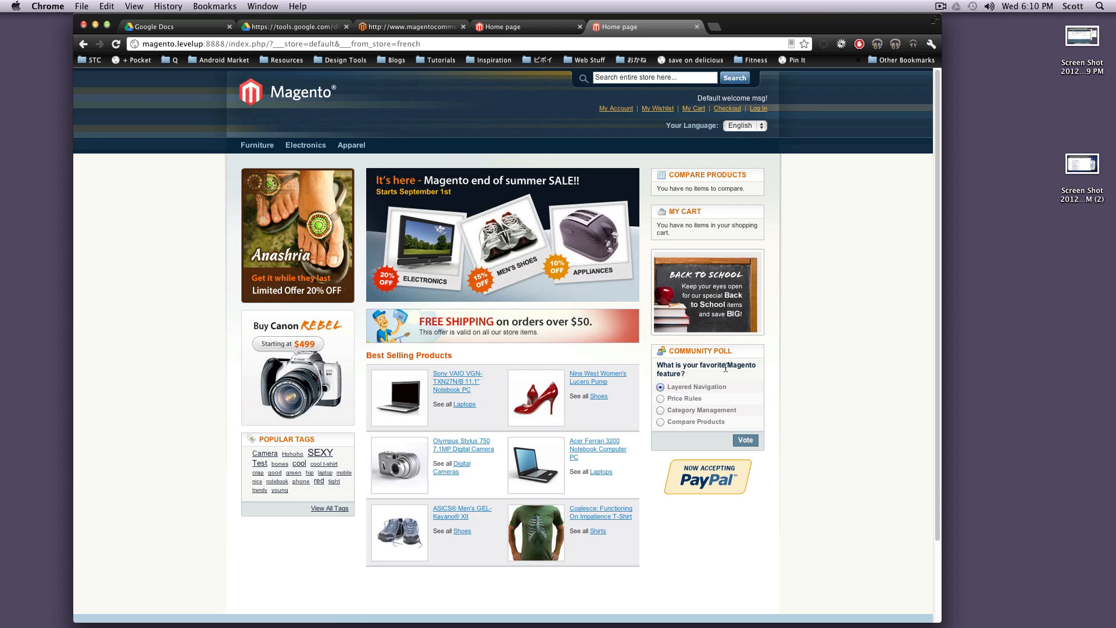
mouse_move(567, 412)
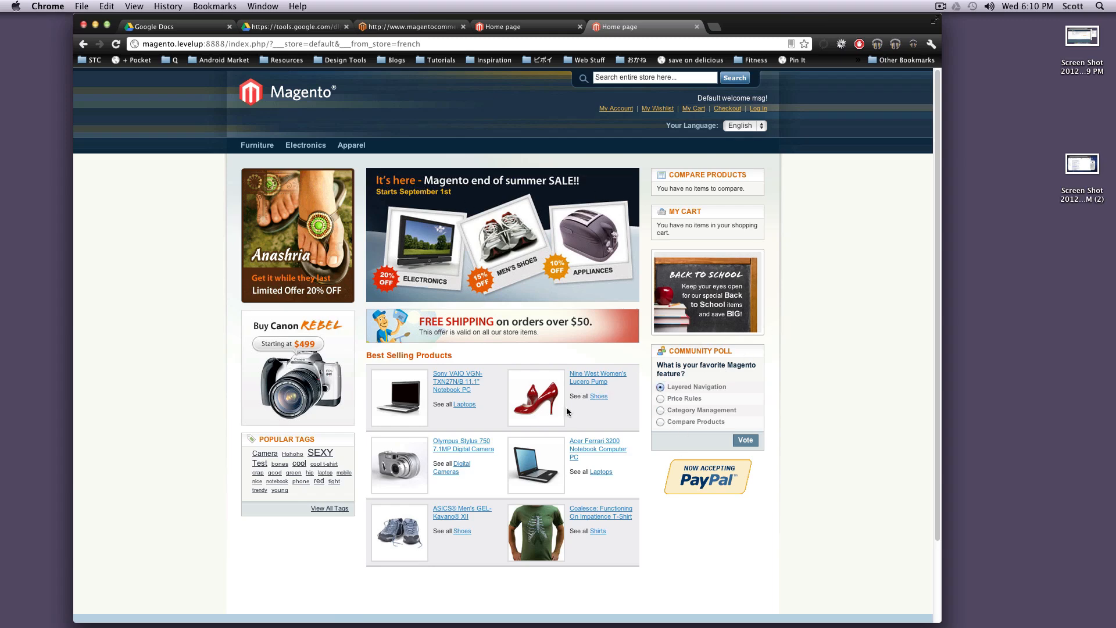
mouse_move(484, 274)
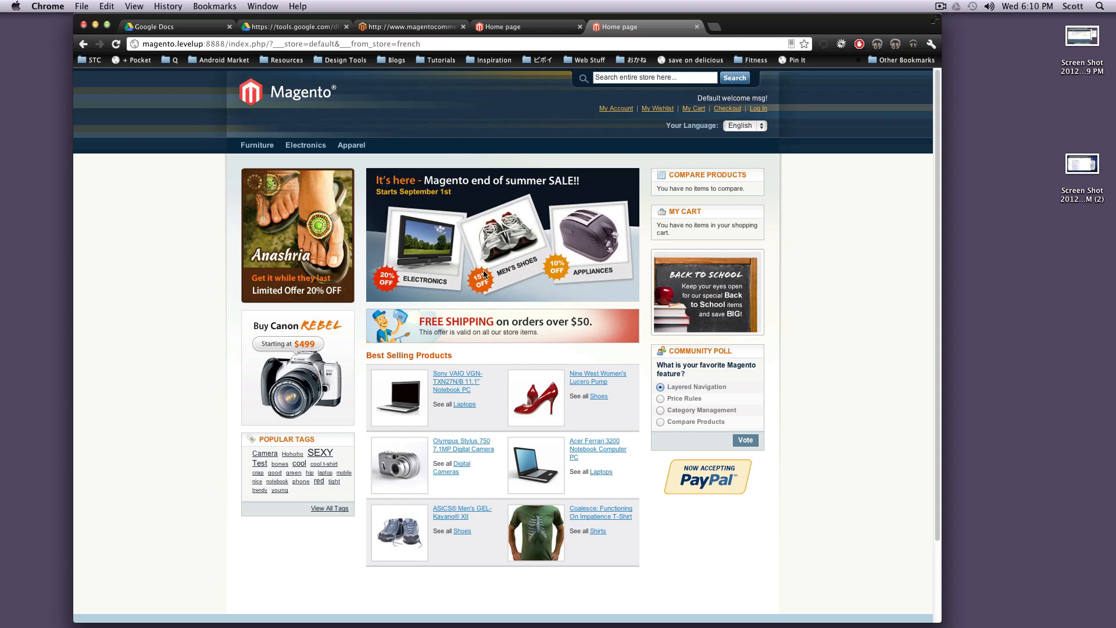
mouse_move(859, 274)
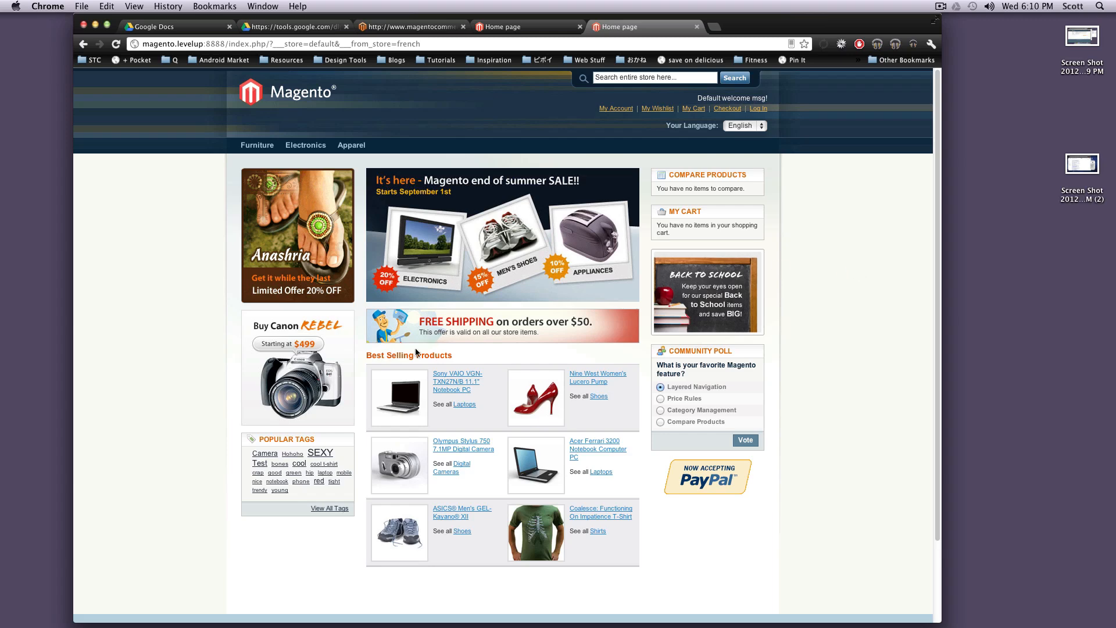
mouse_move(596, 410)
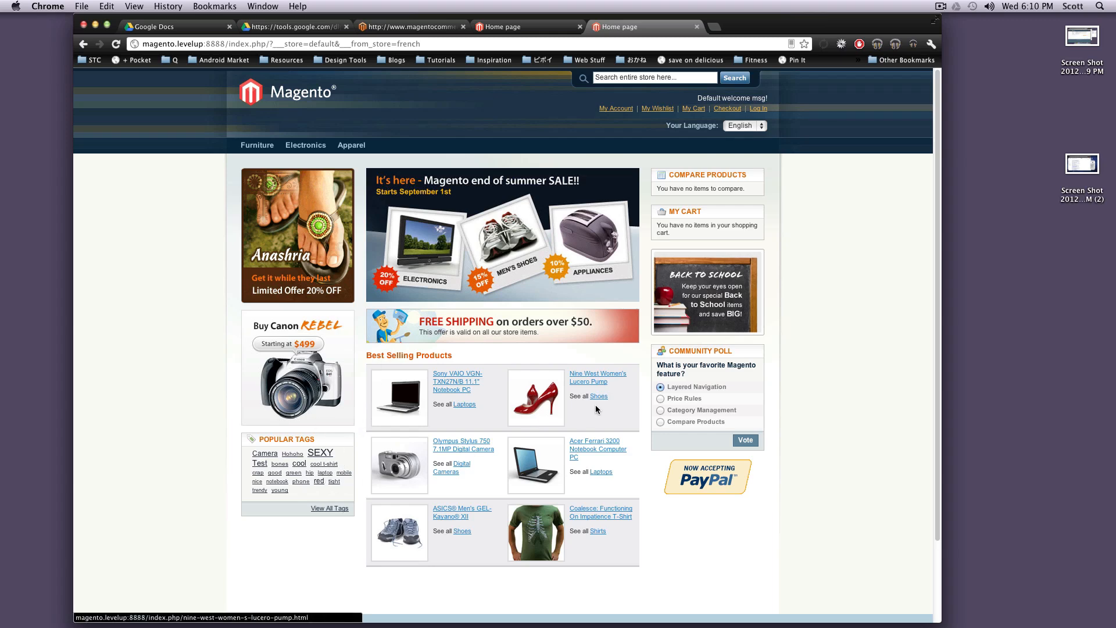
mouse_move(710, 349)
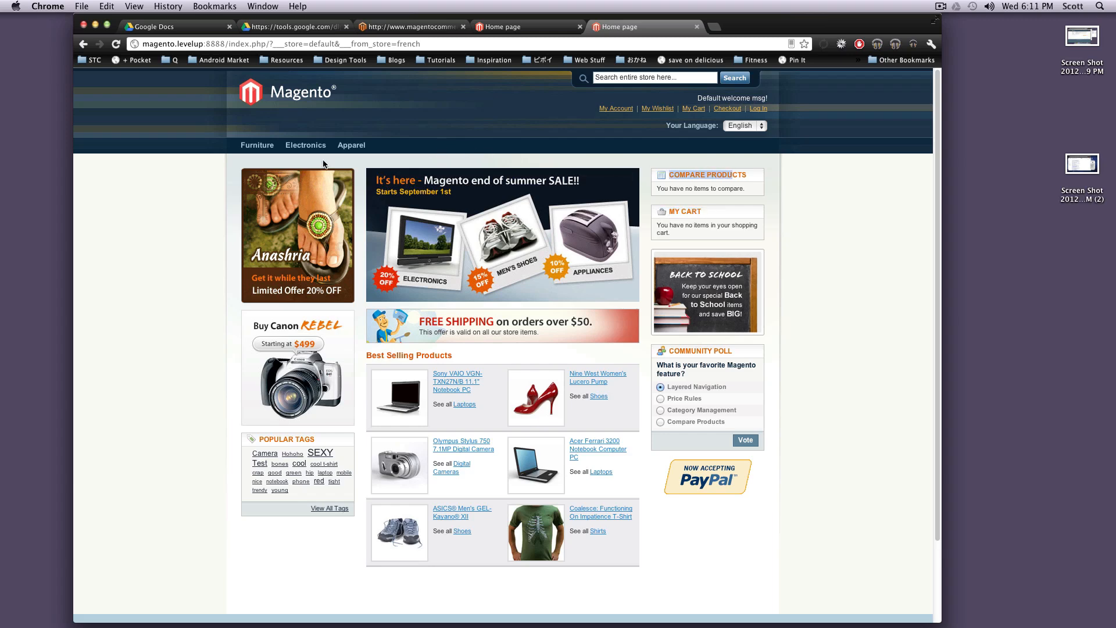
mouse_move(539, 212)
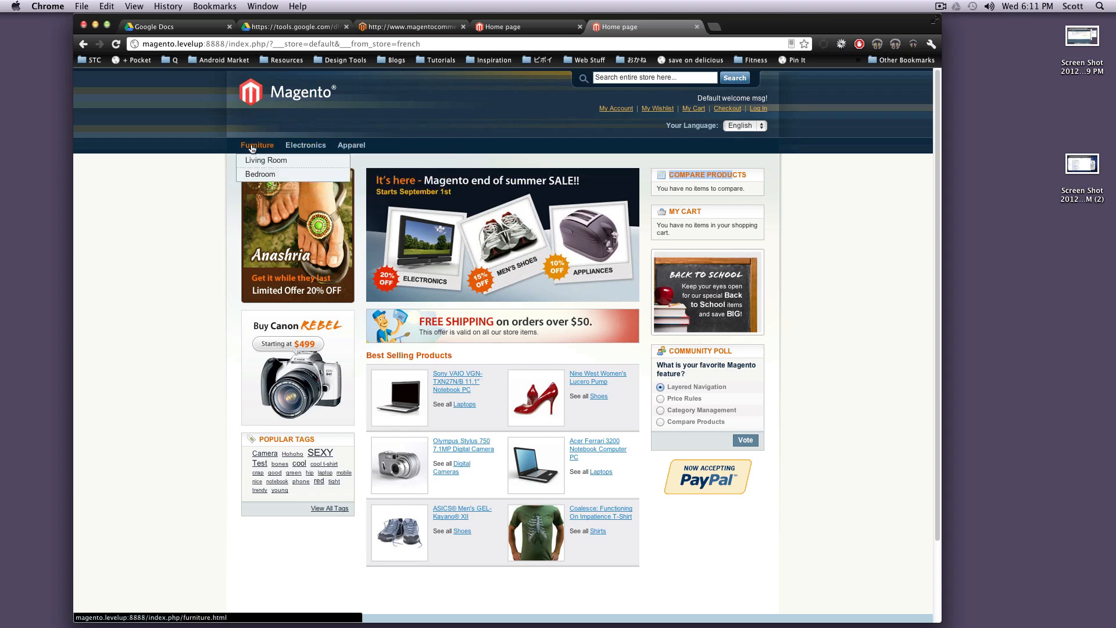
mouse_move(305, 146)
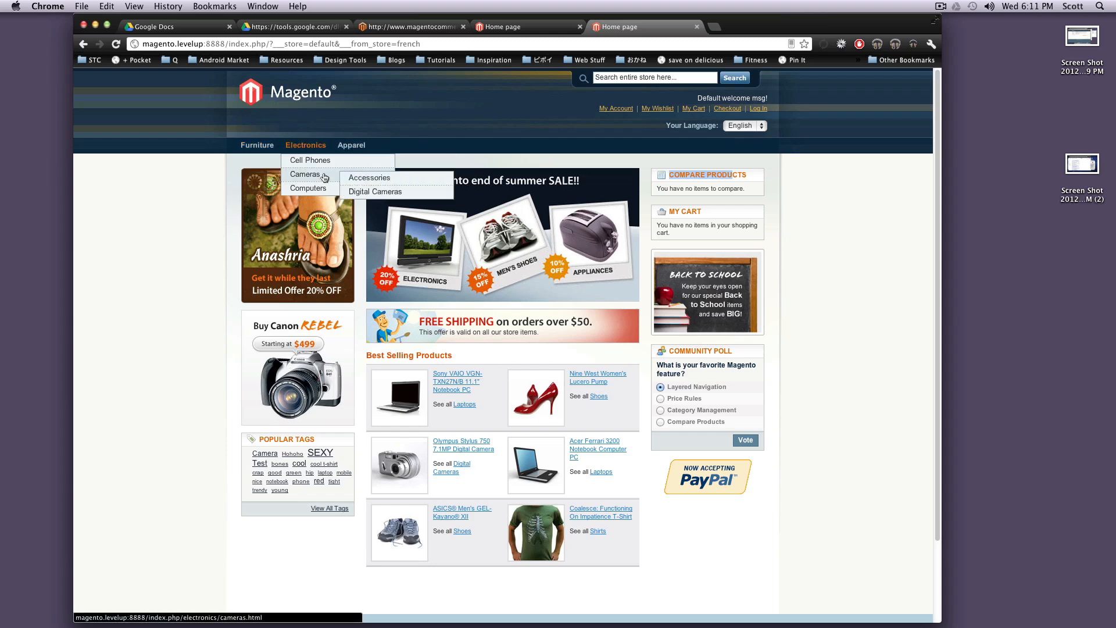
mouse_move(352, 145)
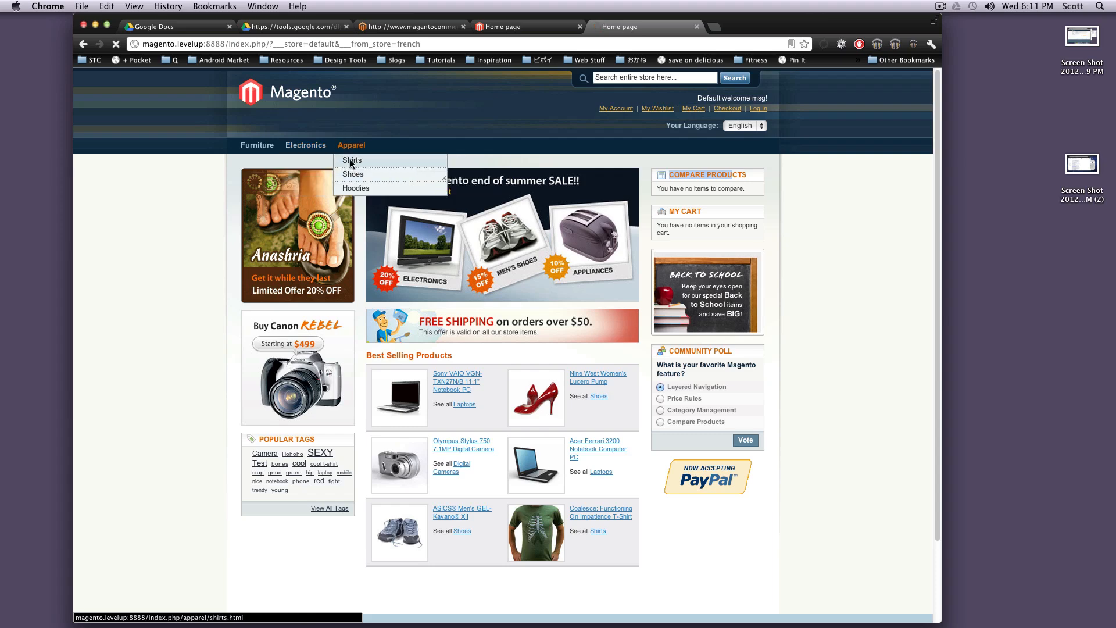
- Open the Apparel > Shirts listing, then the full Apparel category page
click(352, 161)
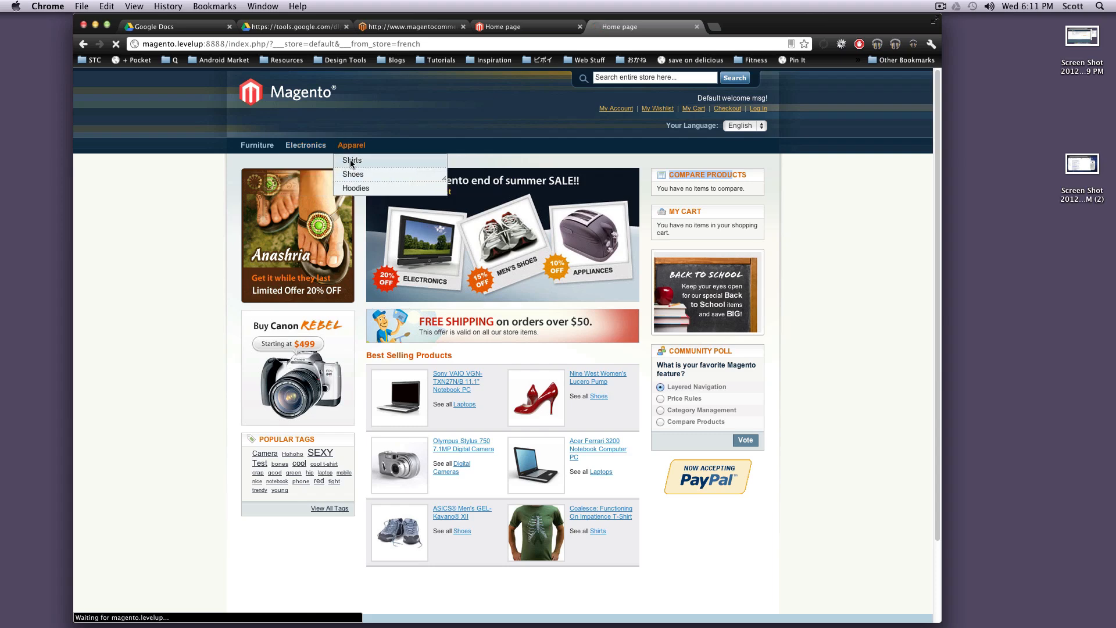
click(352, 159)
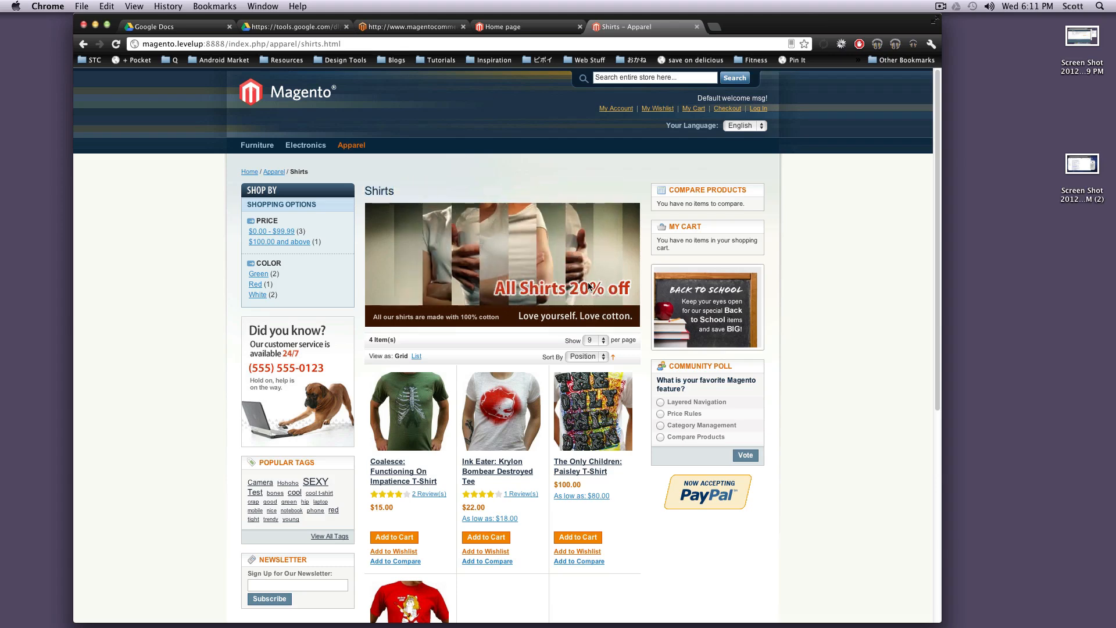
mouse_move(616, 301)
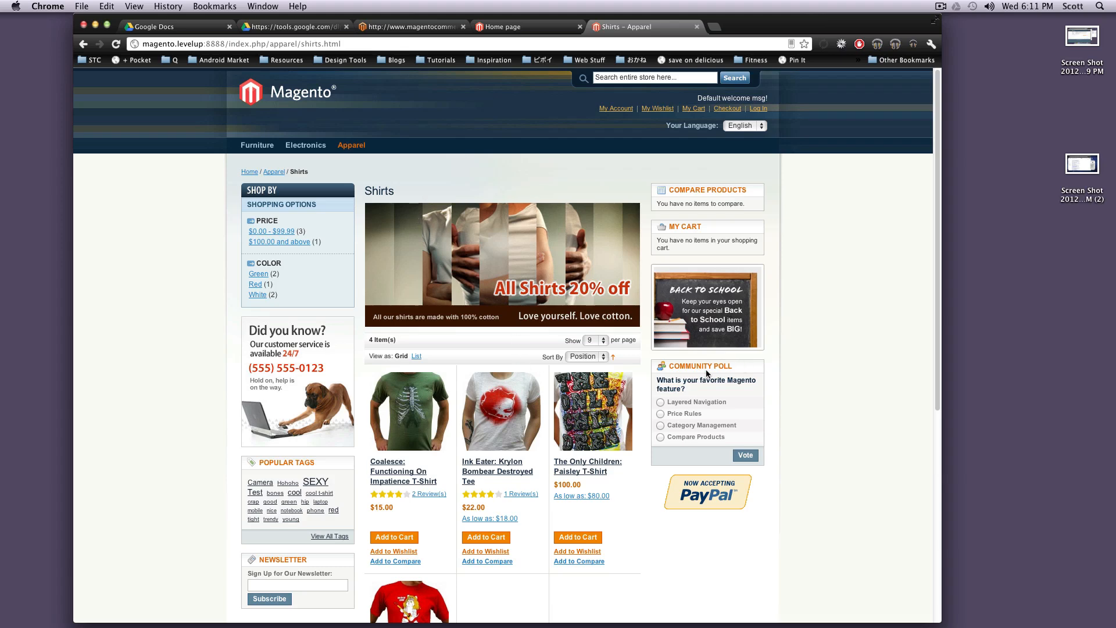
click(351, 145)
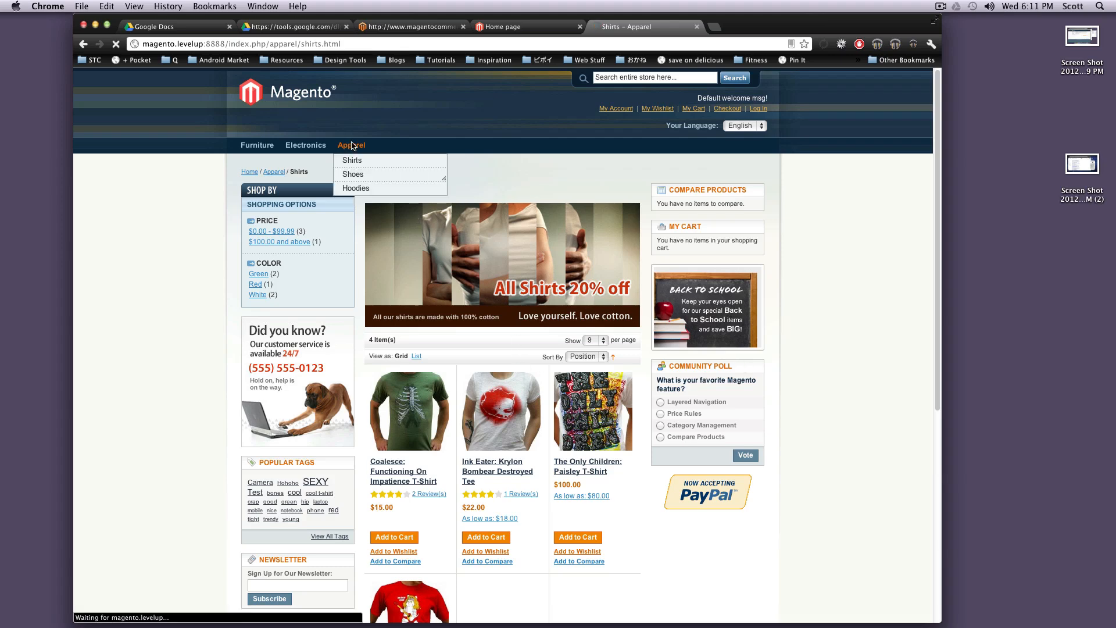
- Set the Apparel category to show 30 products per page, listing all 12 items
click(351, 145)
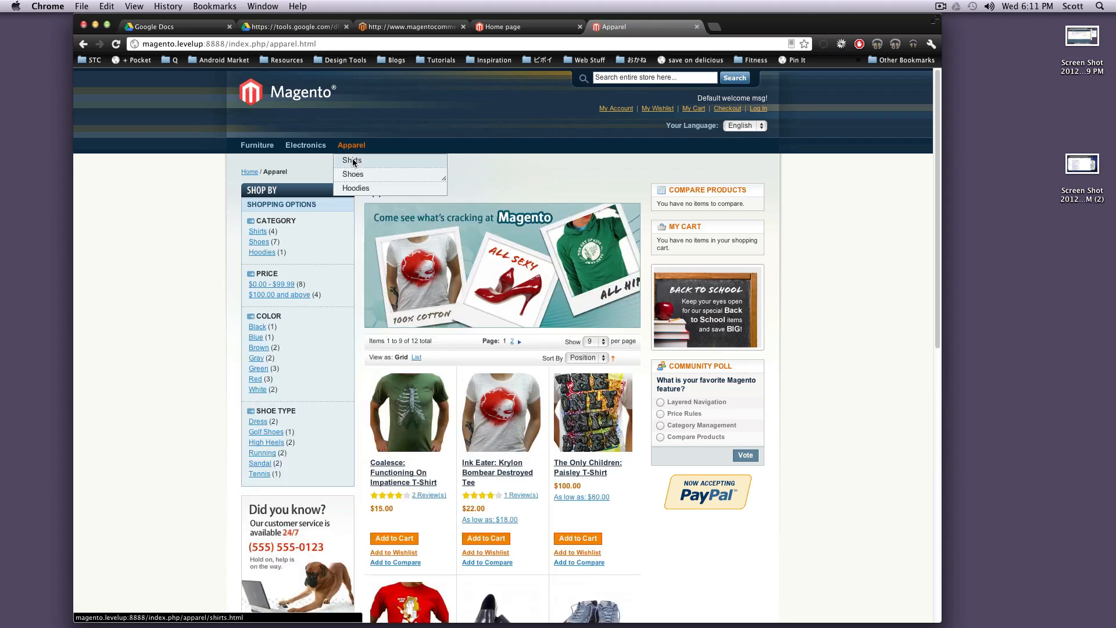
mouse_move(353, 175)
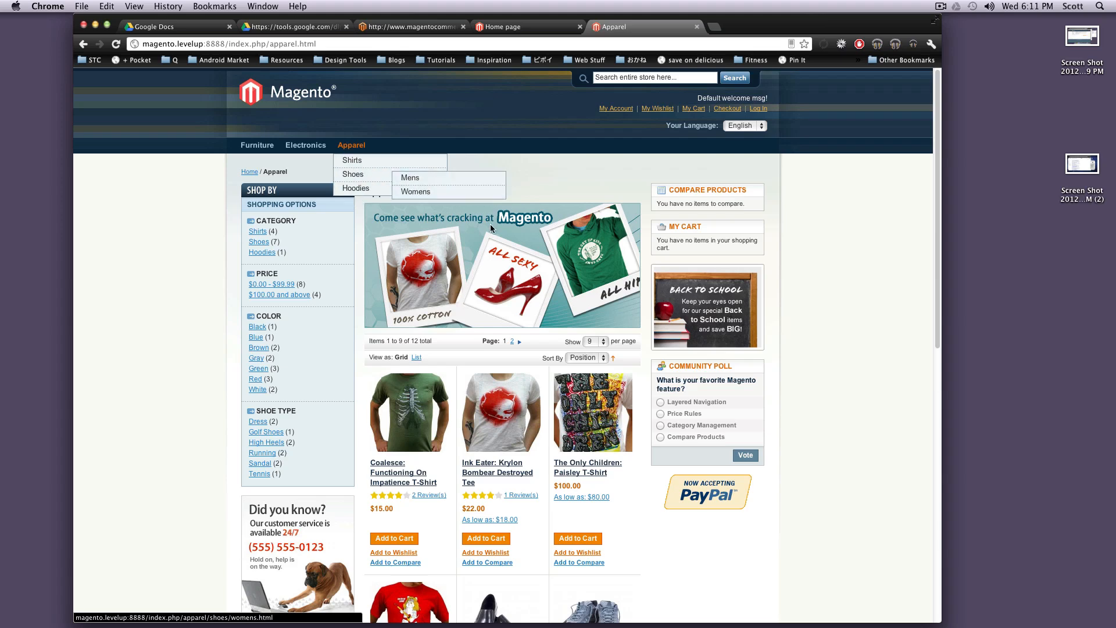
mouse_move(450, 238)
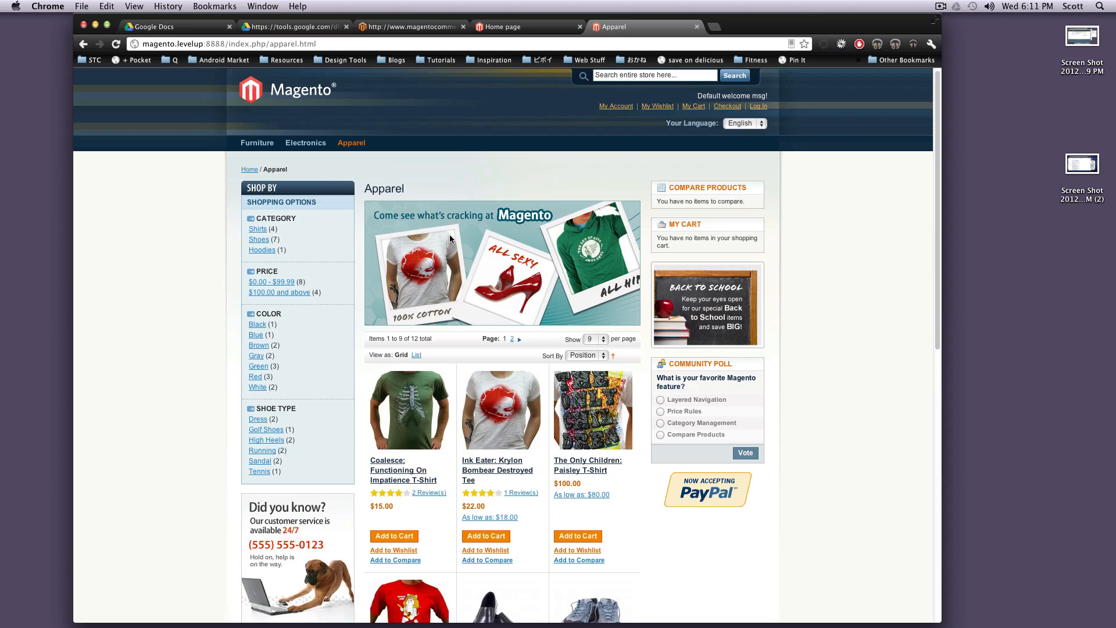
scroll(down, 3)
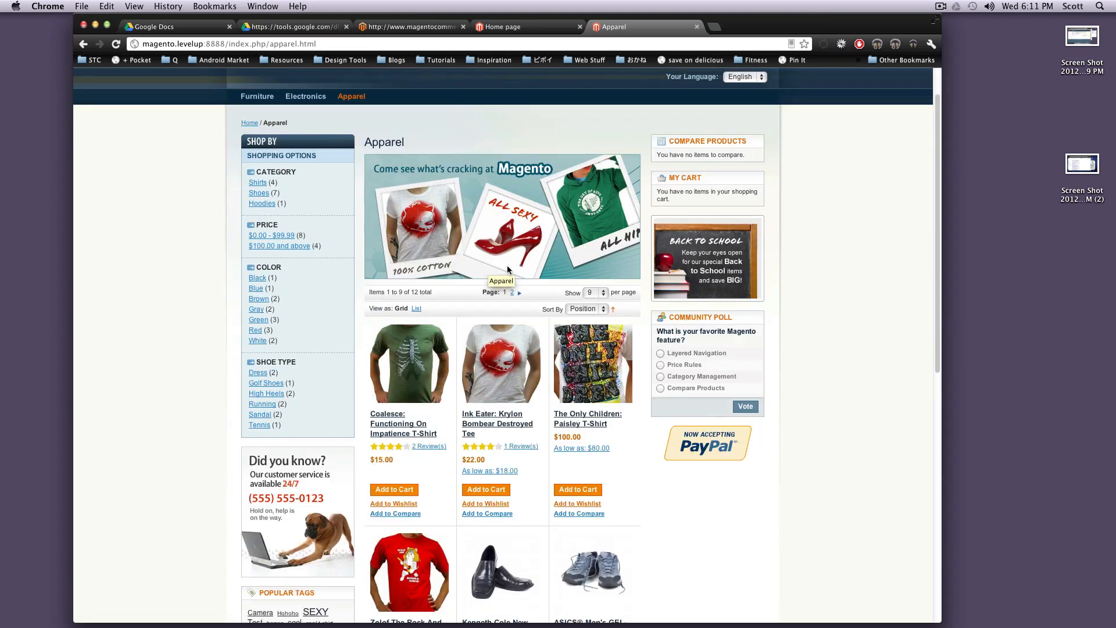
scroll(down, 3)
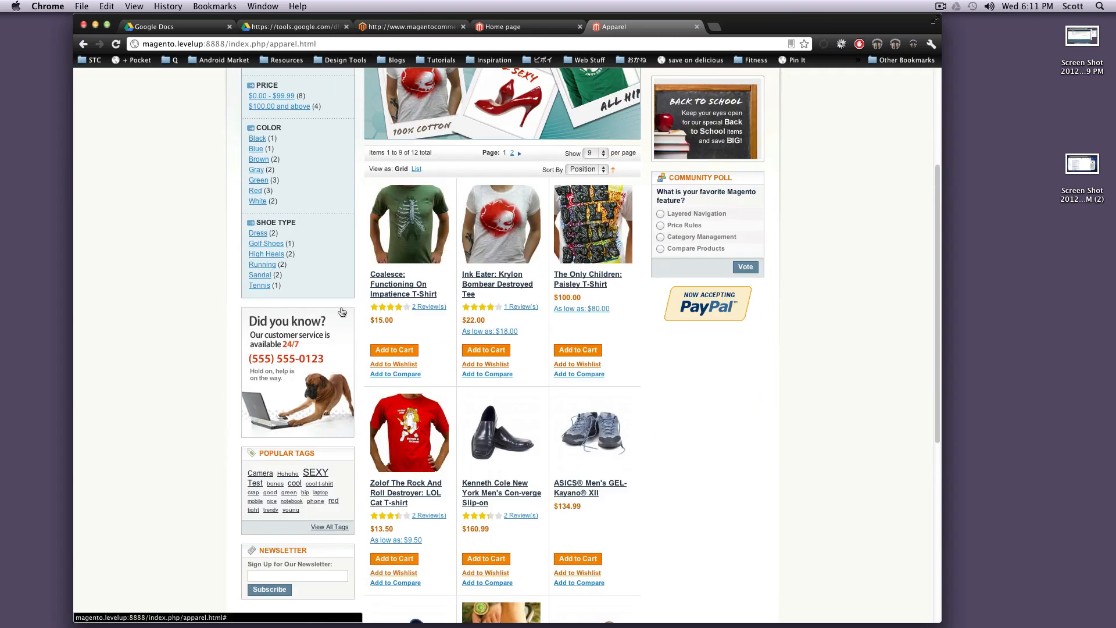
scroll(up, 3)
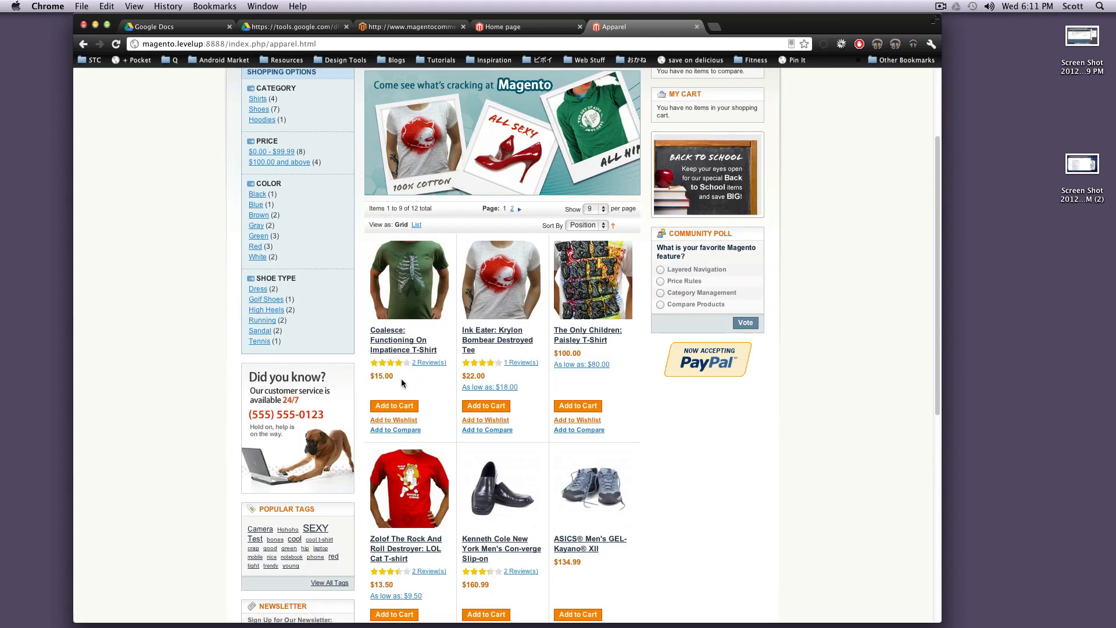
scroll(up, 3)
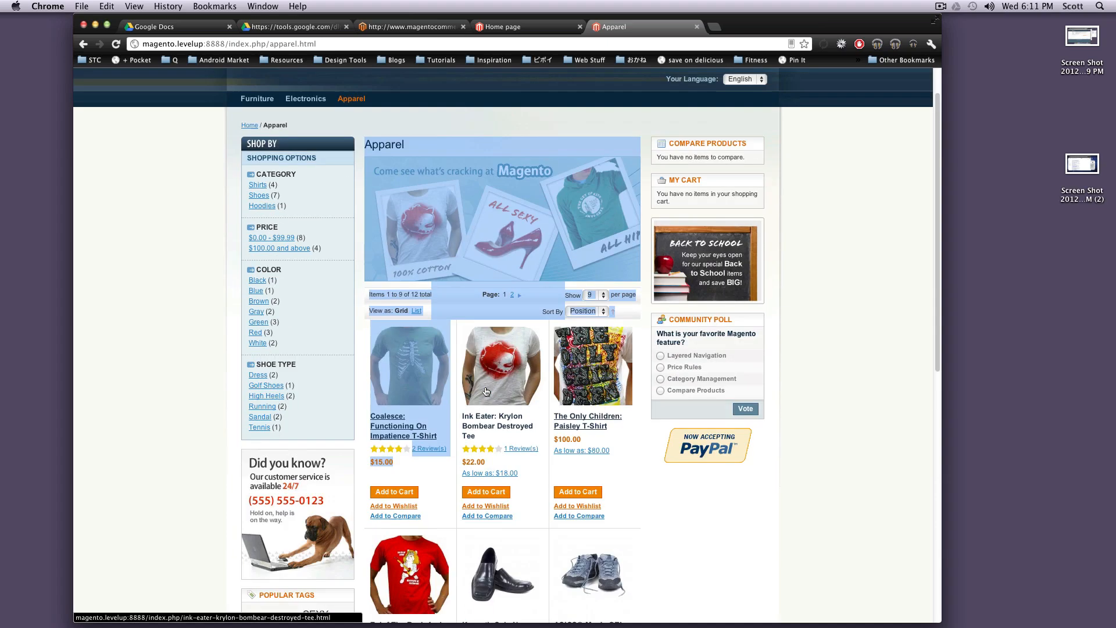
click(593, 295)
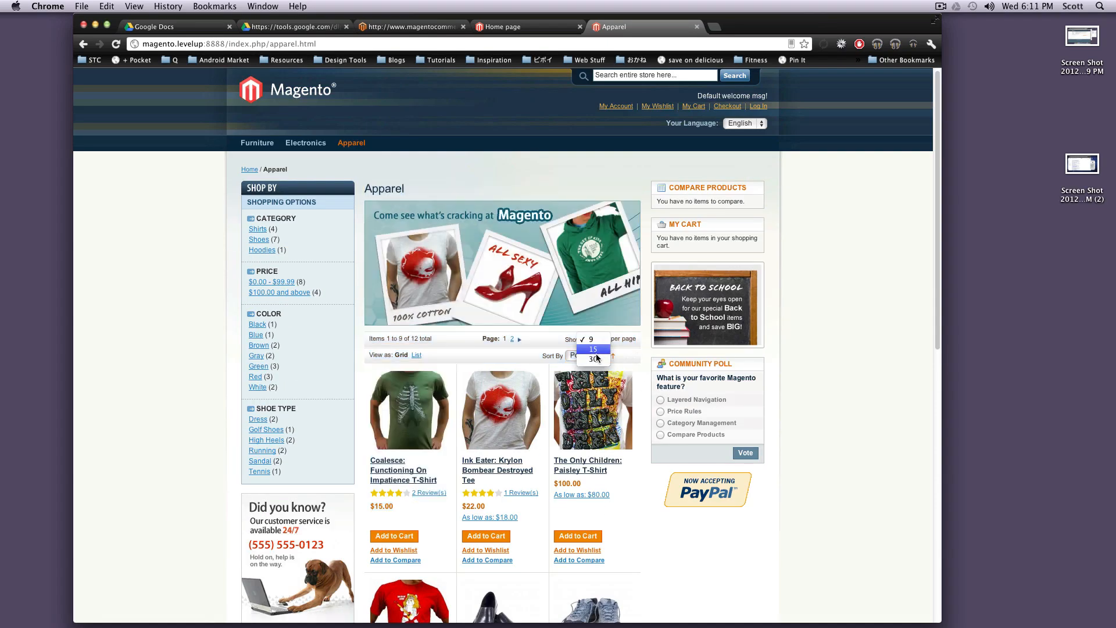
click(593, 359)
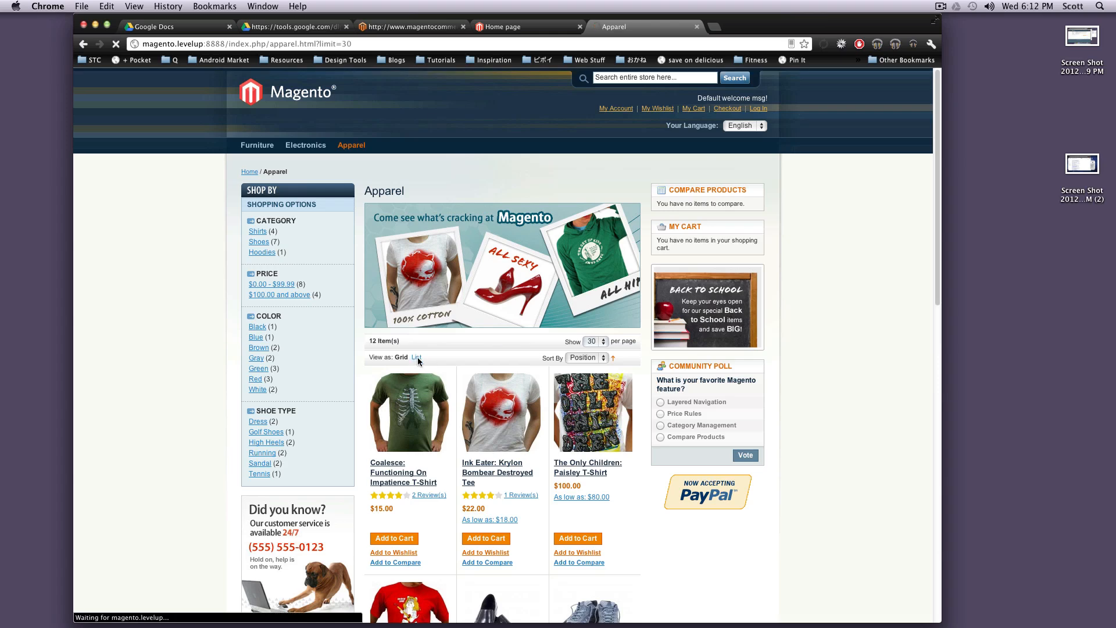
- Switch the Apparel products to List view and scroll through their descriptions
click(416, 358)
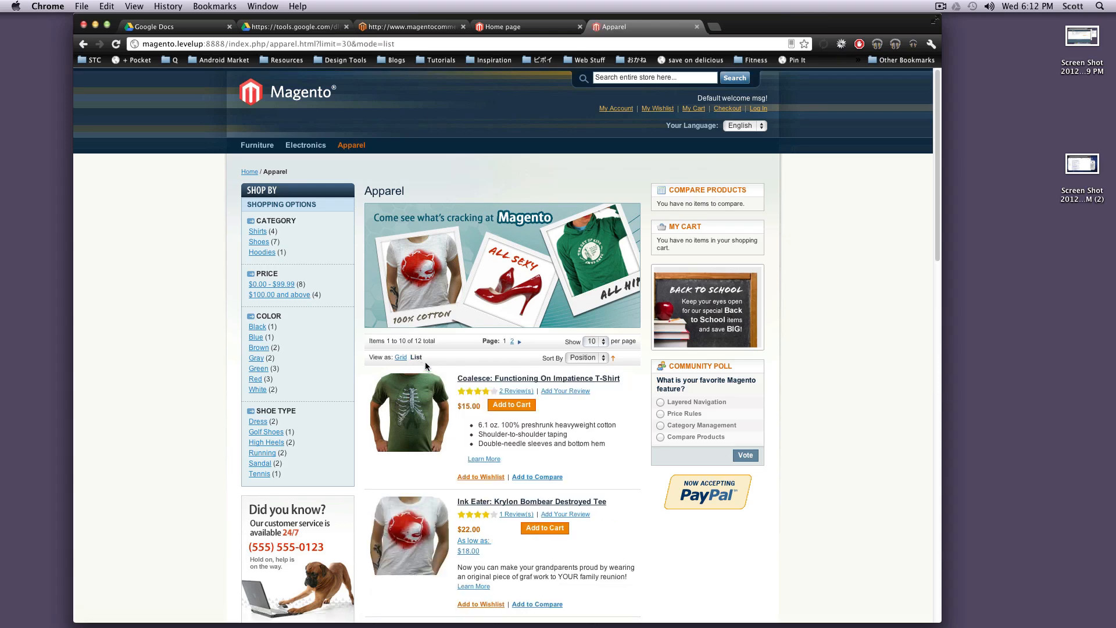
mouse_move(460, 356)
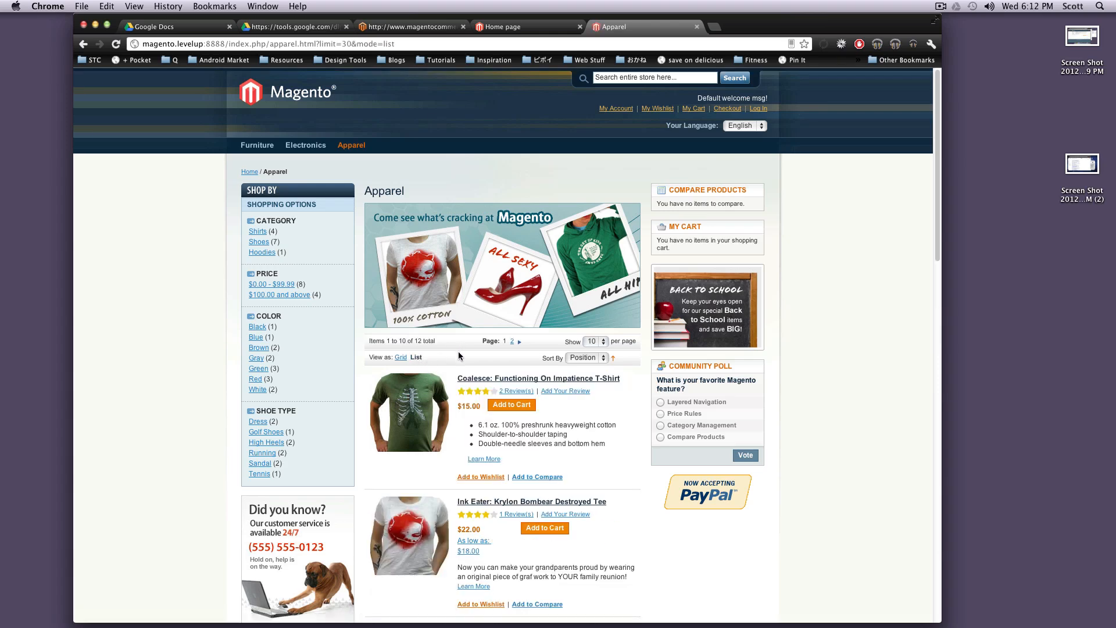
mouse_move(468, 345)
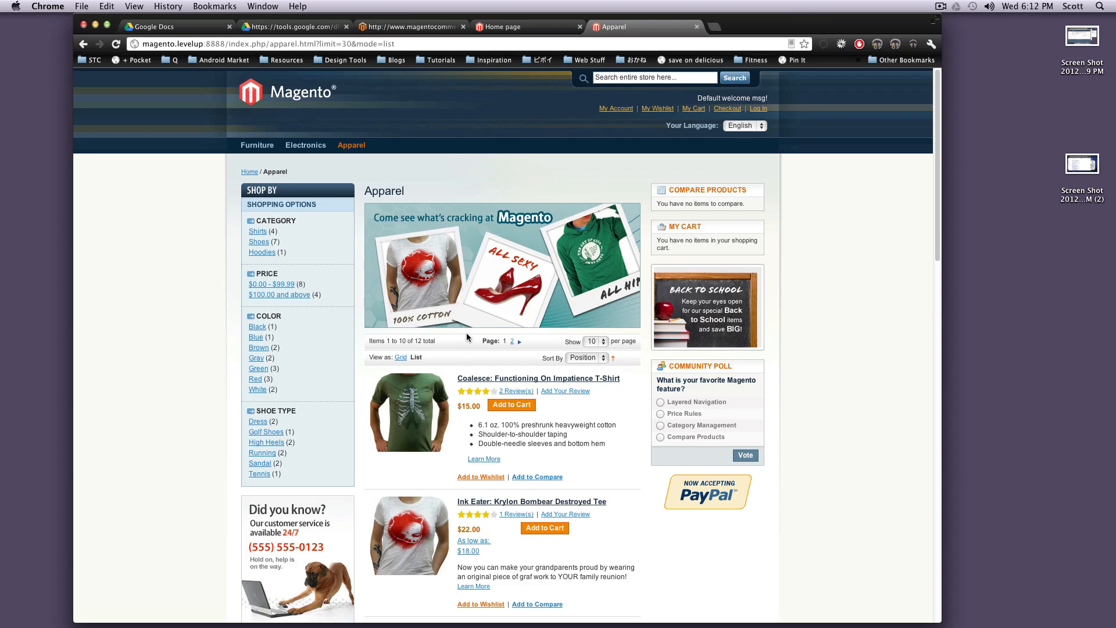
mouse_move(441, 354)
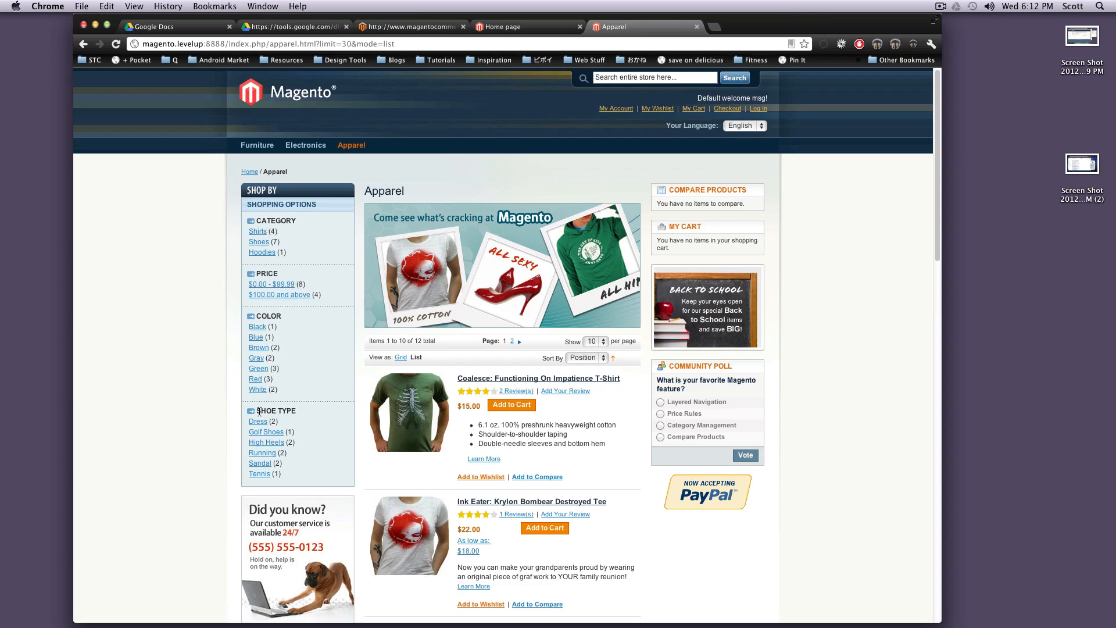
scroll(down, 3)
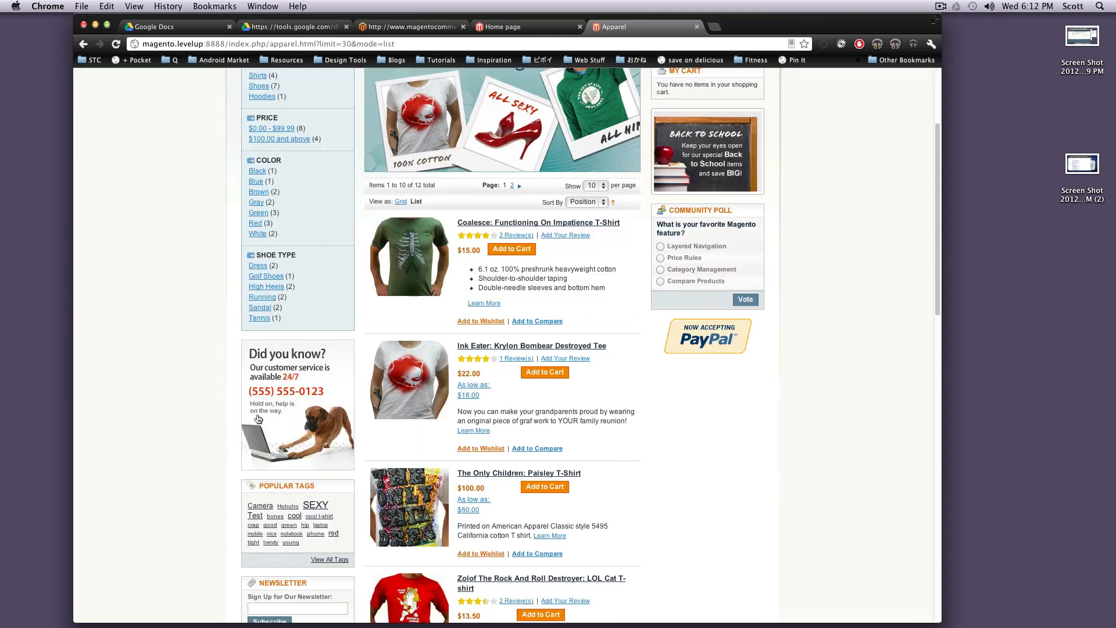
scroll(down, 3)
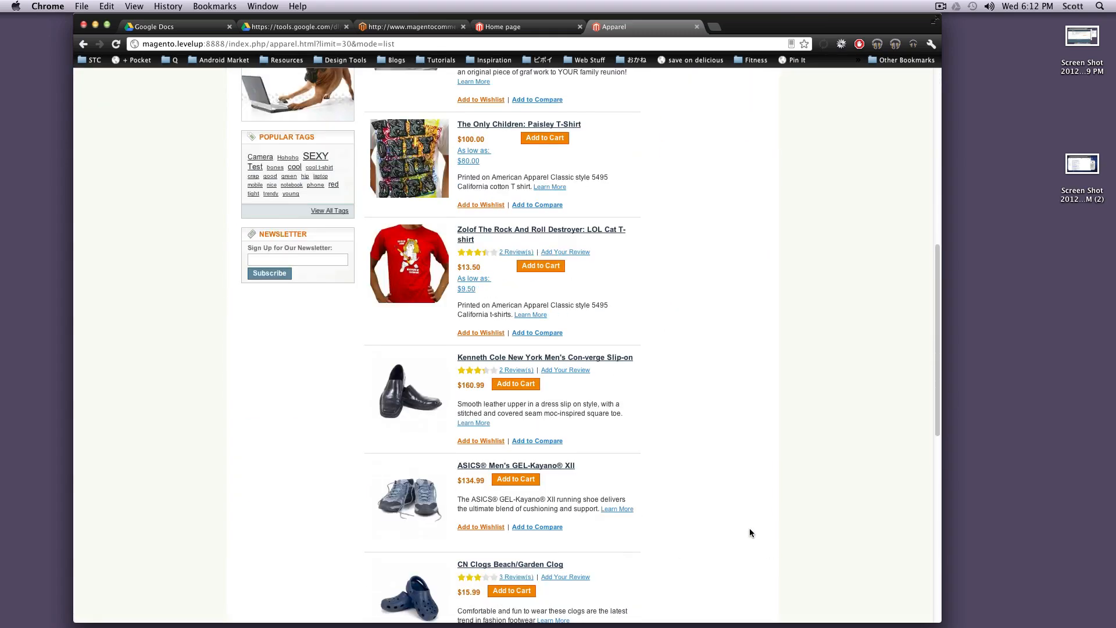
scroll(down, 3)
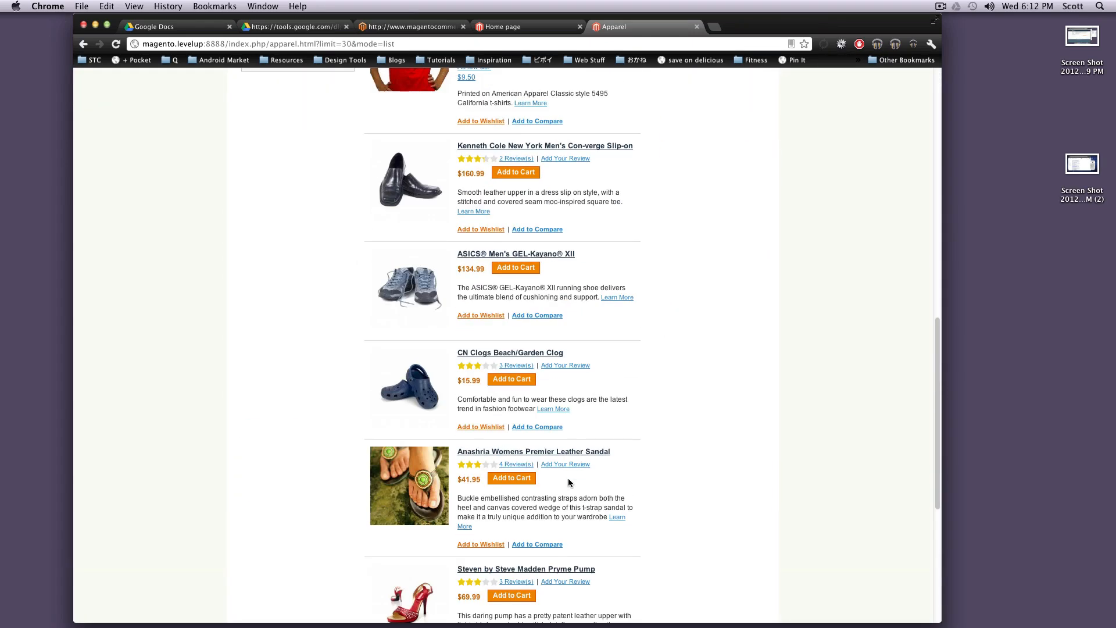
scroll(up, 3)
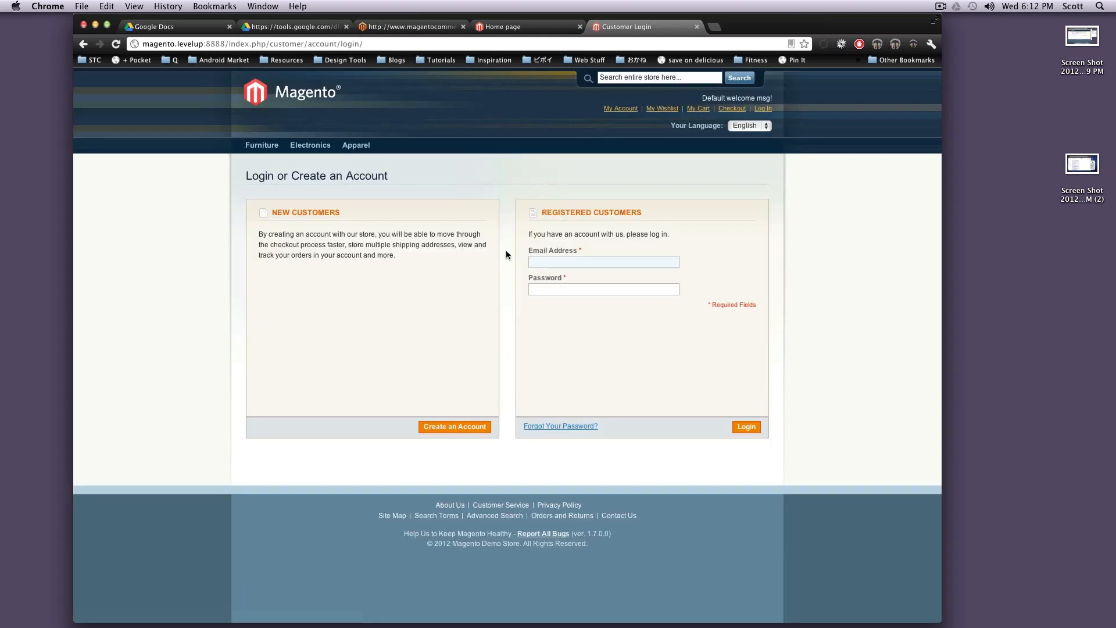
mouse_move(285, 173)
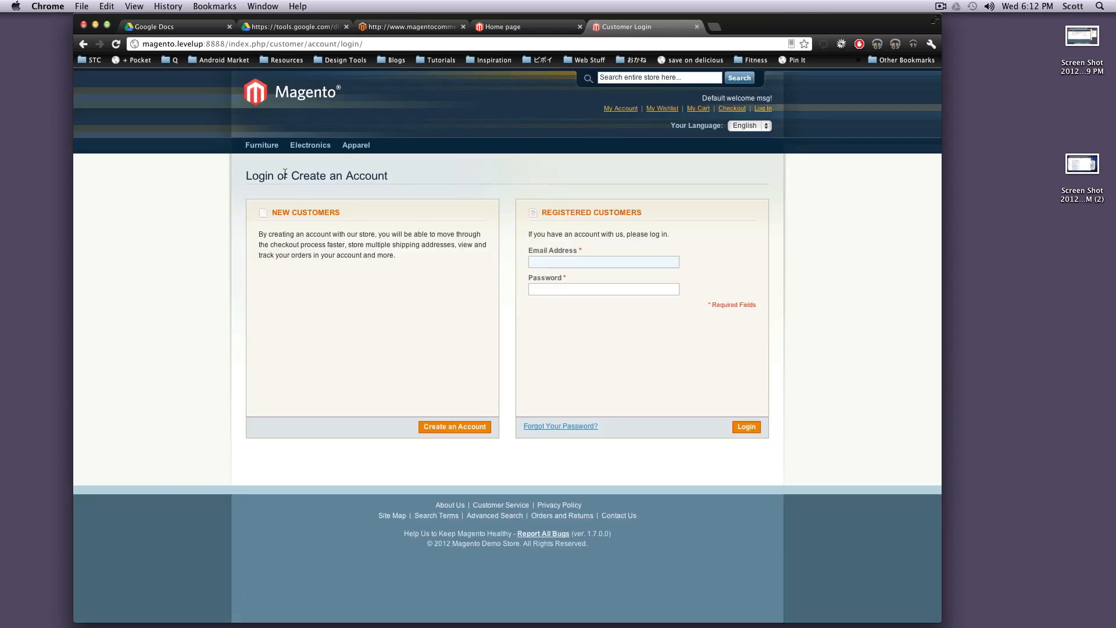
mouse_move(509, 288)
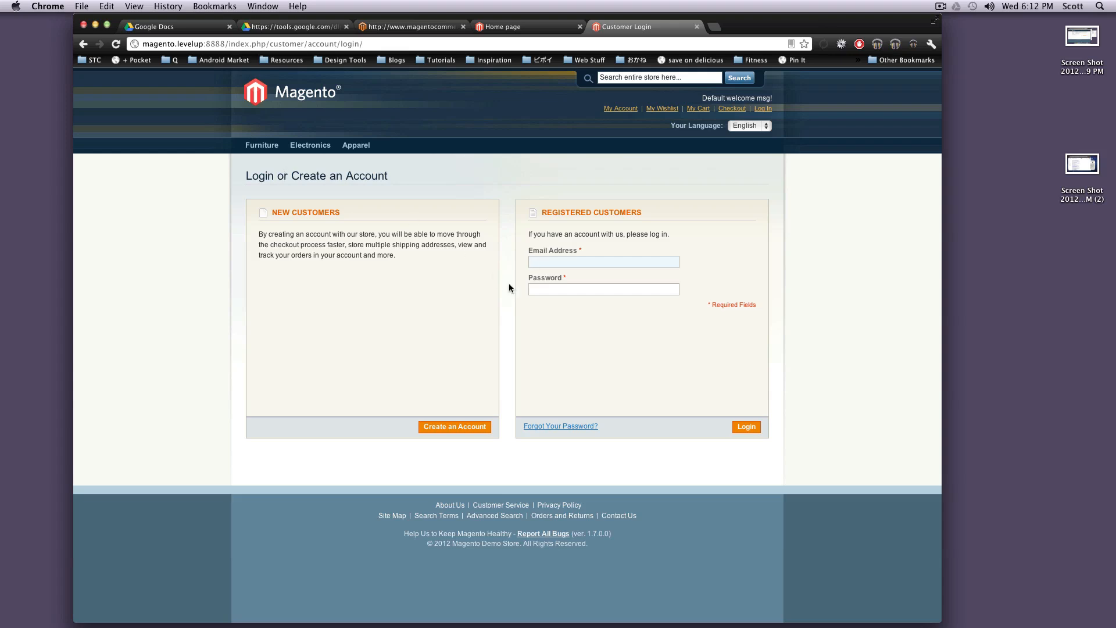
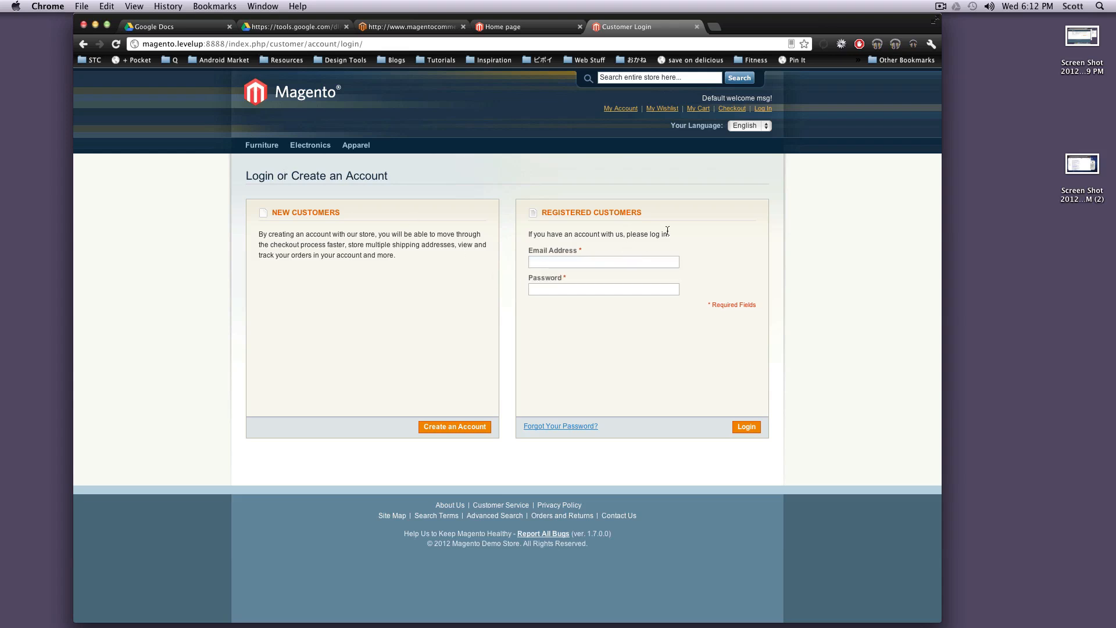
mouse_move(696, 247)
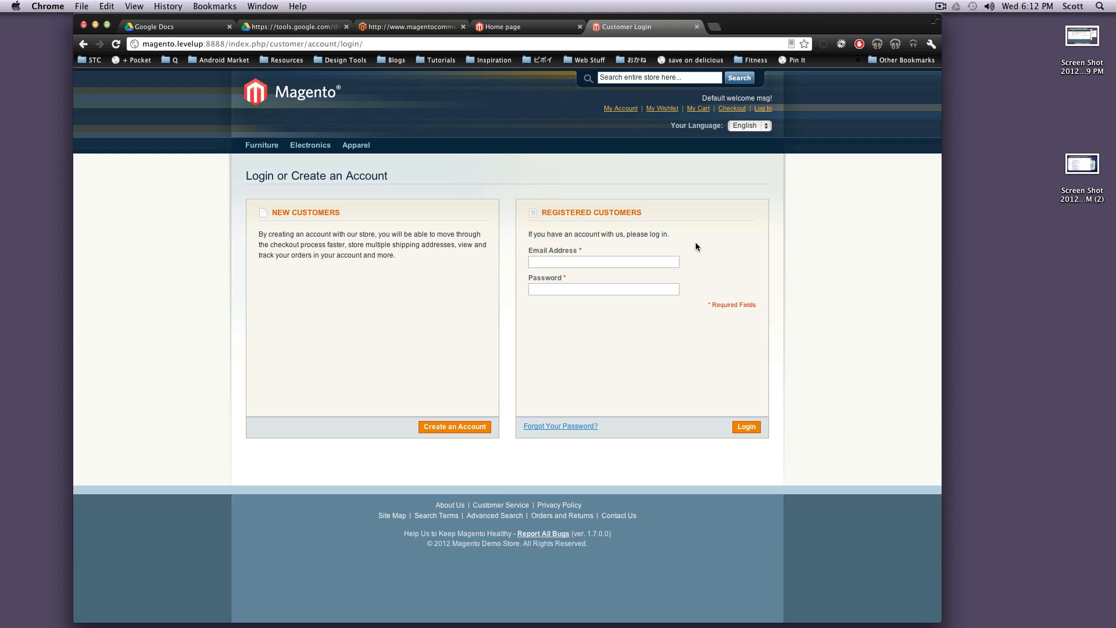
mouse_move(654, 236)
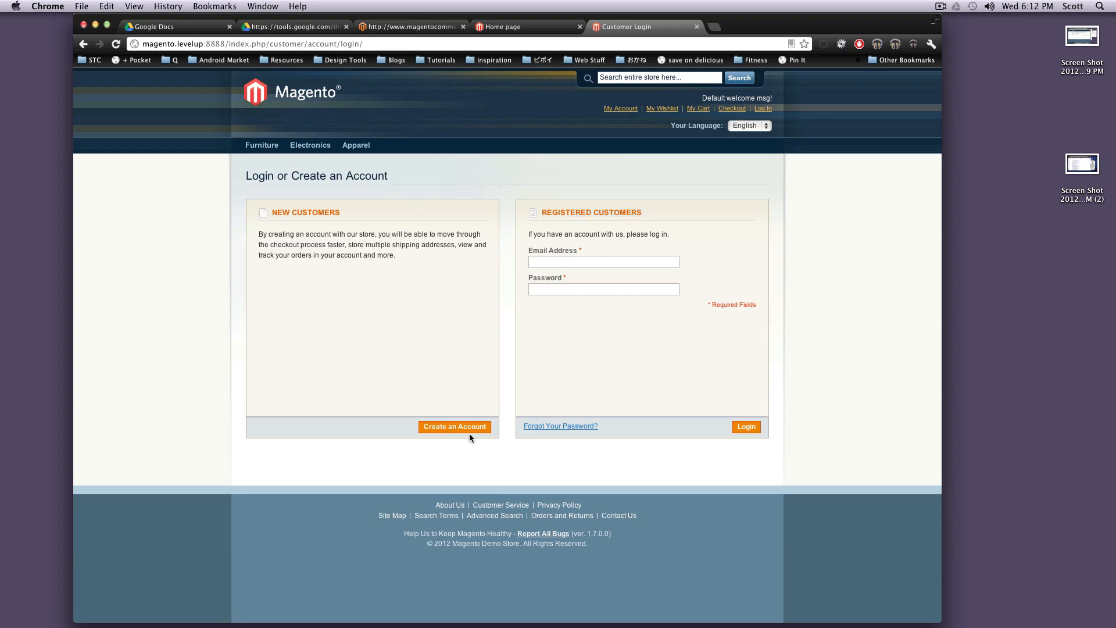
- Fill the Create an Account form with names, suggested email and passwords, and submit
click(454, 427)
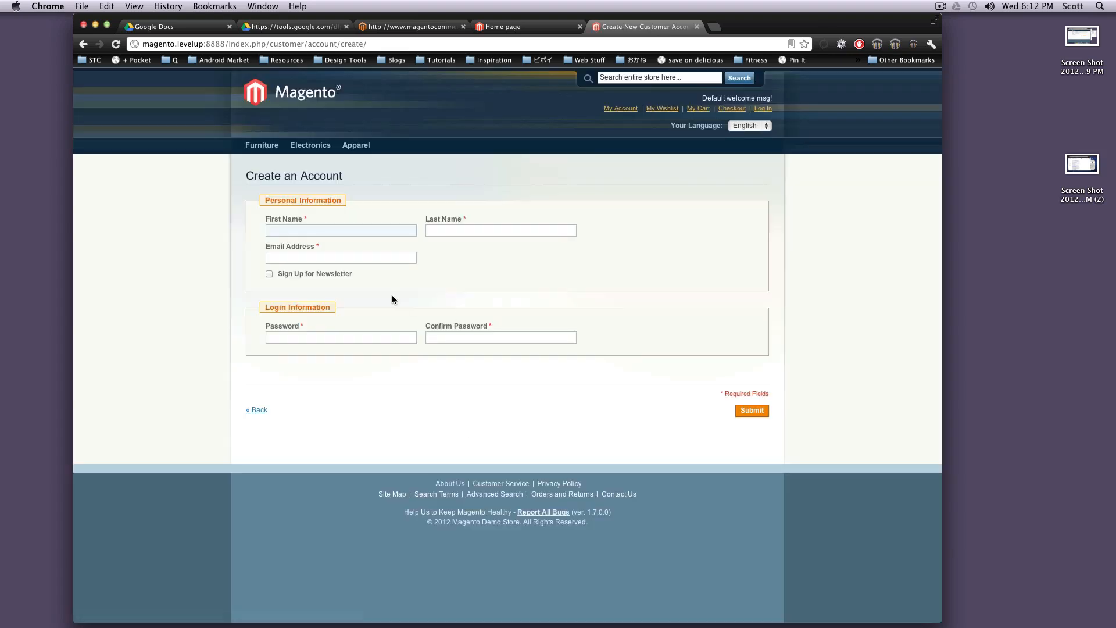
text(Tolinski)
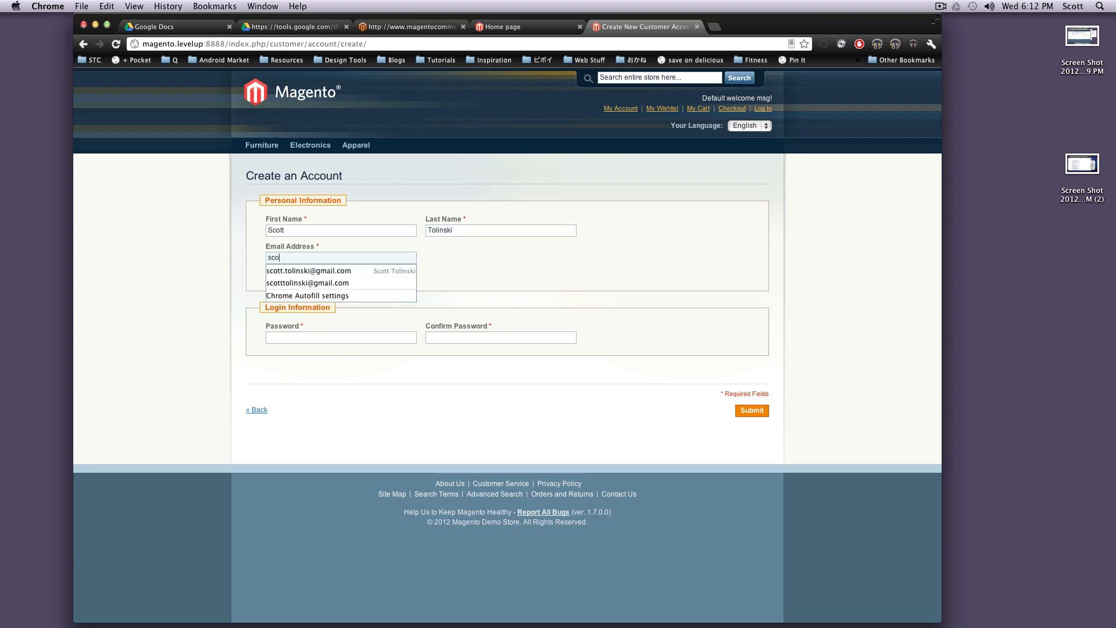
click(309, 270)
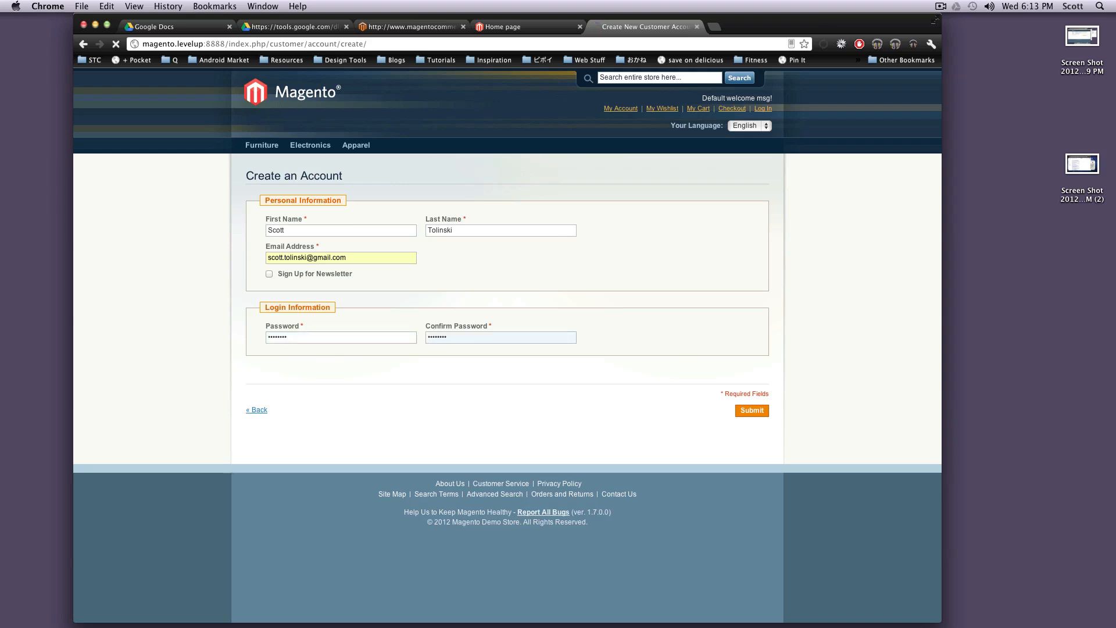
click(751, 410)
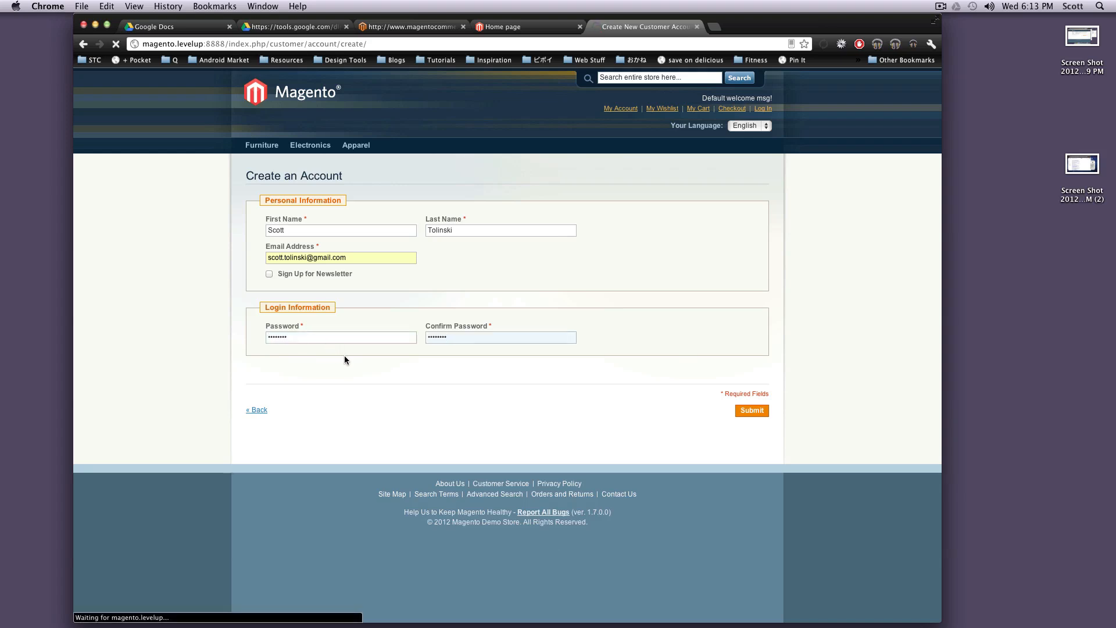
- View Account Information on the new dashboard, then open the Address Book's new-address form
click(751, 410)
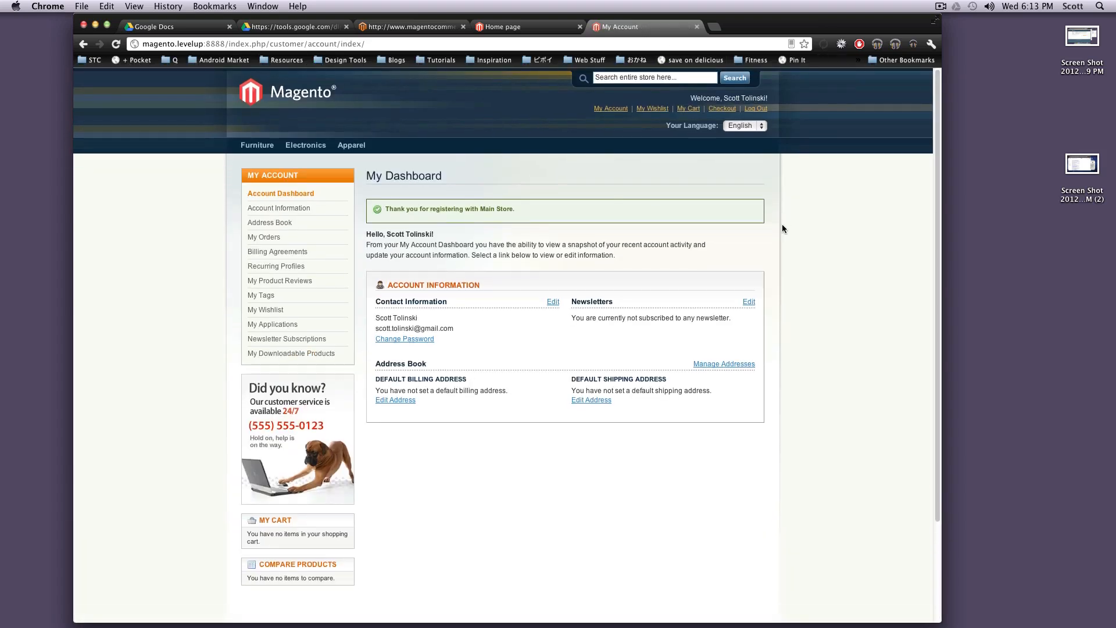
mouse_move(632, 232)
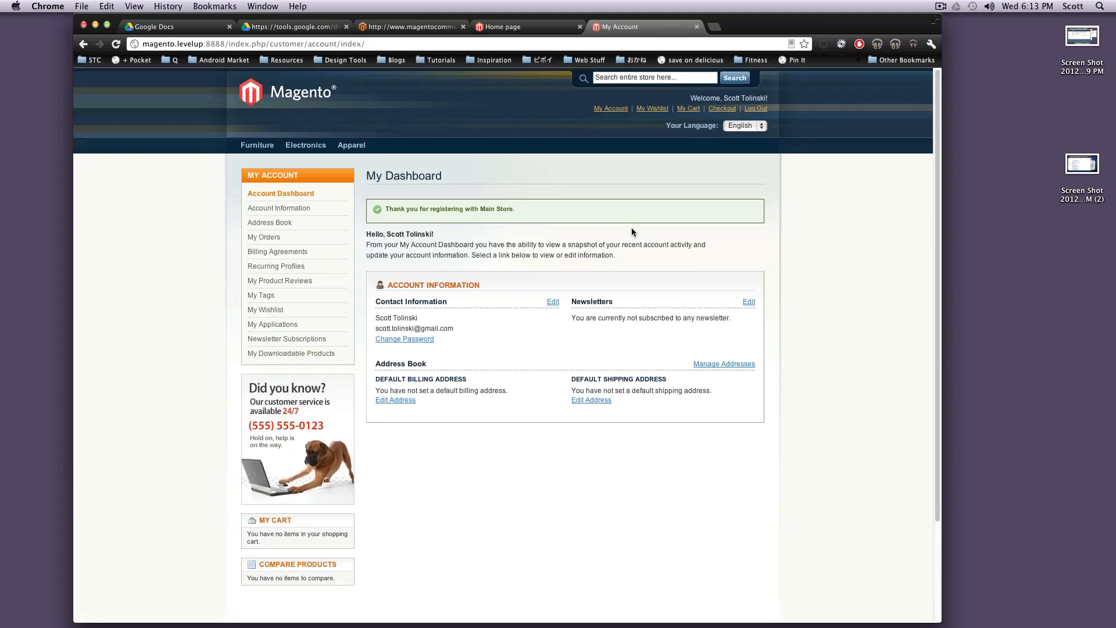
mouse_move(666, 303)
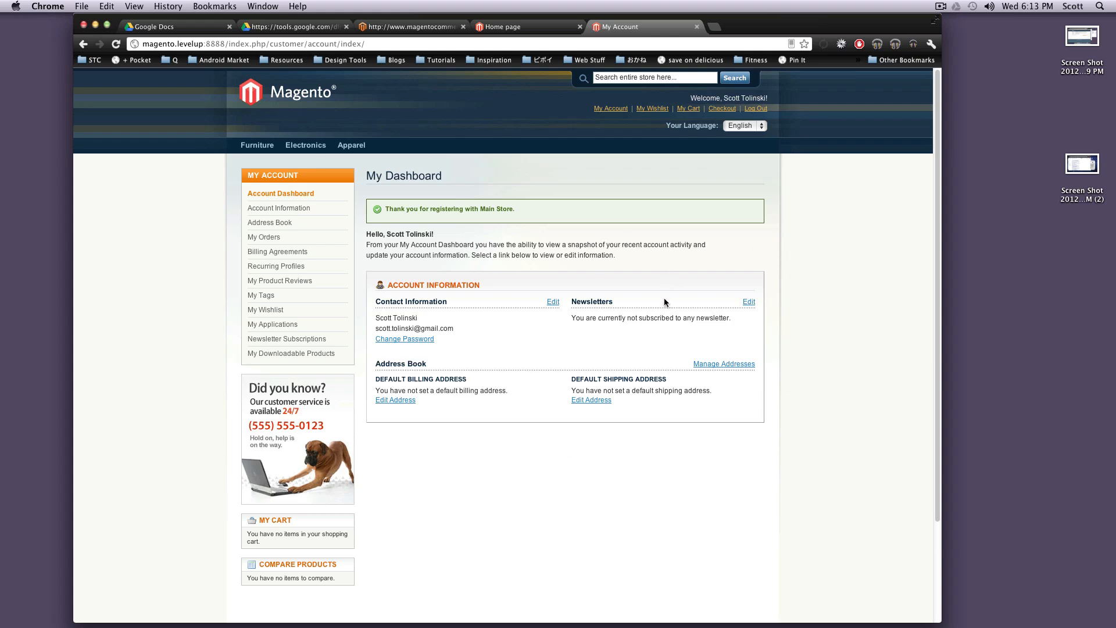
mouse_move(716, 220)
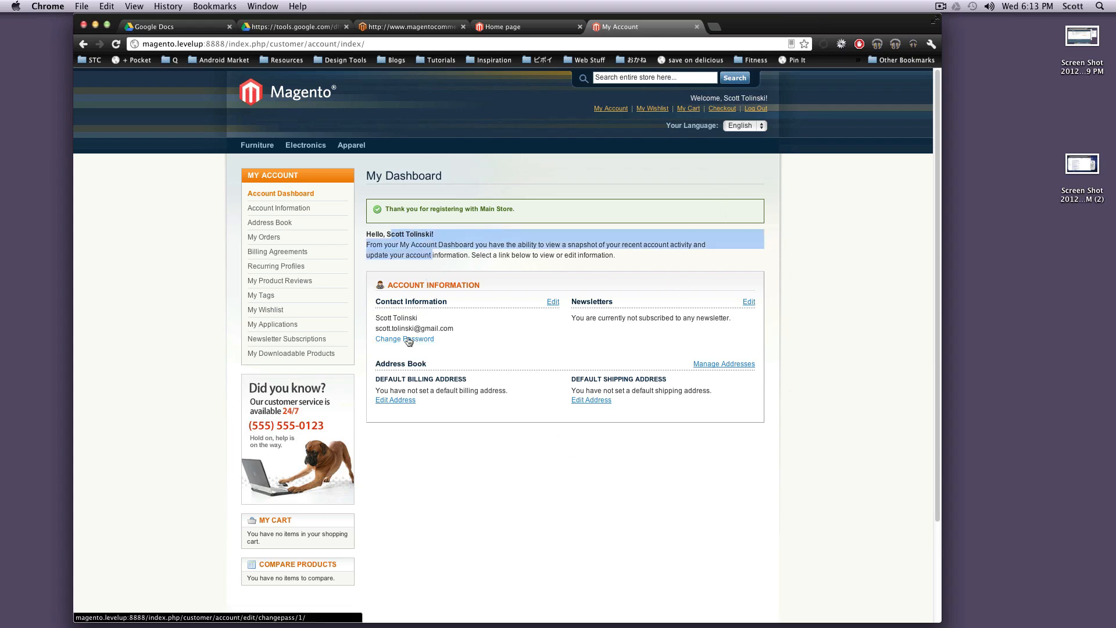
mouse_move(632, 335)
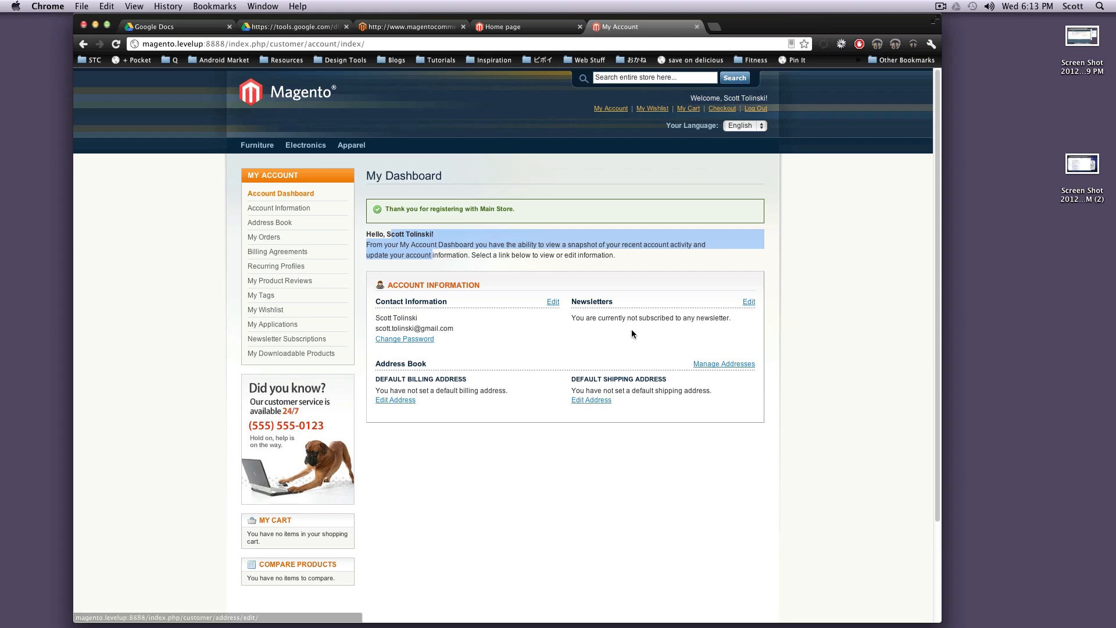
mouse_move(721, 325)
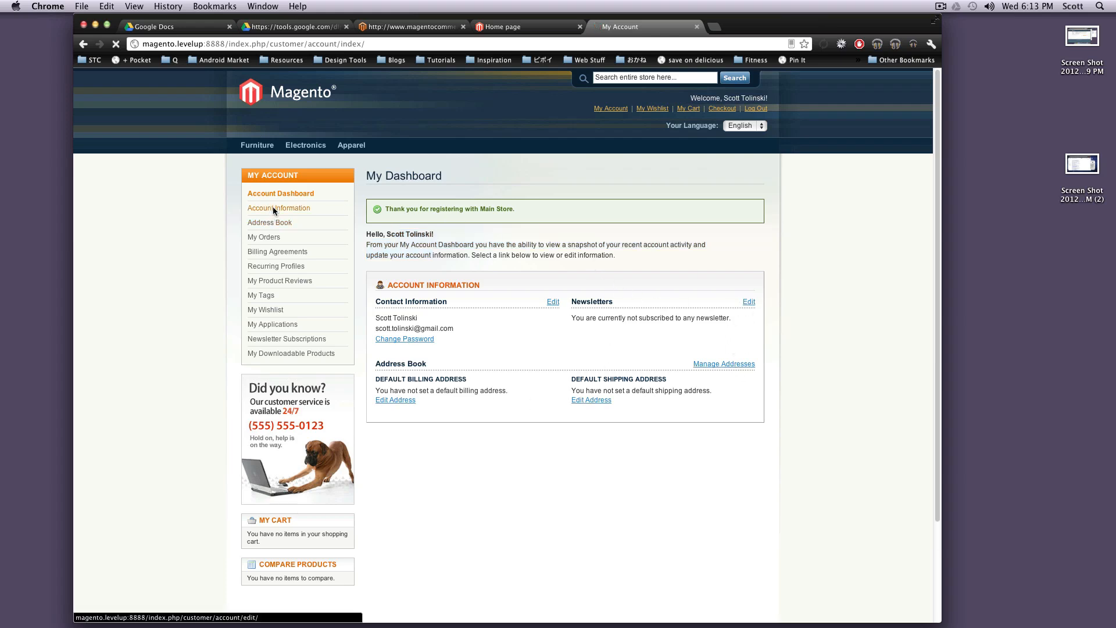
click(278, 208)
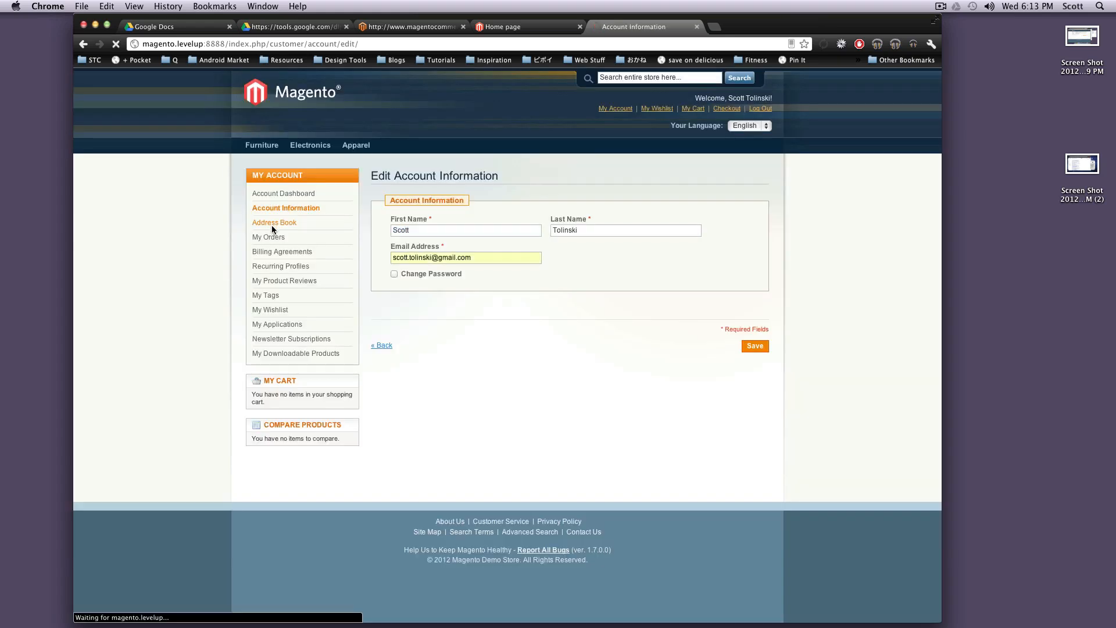
click(275, 222)
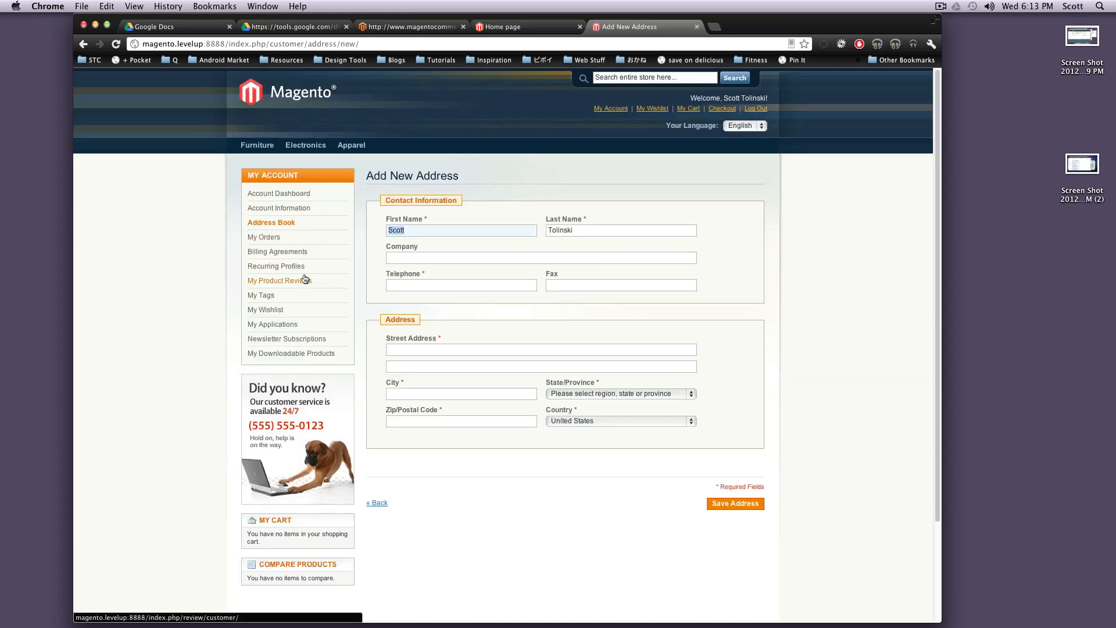
mouse_move(263, 237)
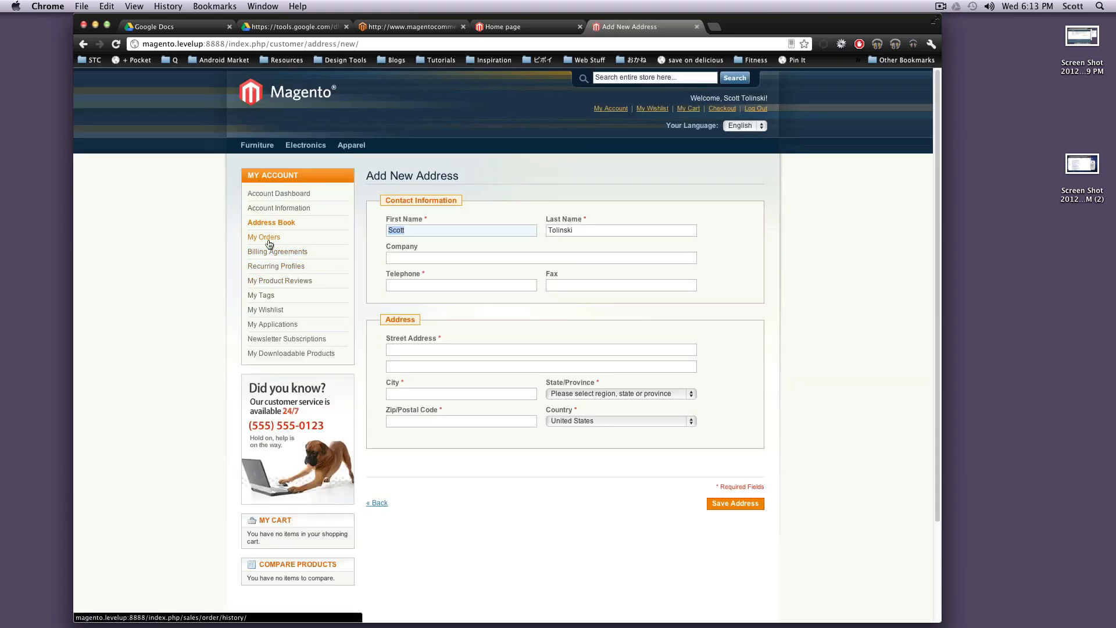
click(264, 237)
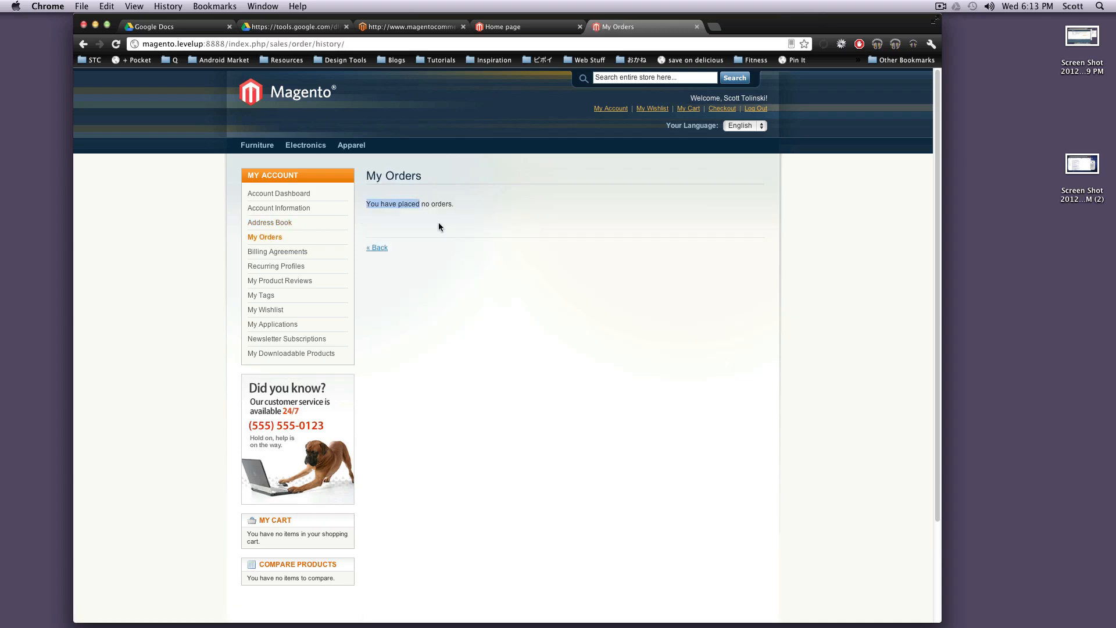
mouse_move(291, 353)
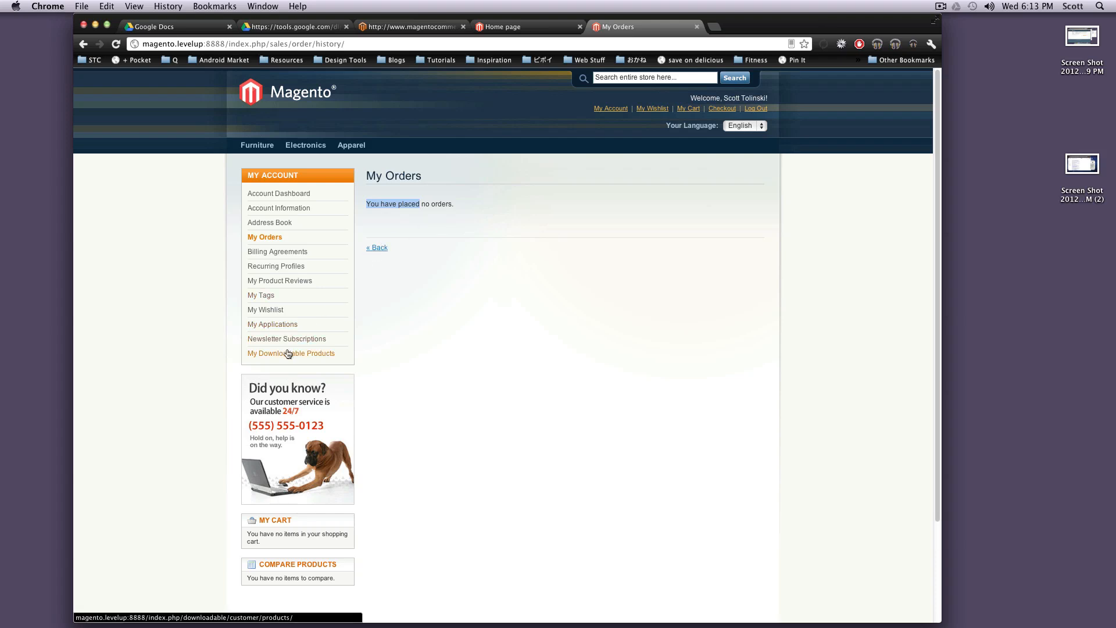
mouse_move(279, 362)
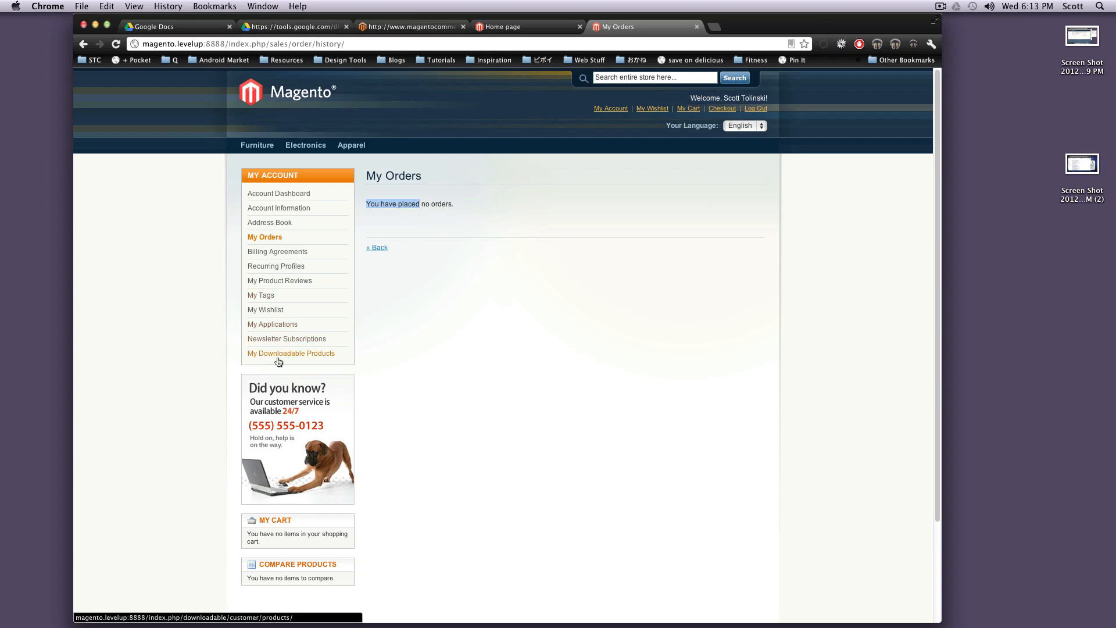
mouse_move(279, 356)
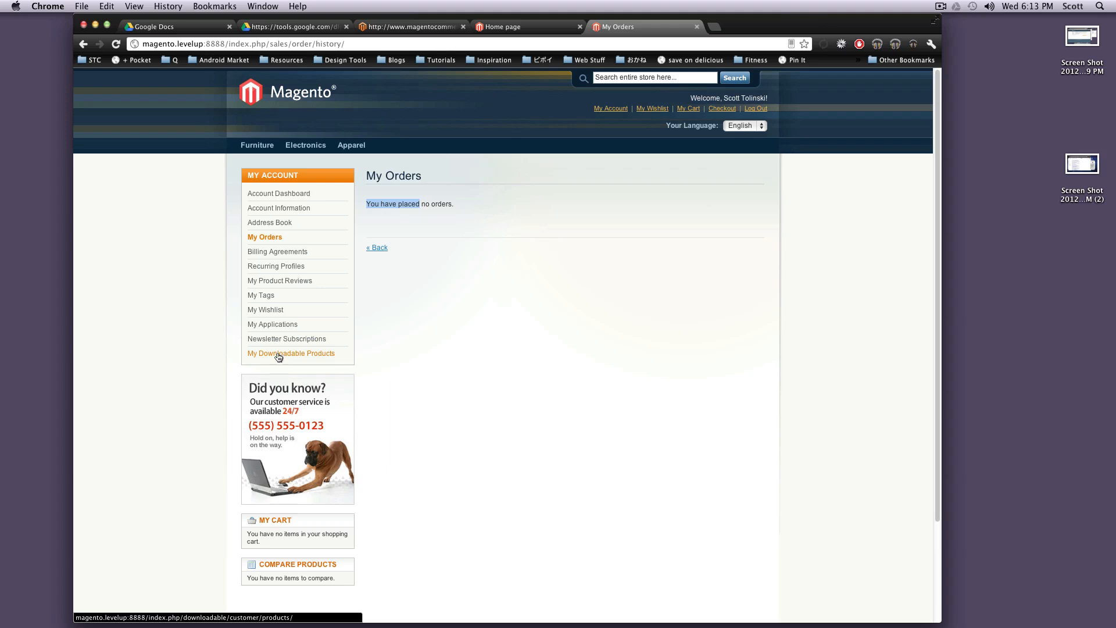
mouse_move(260, 295)
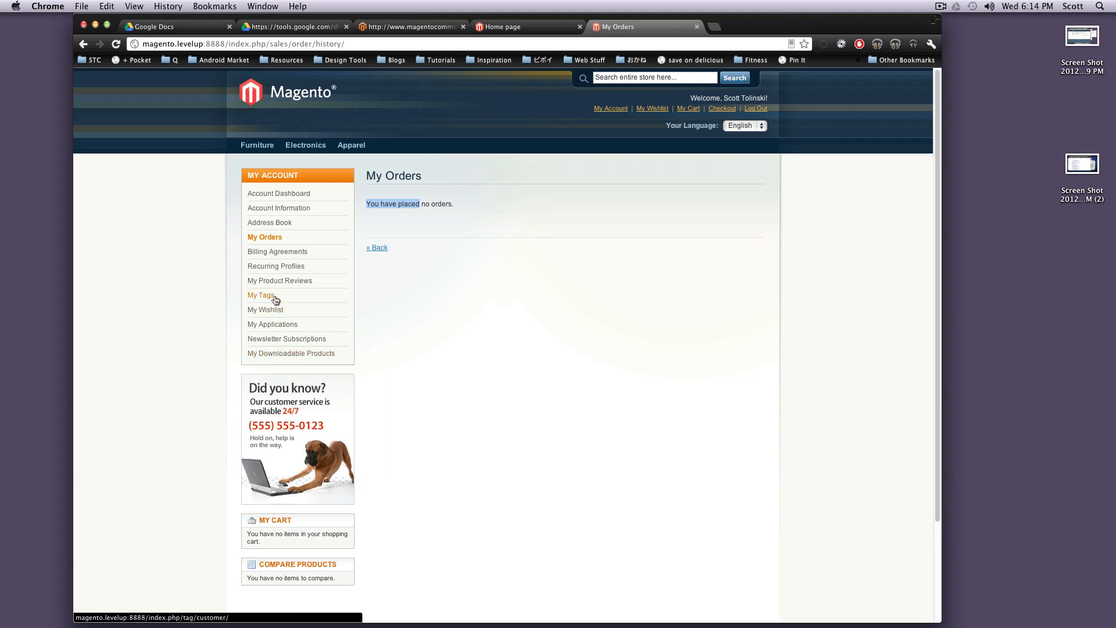
mouse_move(296, 282)
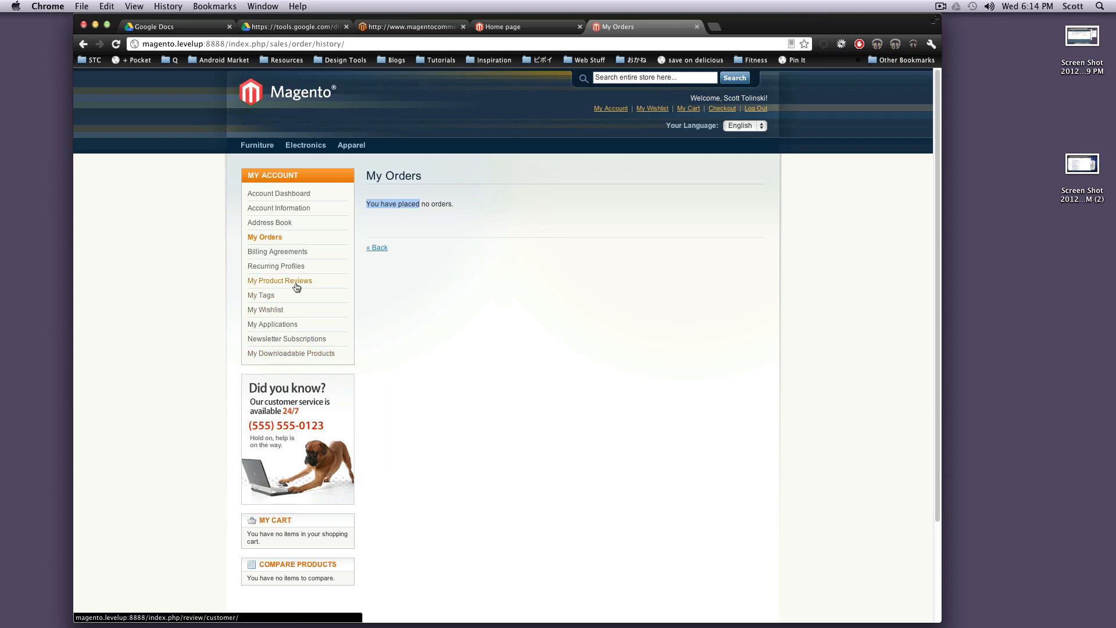
mouse_move(311, 291)
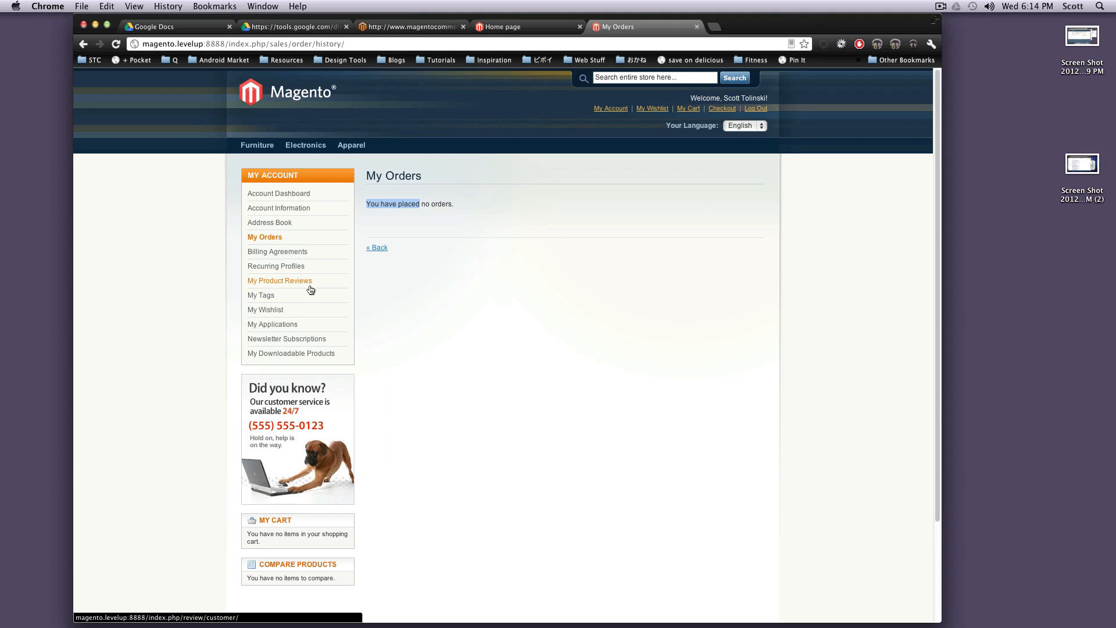
mouse_move(502, 187)
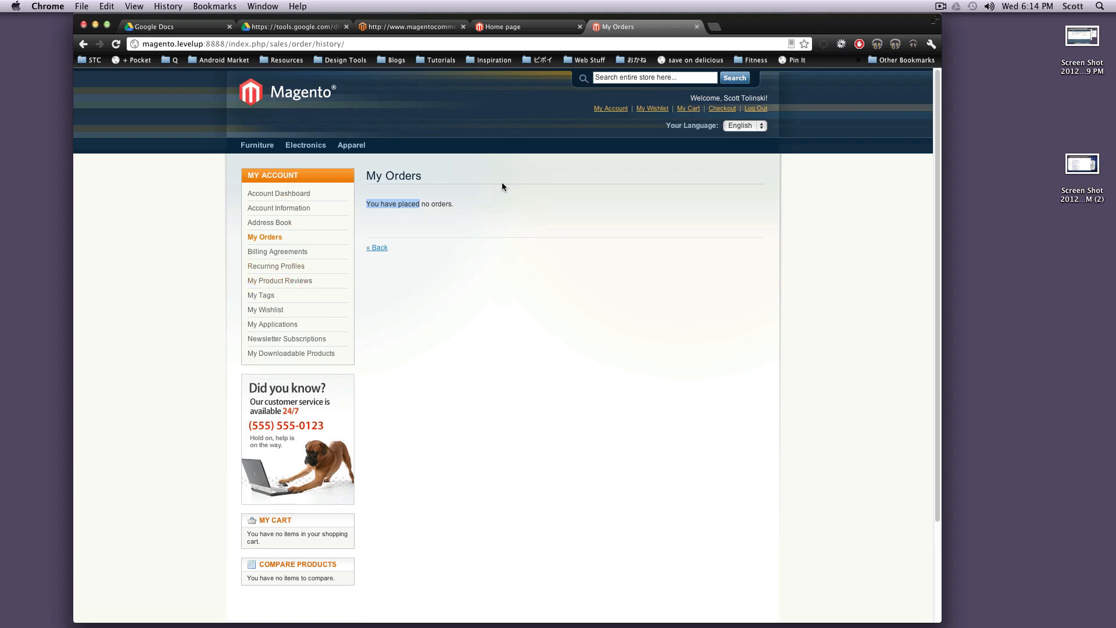
mouse_move(718, 181)
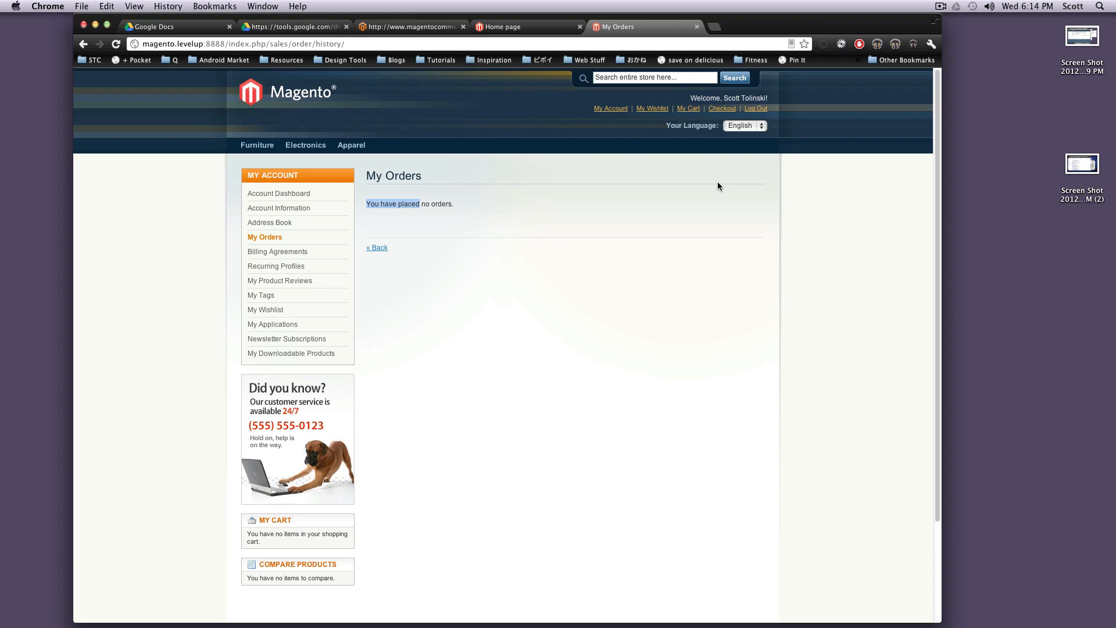
mouse_move(678, 171)
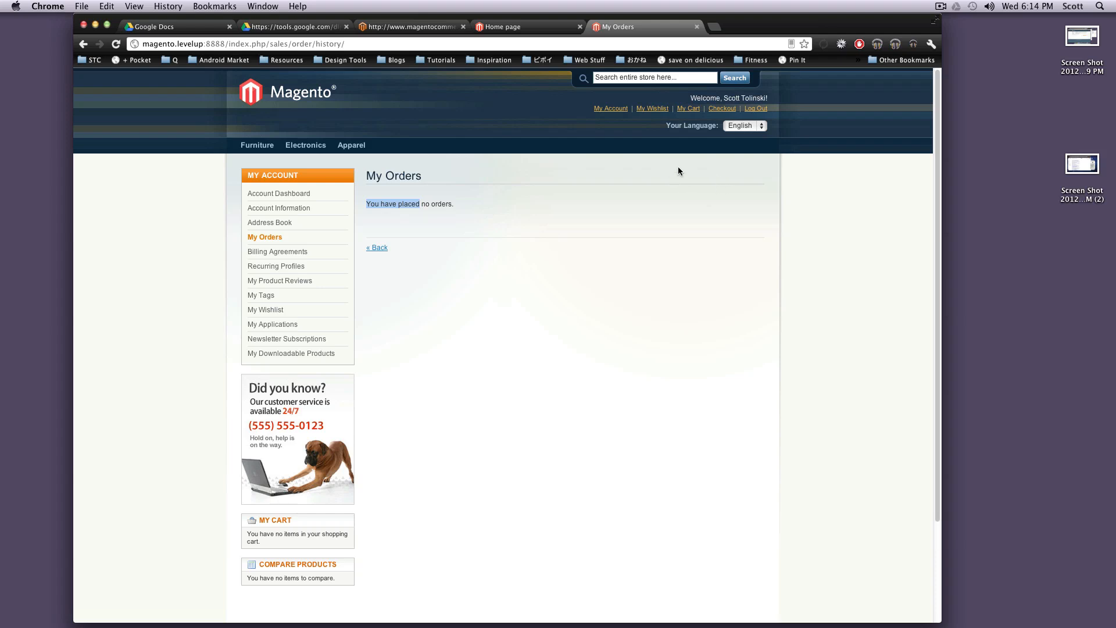
mouse_move(647, 131)
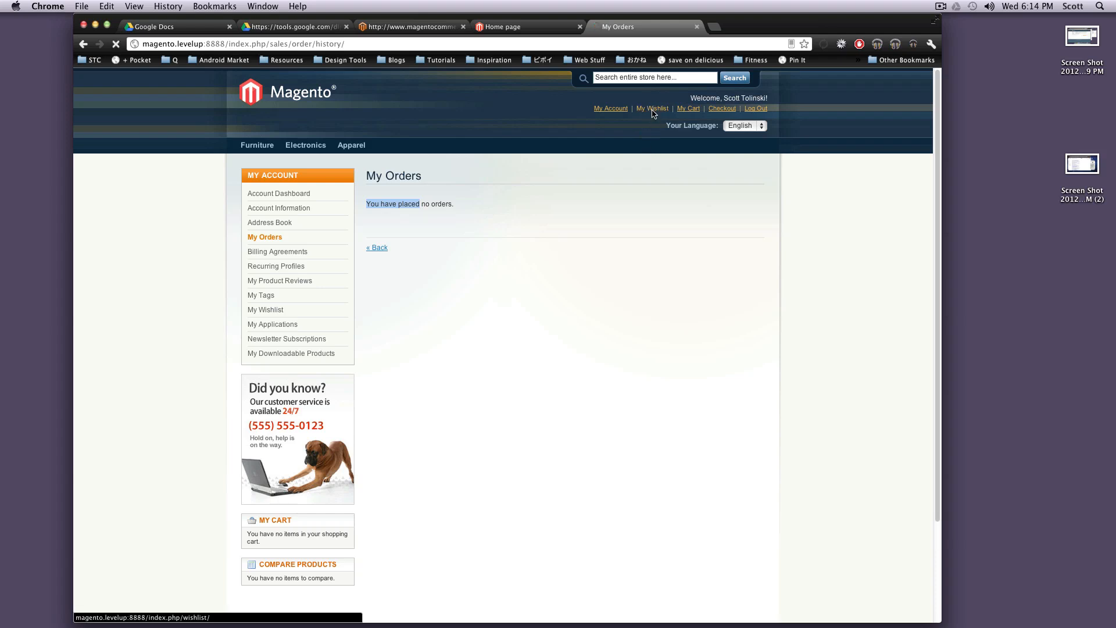
- Open My Wishlist from the header links
click(652, 108)
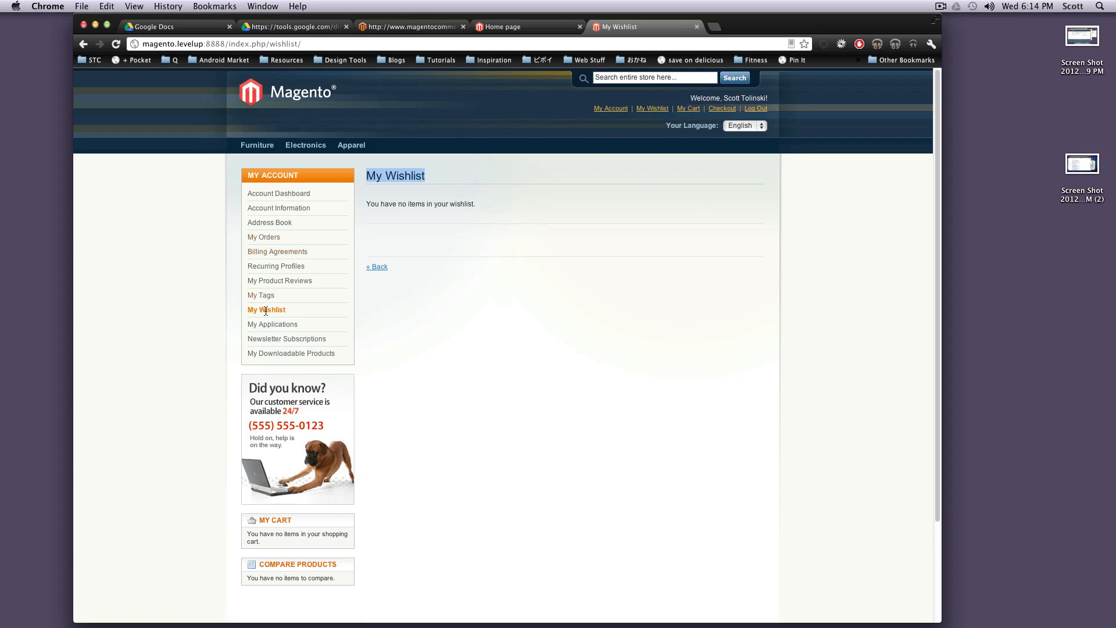
mouse_move(294, 270)
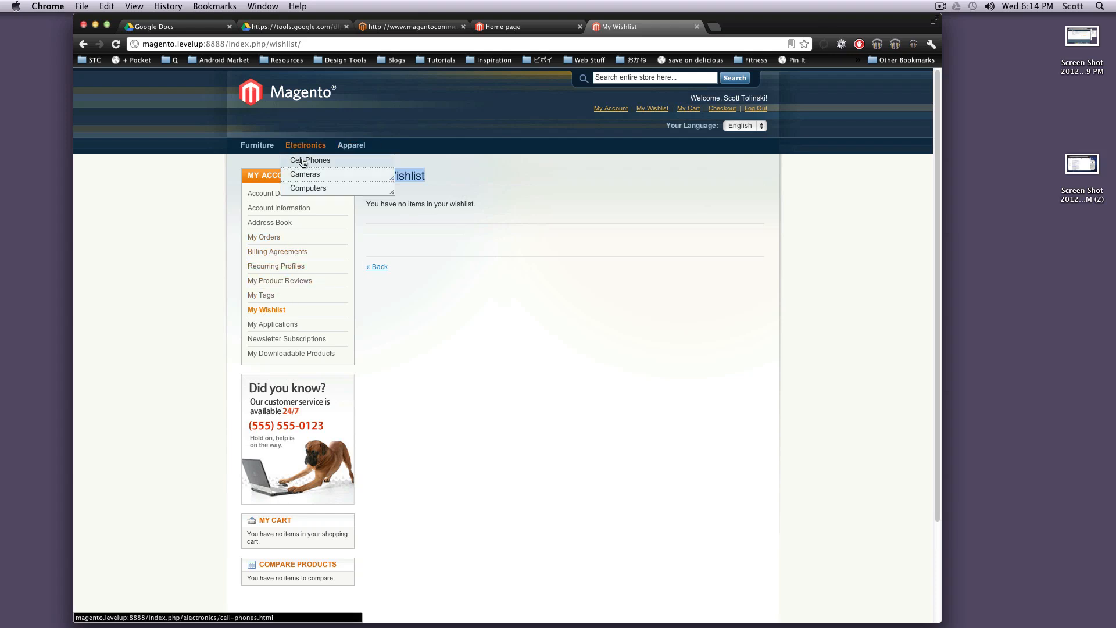
- Add the Nokia 2610 Phone from Cell Phones to the wishlist, then remove it
click(309, 159)
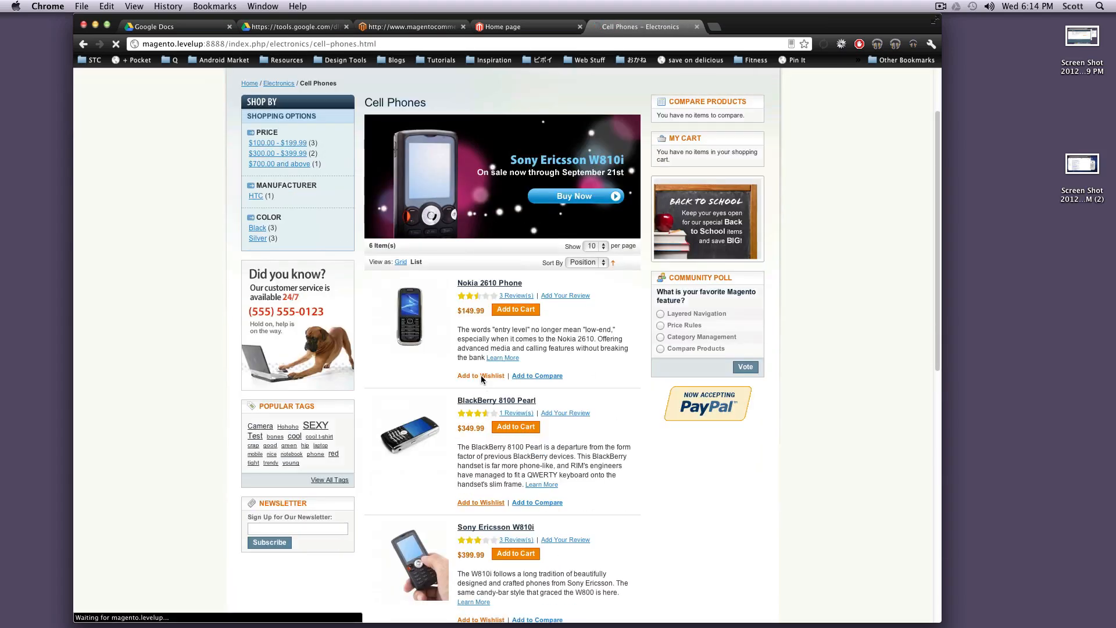
click(479, 375)
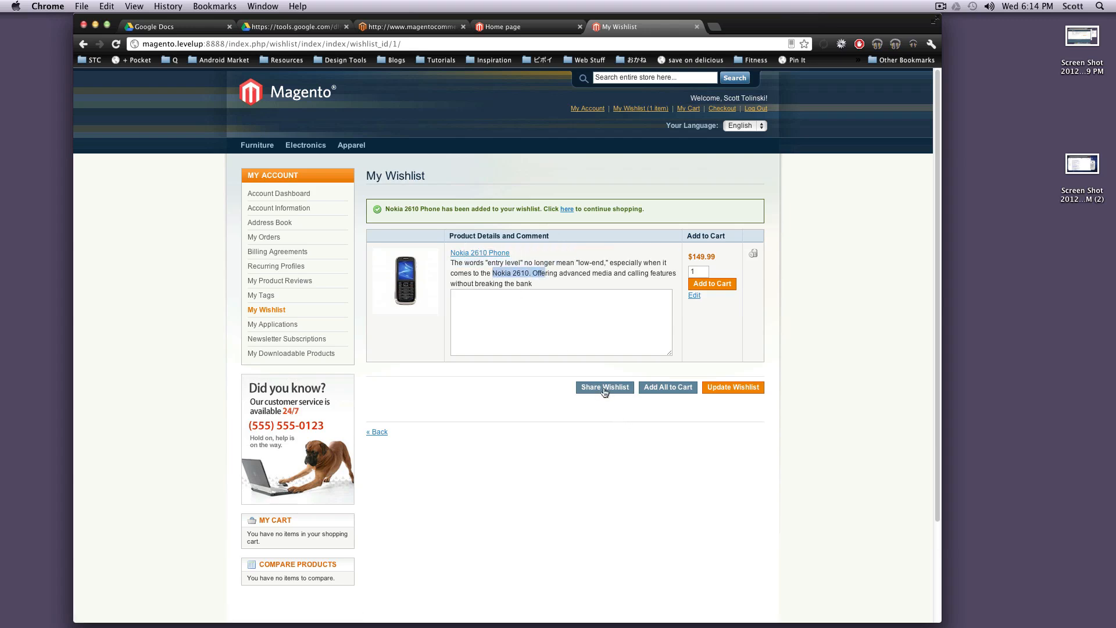
click(560, 322)
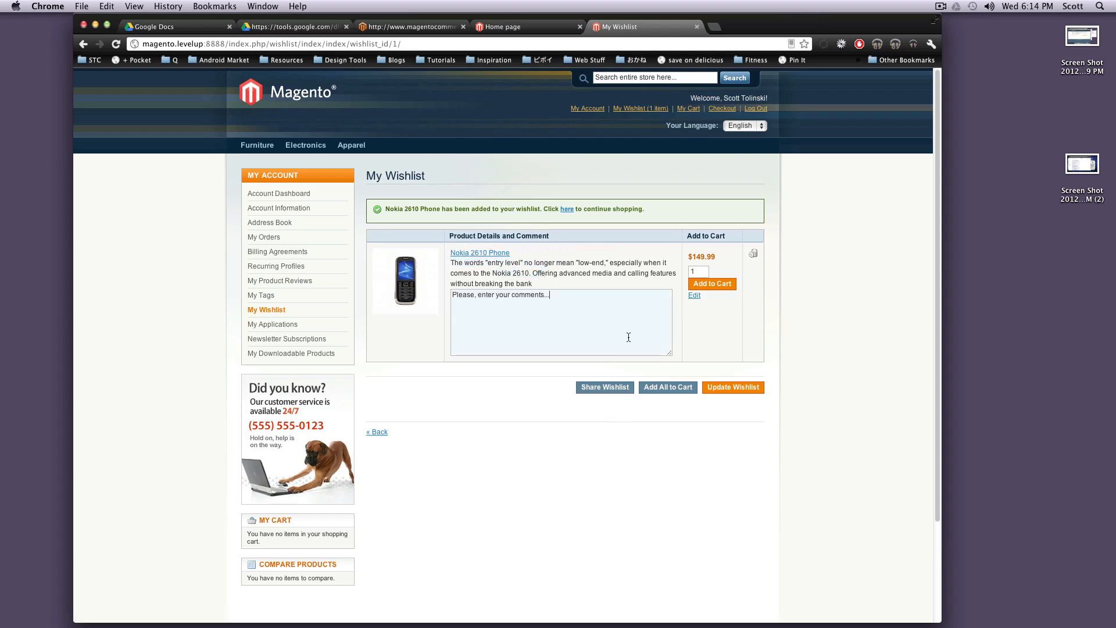
click(697, 272)
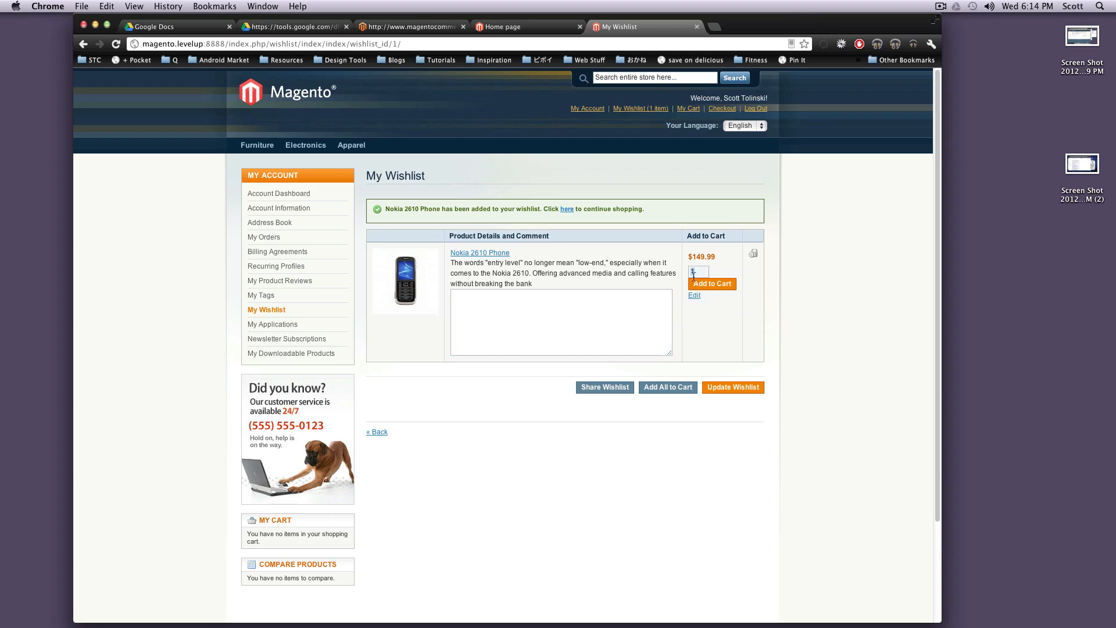
mouse_move(753, 257)
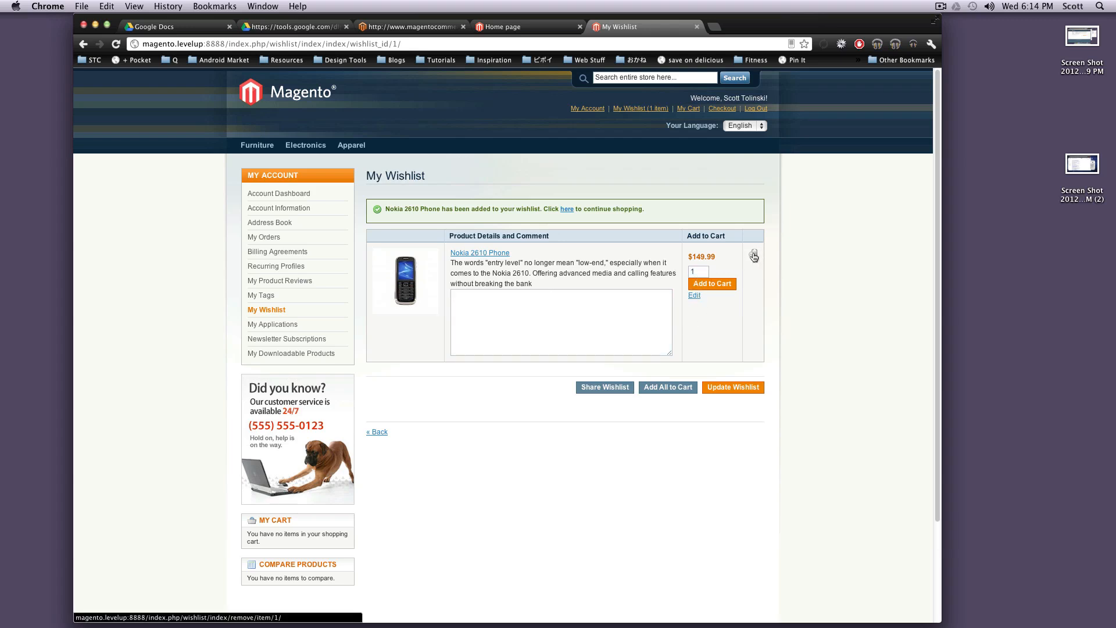
click(754, 255)
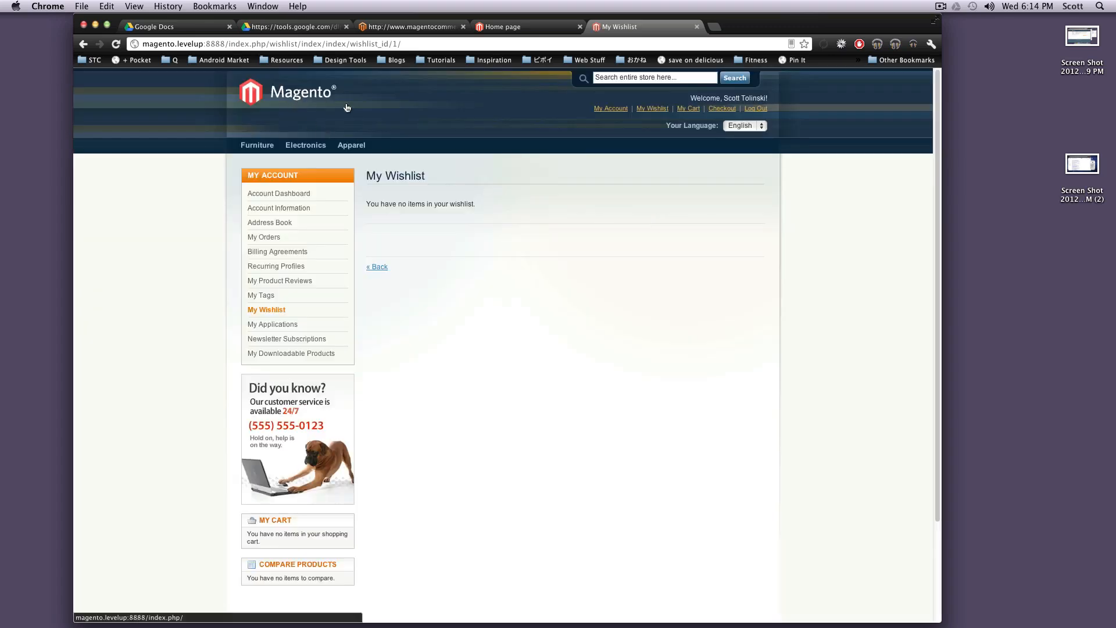
mouse_move(424, 238)
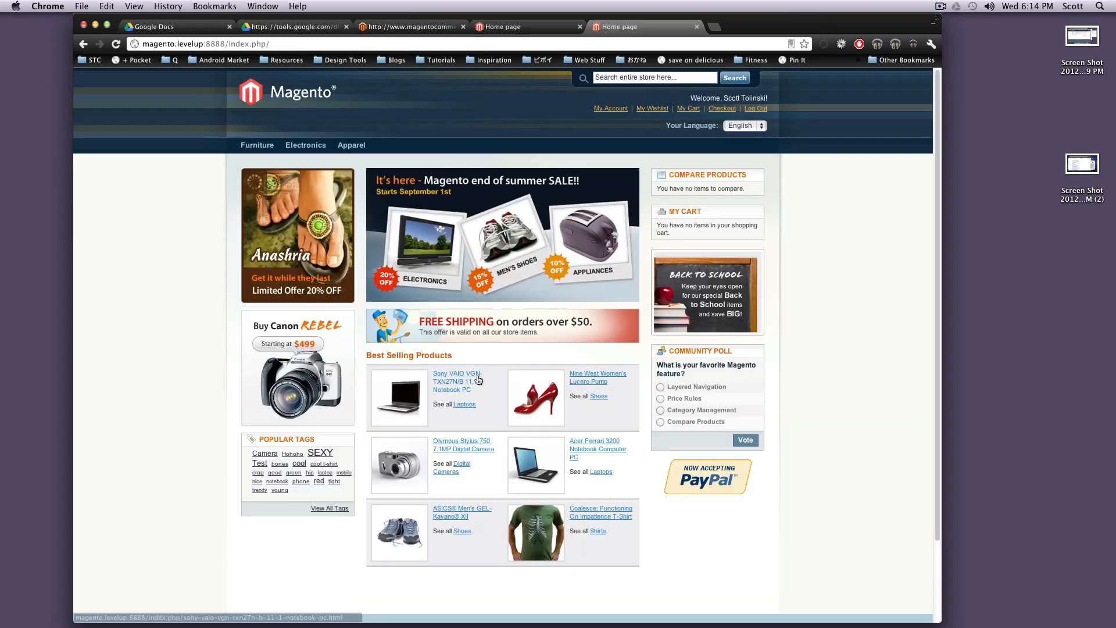
- Add the Sony VAIO VGN-TXN27N/B notebook to the shopping cart
click(457, 377)
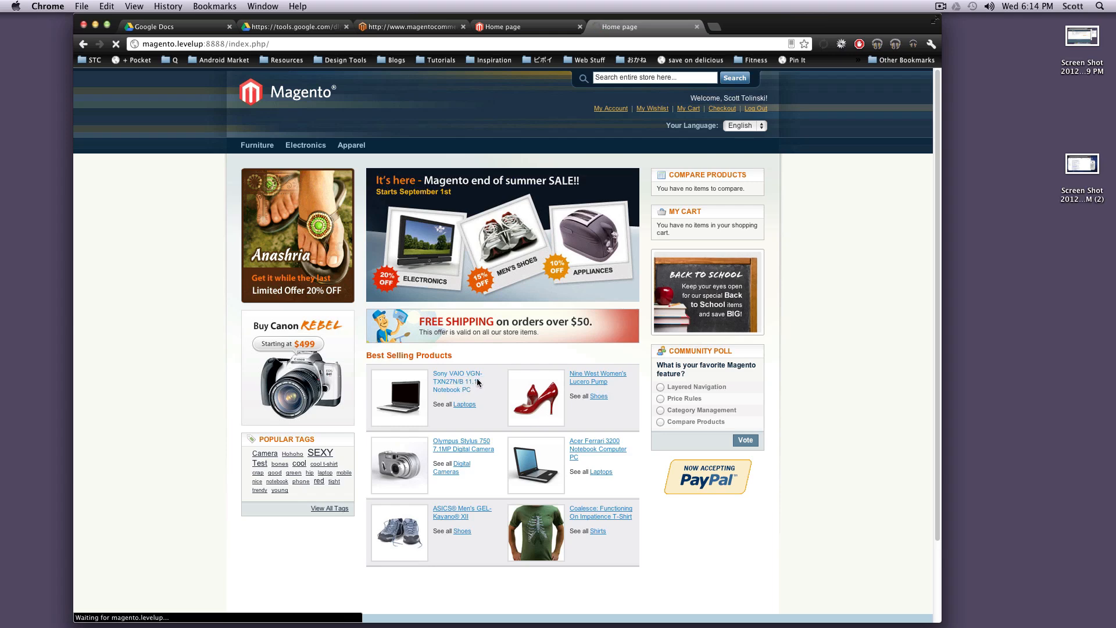
click(458, 377)
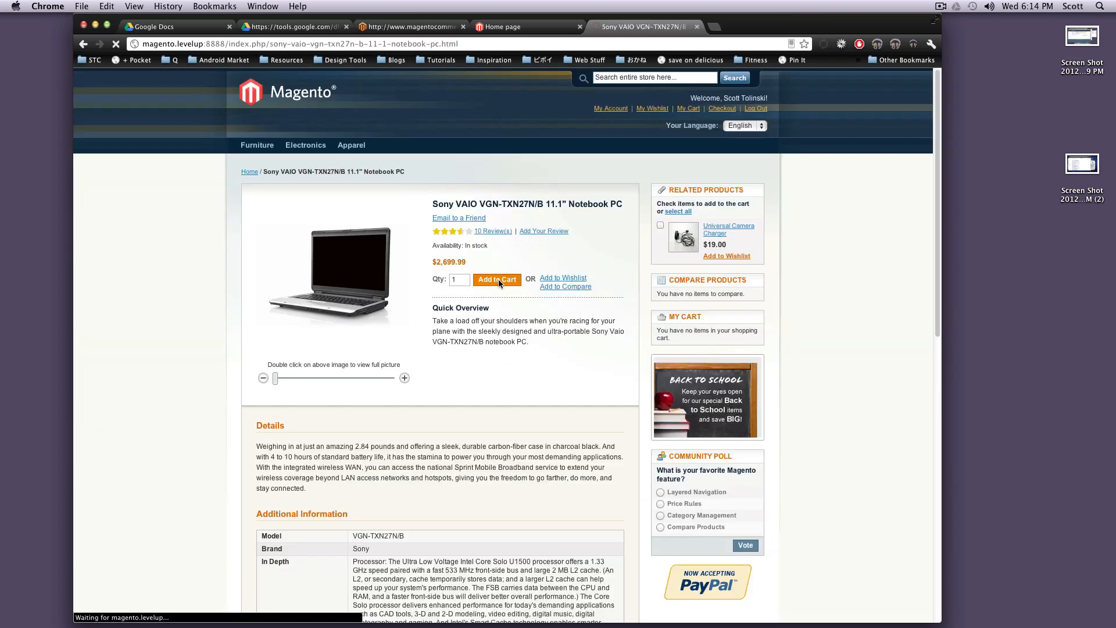
click(496, 279)
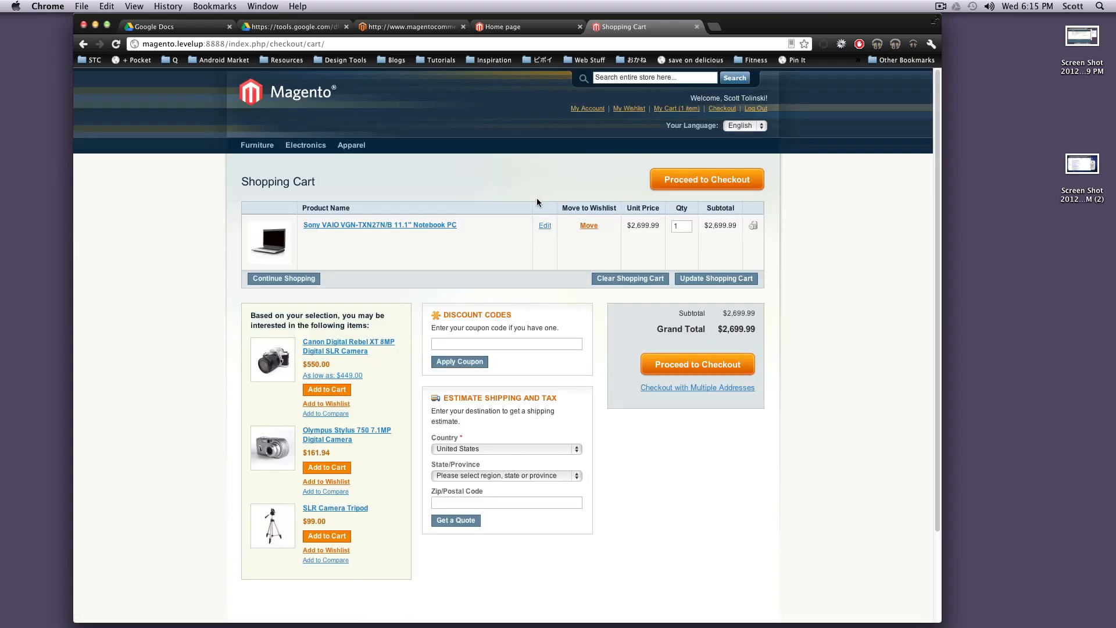
click(506, 343)
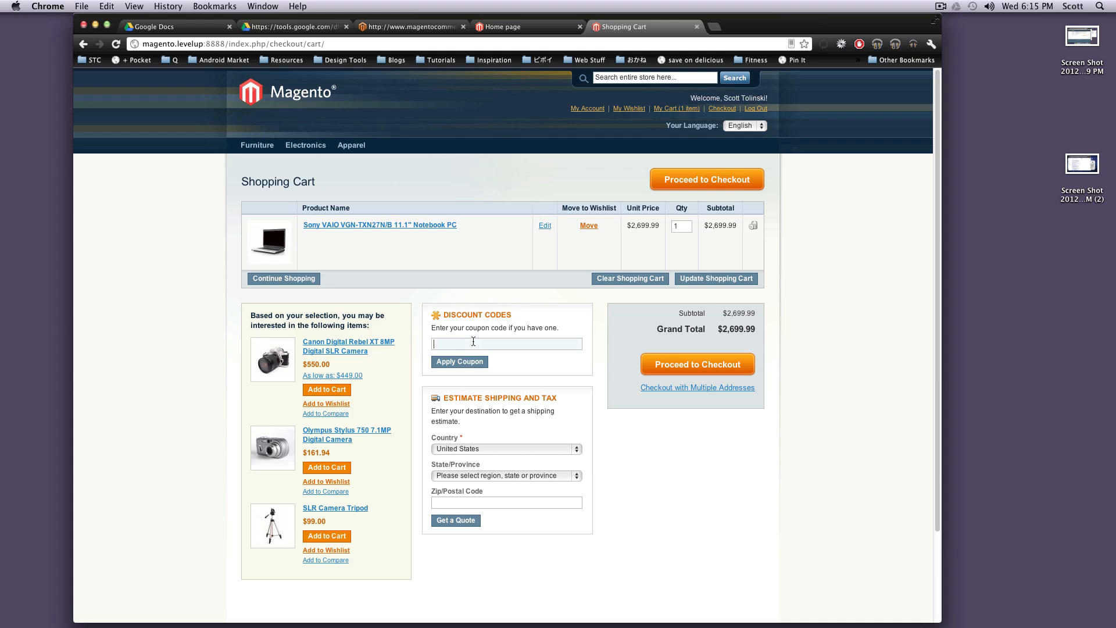
mouse_move(523, 458)
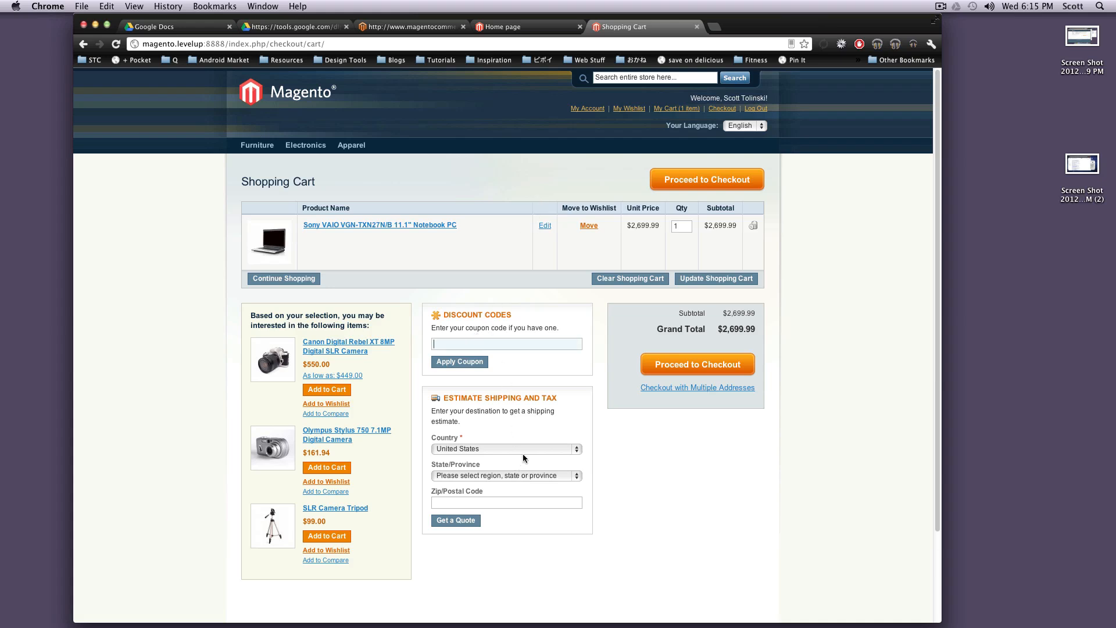
mouse_move(335, 315)
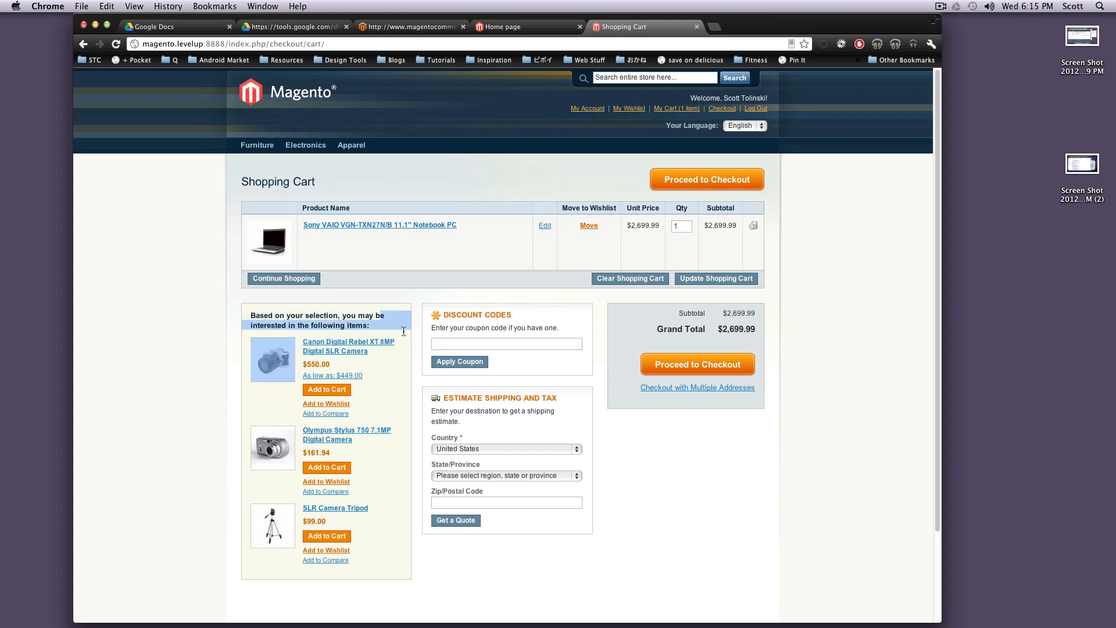
- Update the notebook quantity to 2 for a $5,399.98 total and proceed to checkout
click(679, 226)
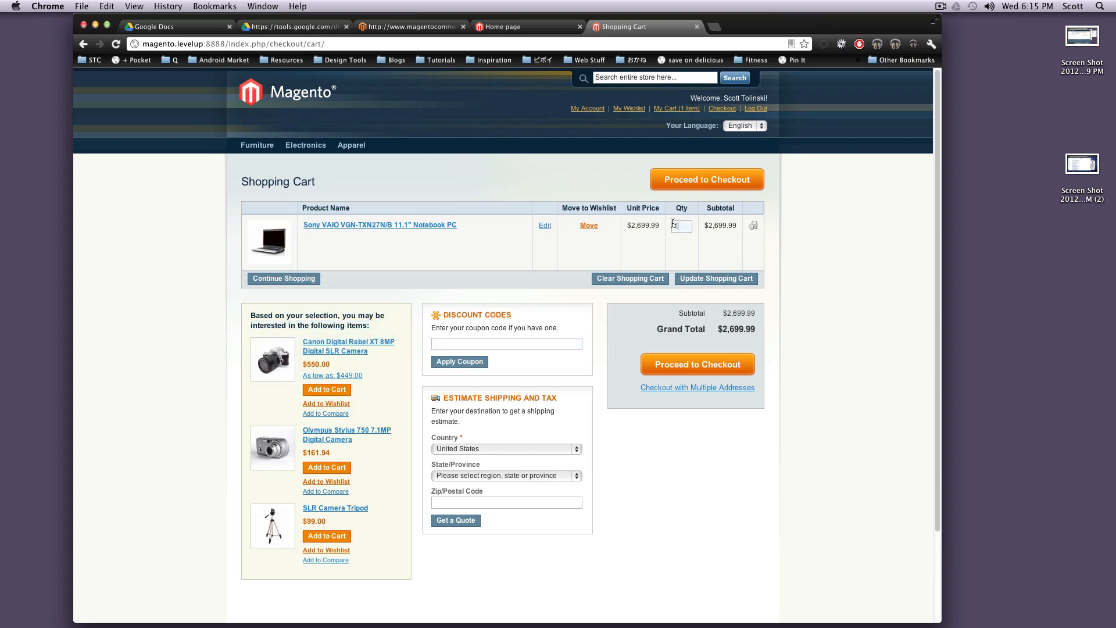
text(2)
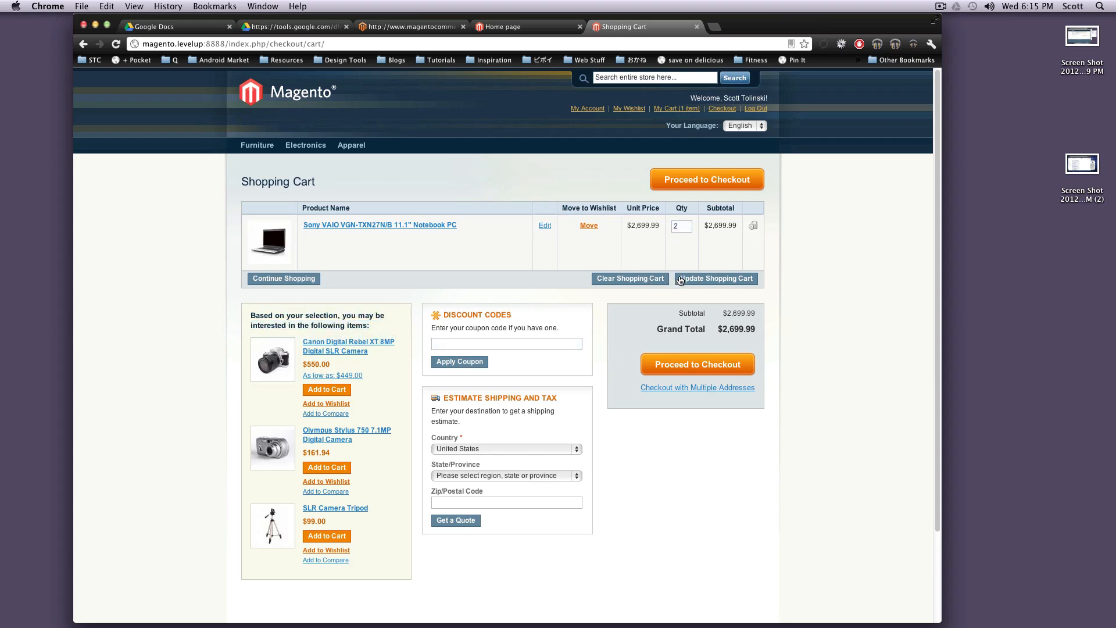
click(714, 279)
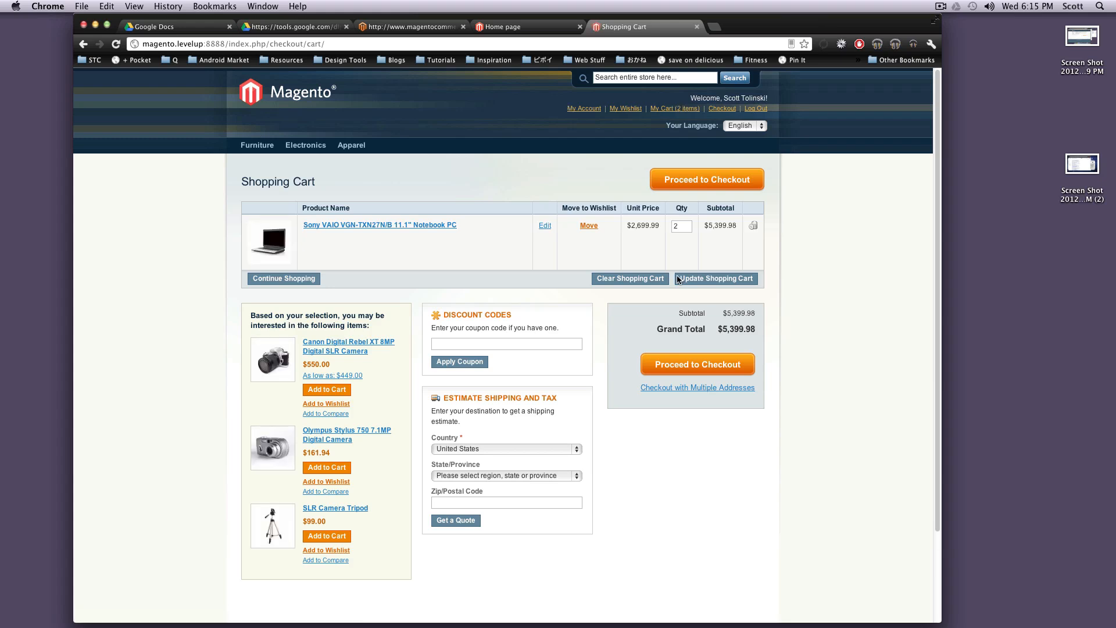
click(696, 364)
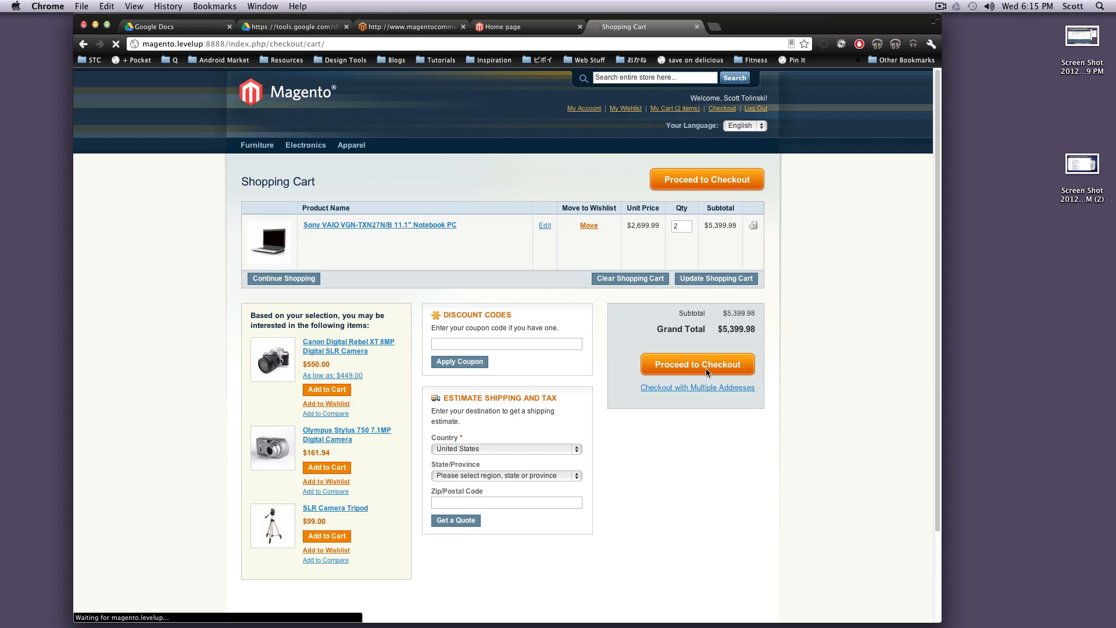
click(697, 365)
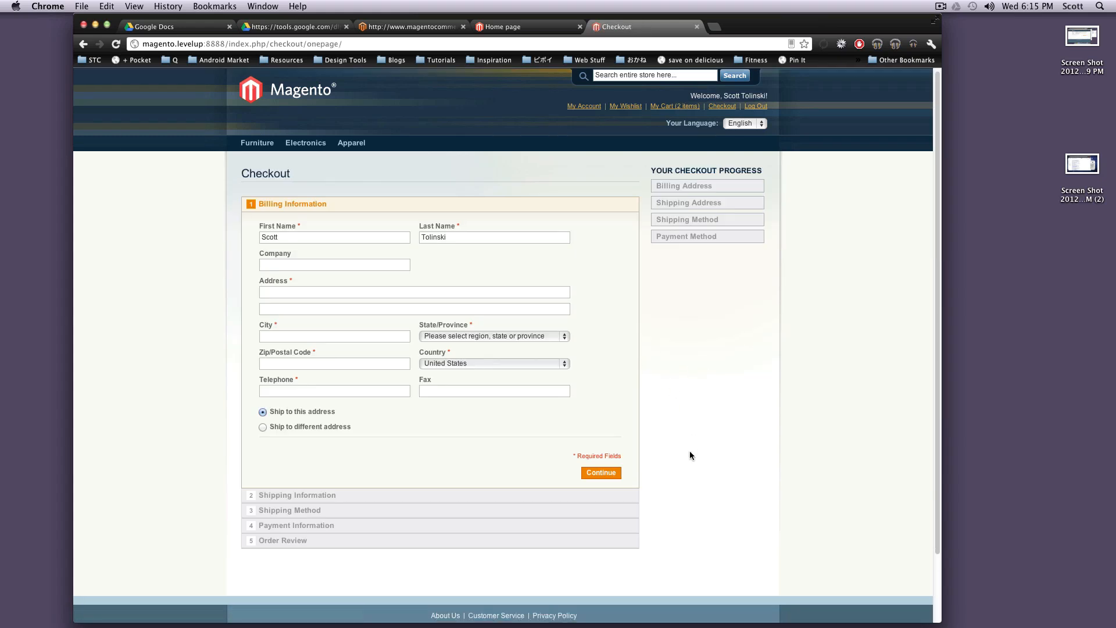
scroll(down, 3)
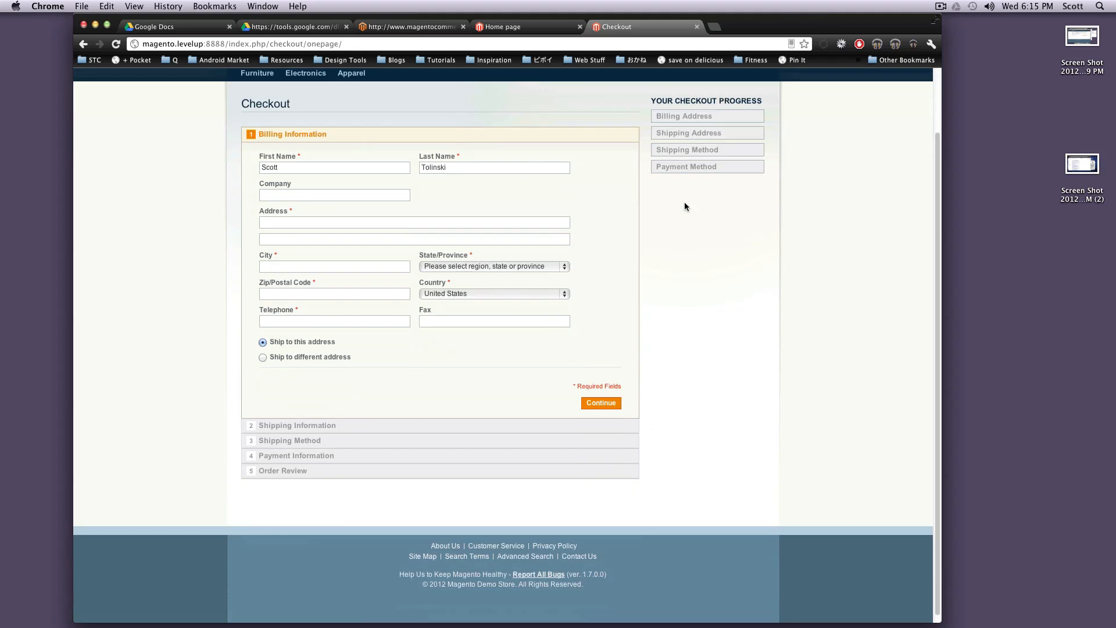
scroll(up, 3)
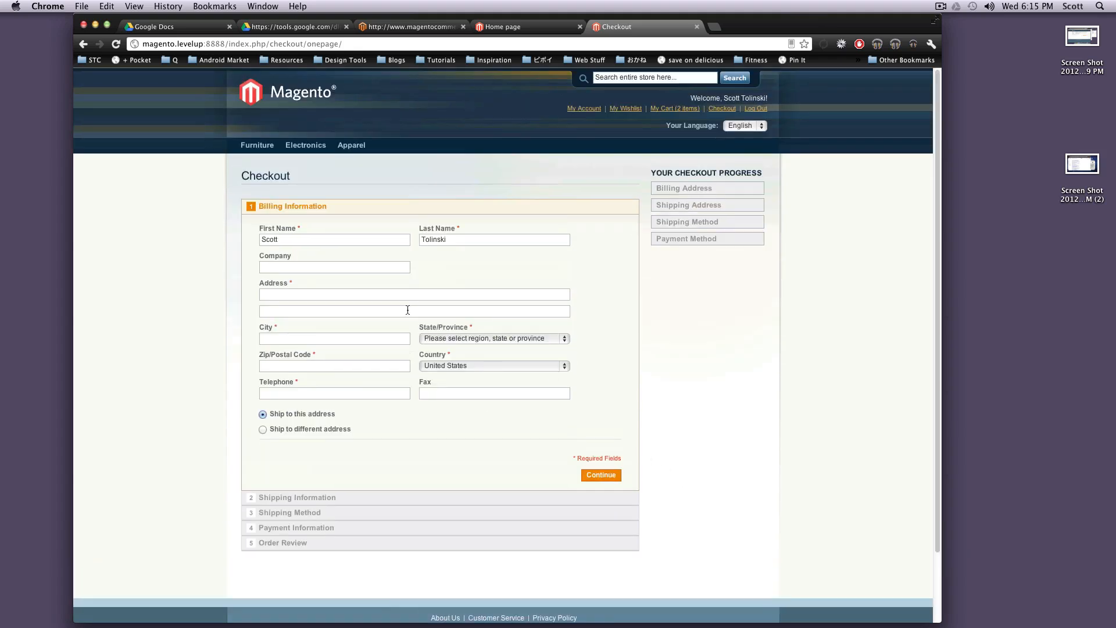
mouse_move(390, 452)
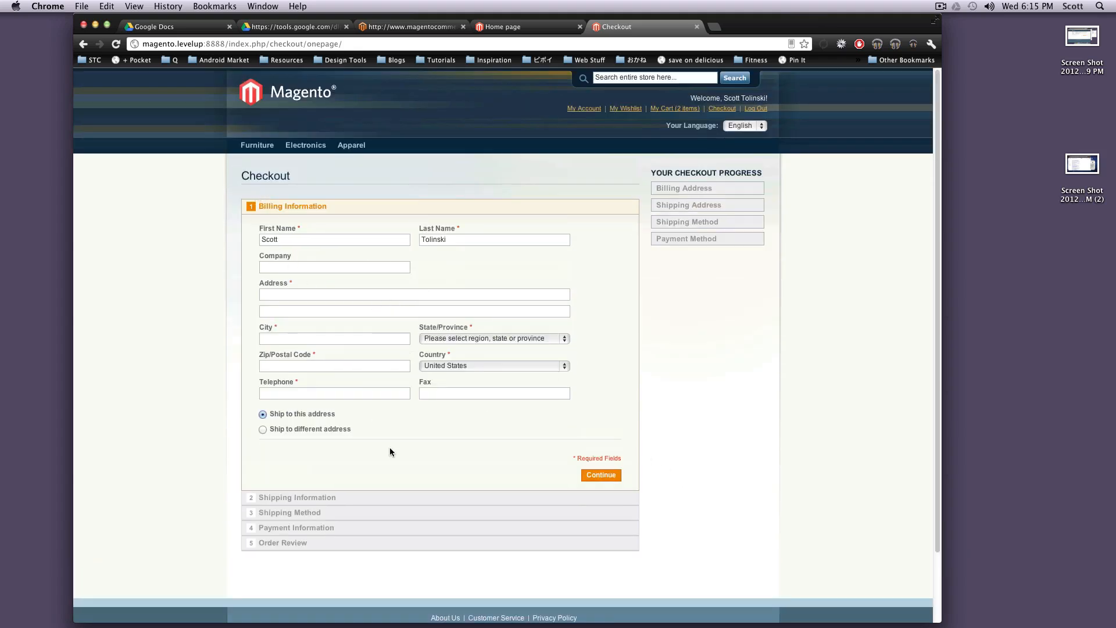
mouse_move(618, 275)
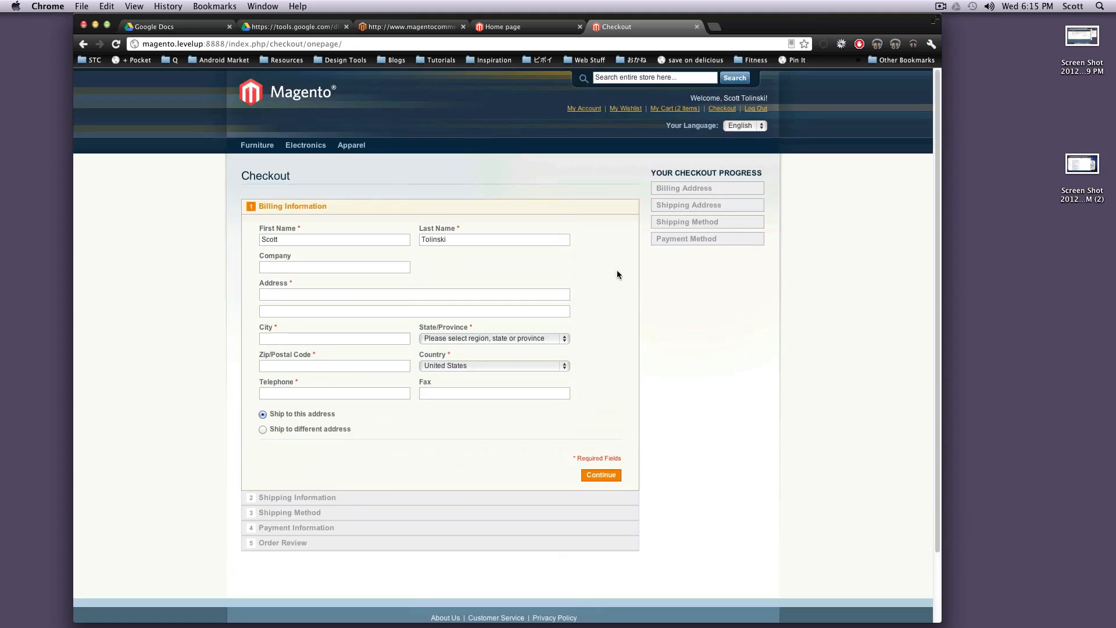
mouse_move(622, 233)
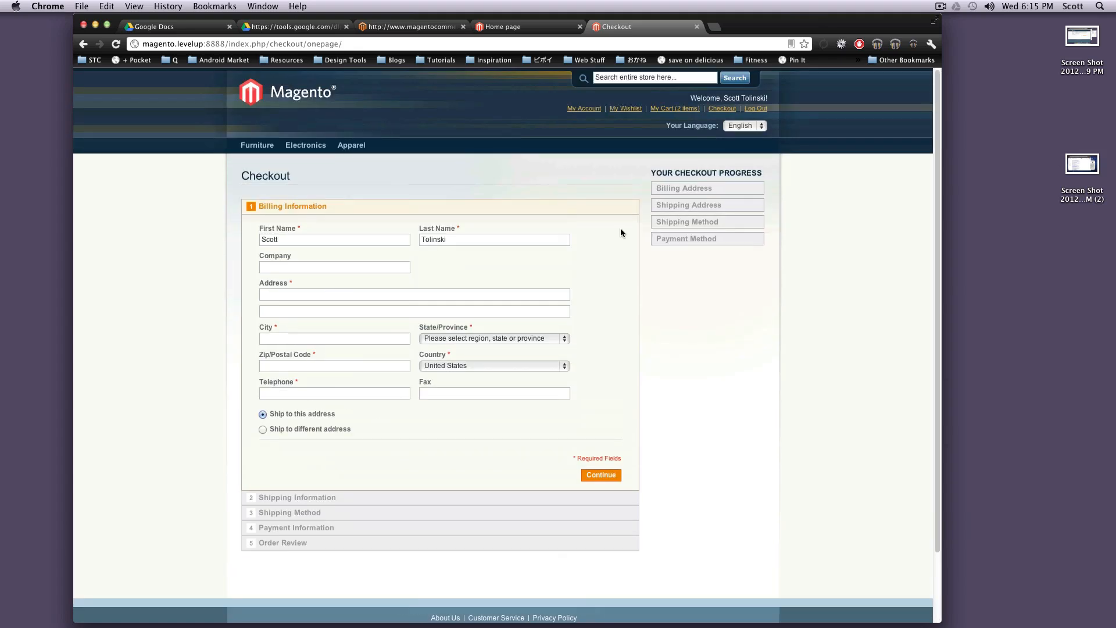
mouse_move(643, 246)
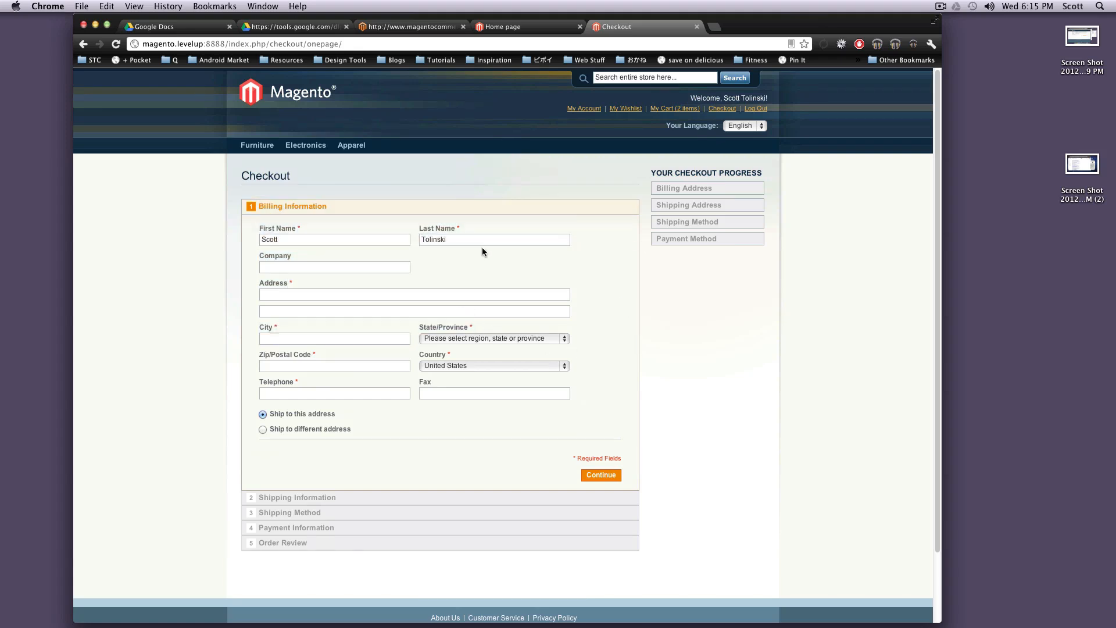
scroll(down, 3)
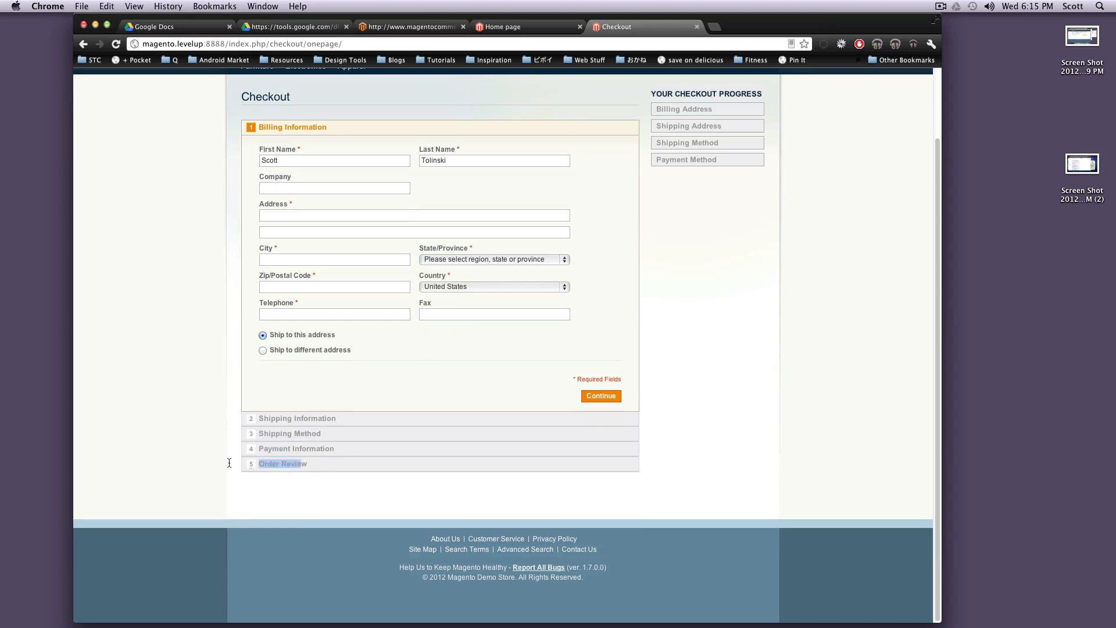
scroll(up, 3)
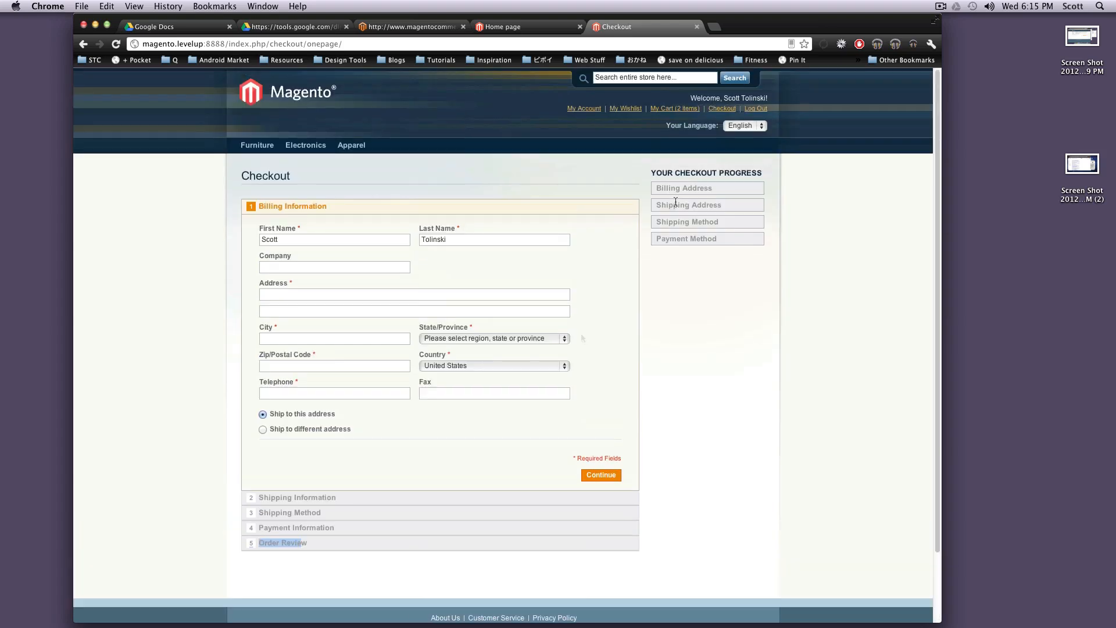
scroll(down, 3)
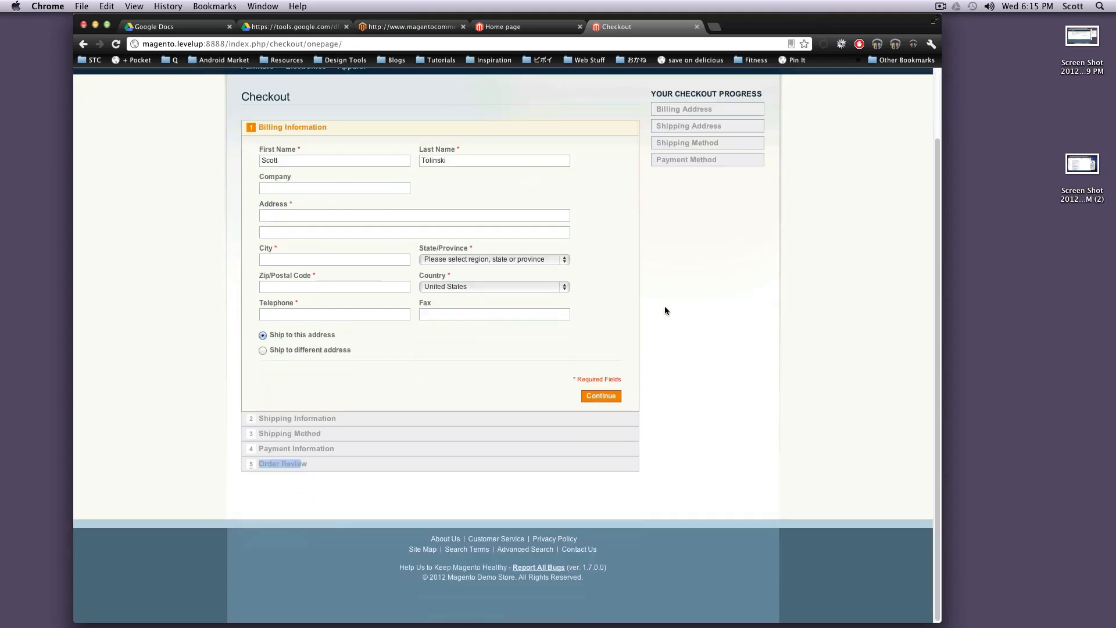
mouse_move(555, 539)
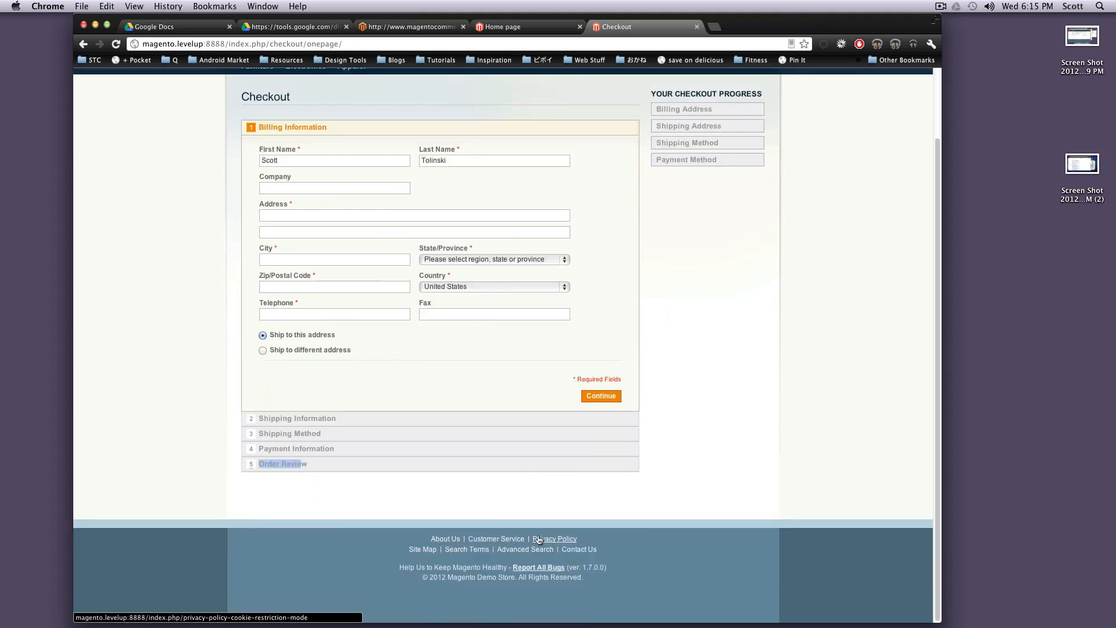
- View the About Us page, then scroll through the Customer Service page sections
click(445, 539)
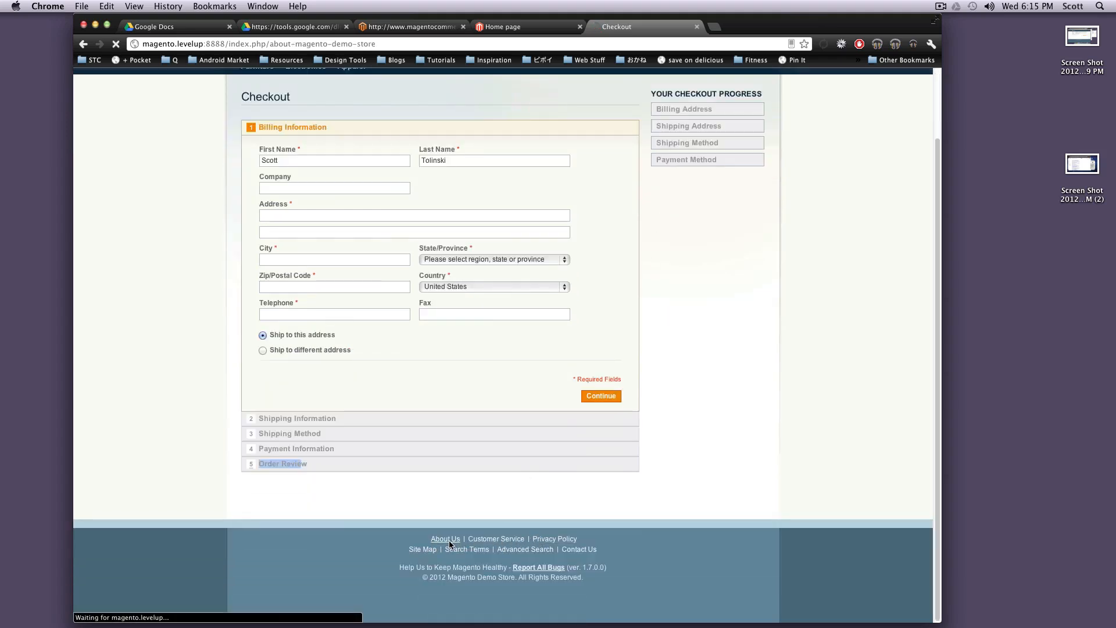
click(445, 539)
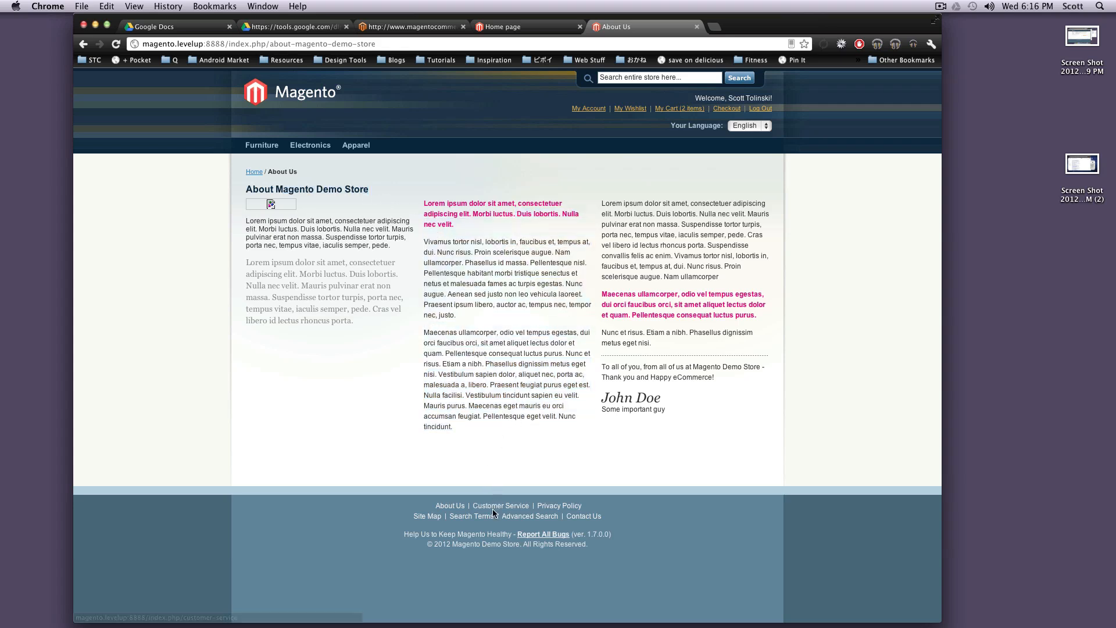
click(500, 505)
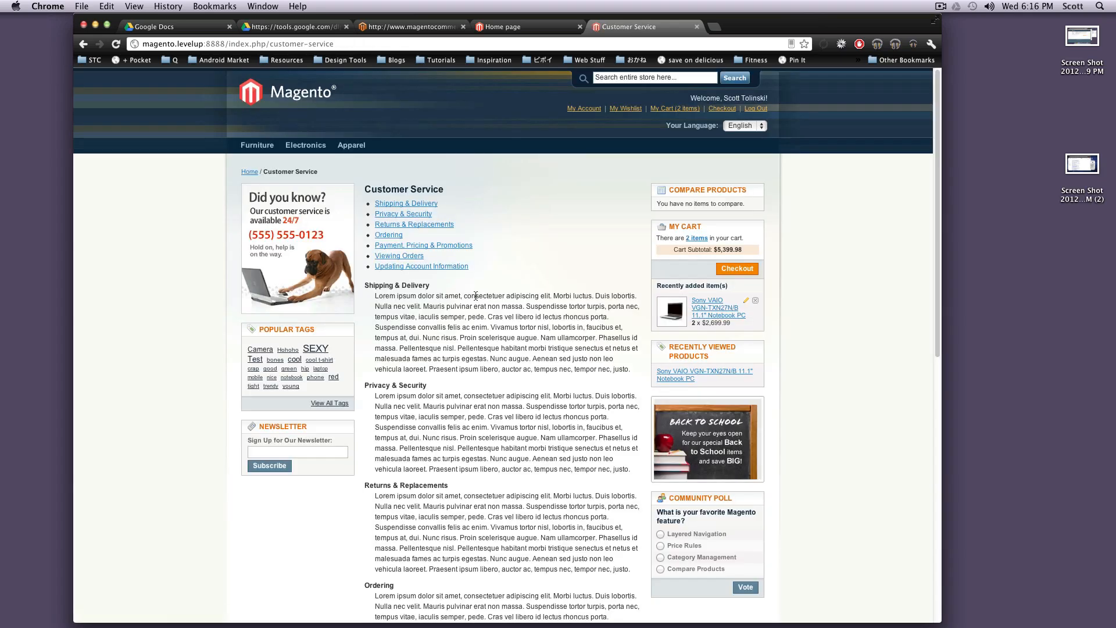
scroll(down, 3)
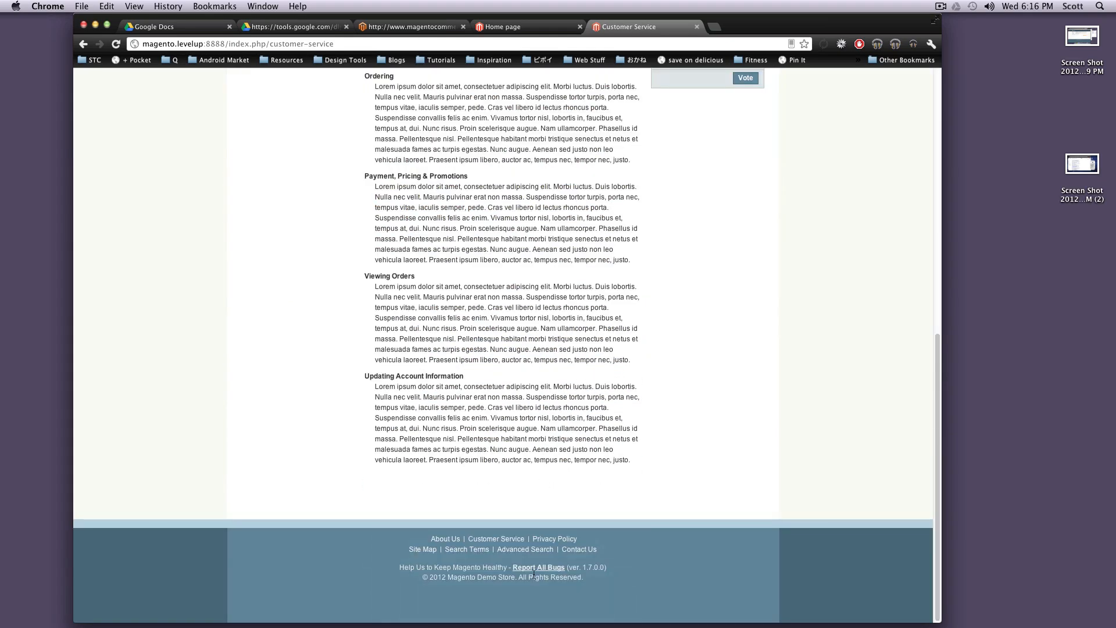
mouse_move(554, 538)
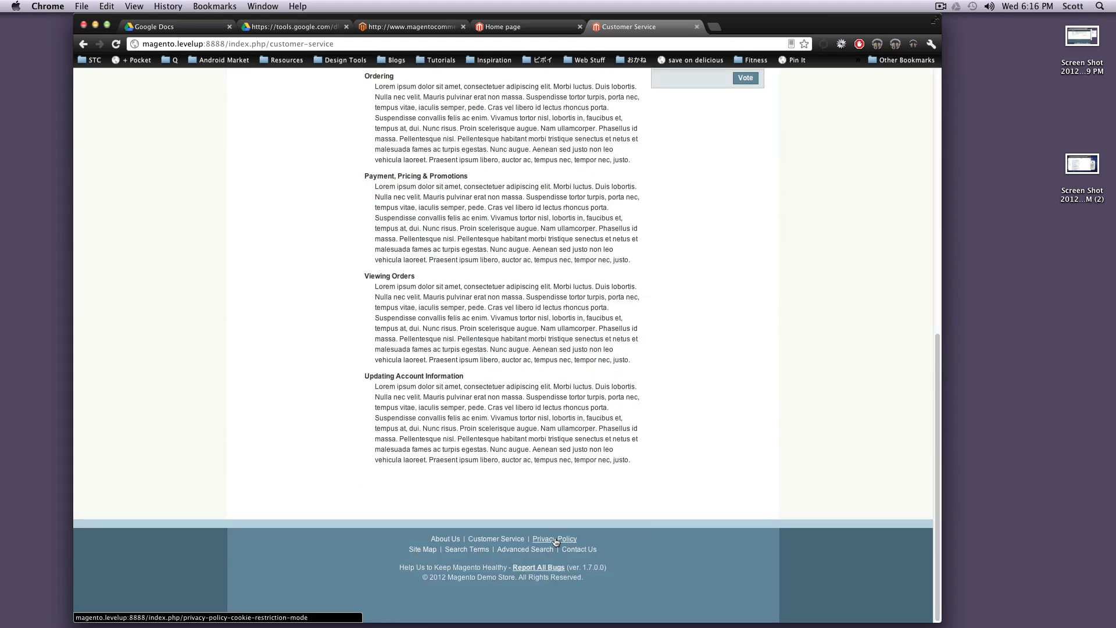
click(525, 548)
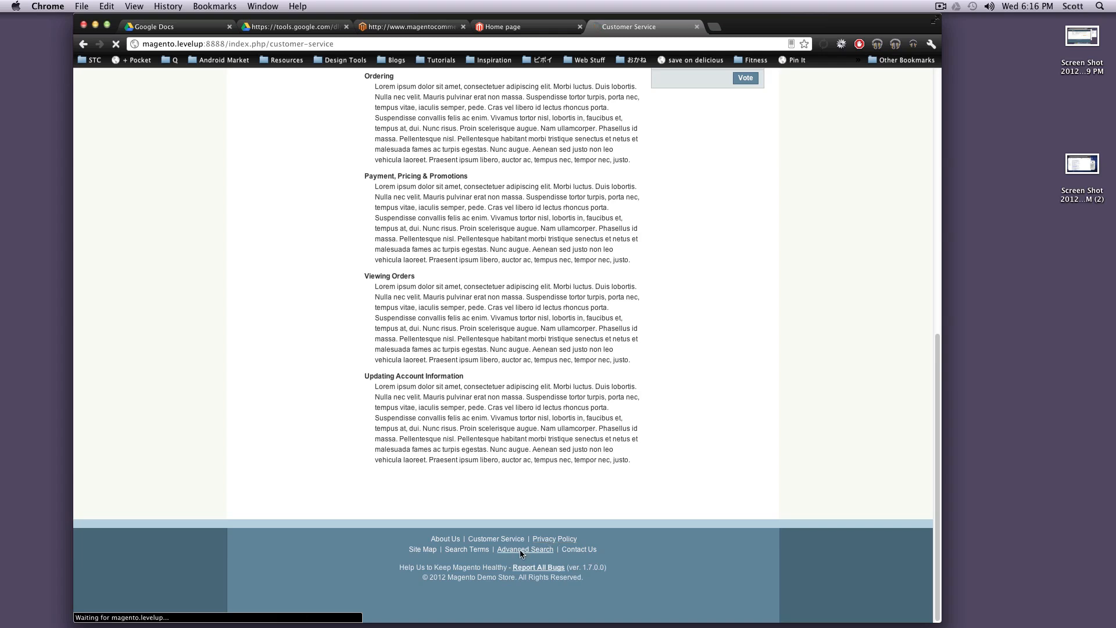
- Review the Catalog Advanced Search fields, then return home via the Magento logo
click(525, 549)
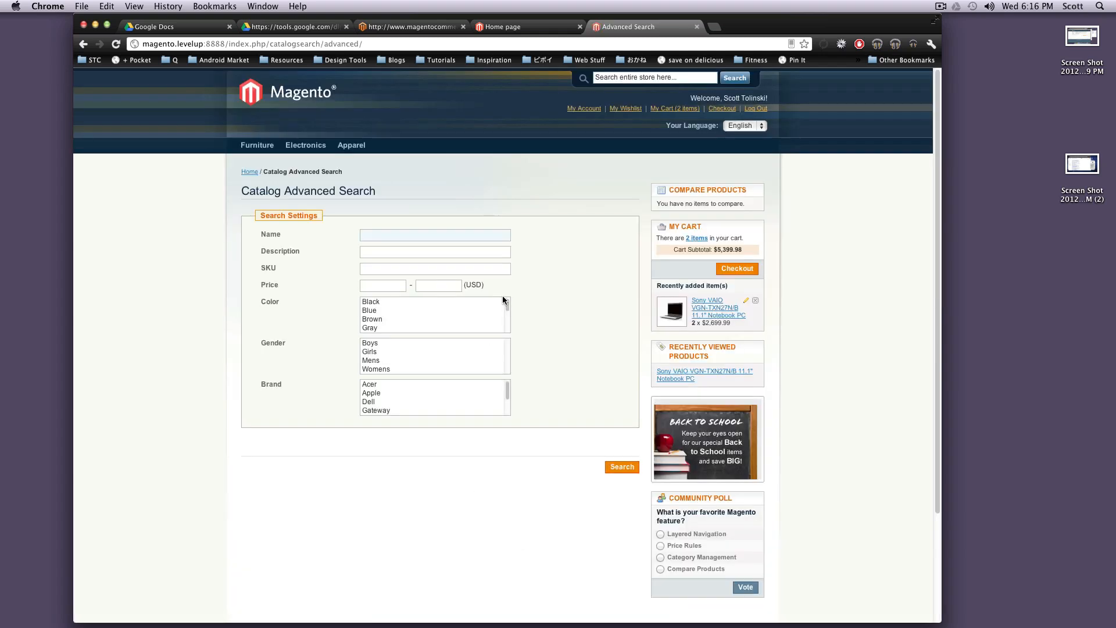
mouse_move(269, 91)
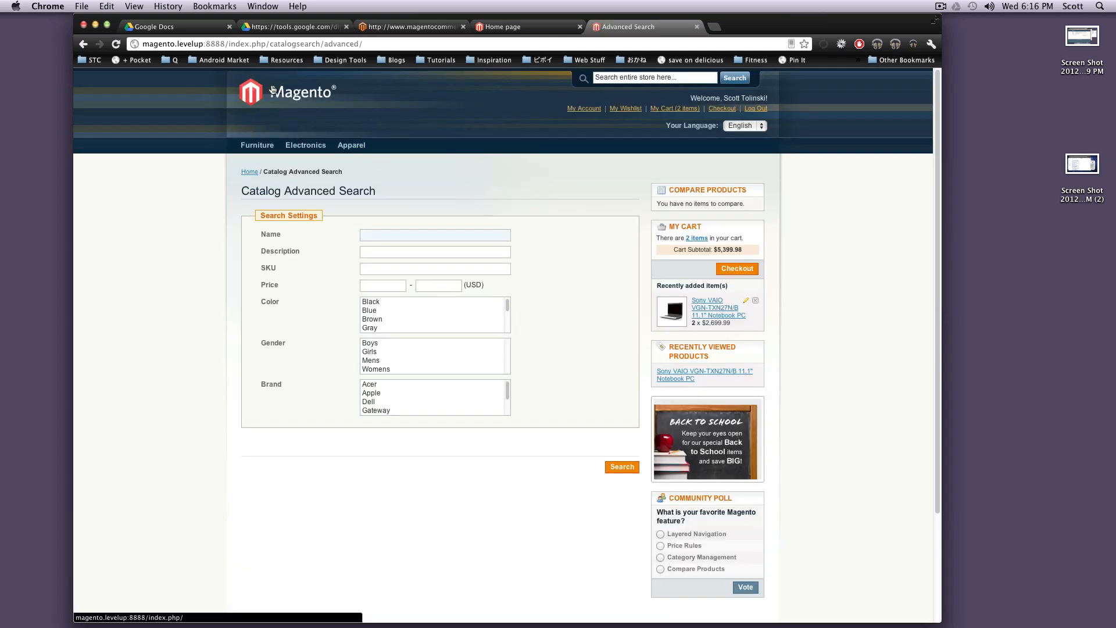
mouse_move(298, 92)
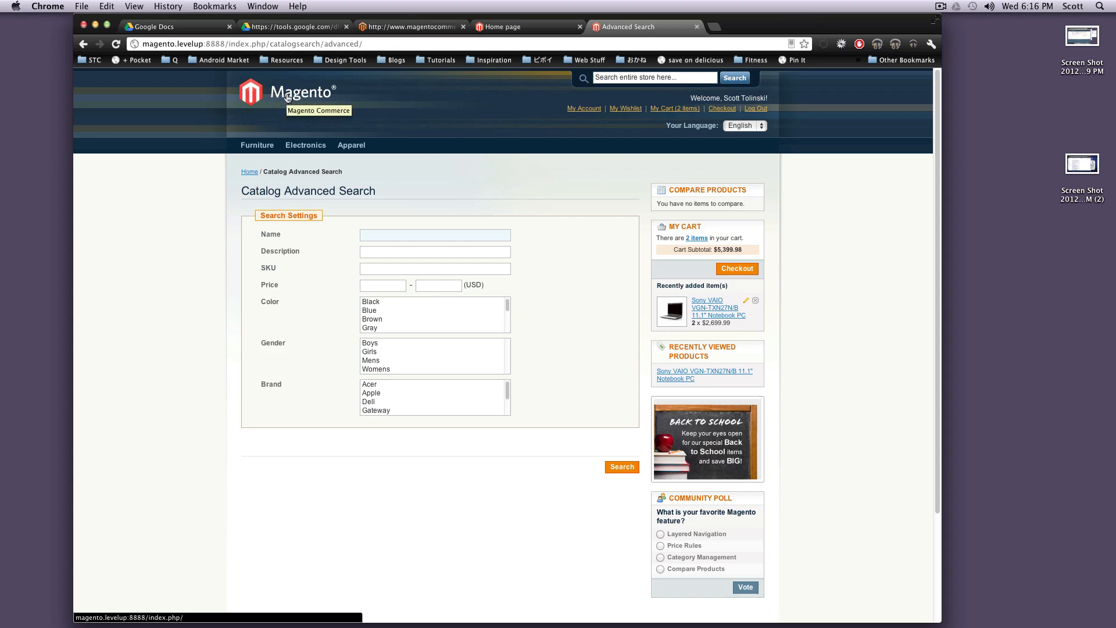
click(291, 92)
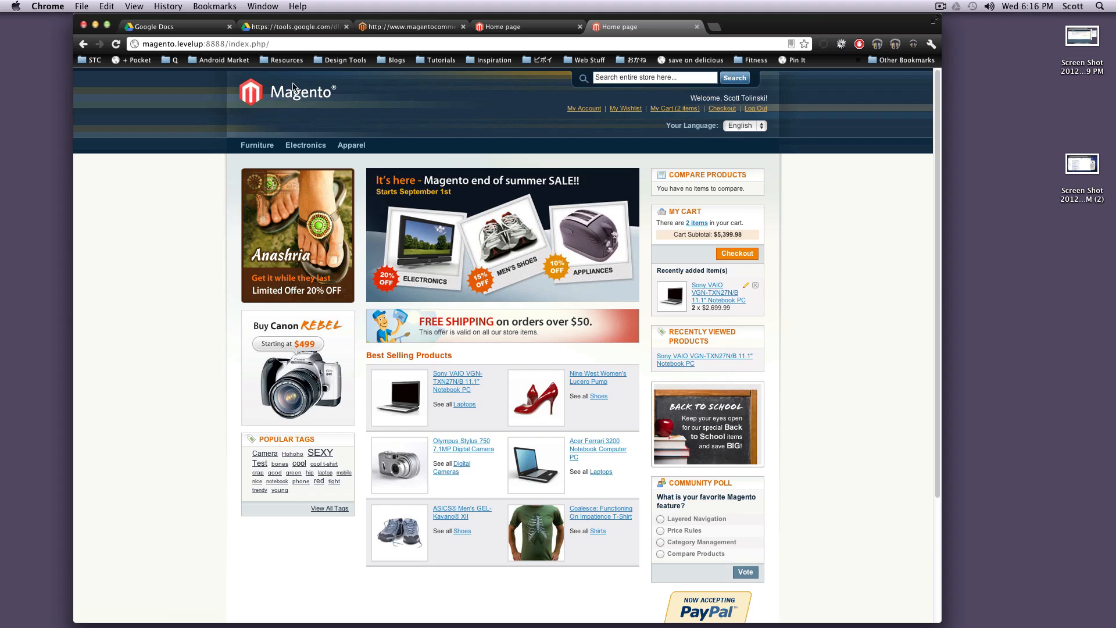
mouse_move(621, 150)
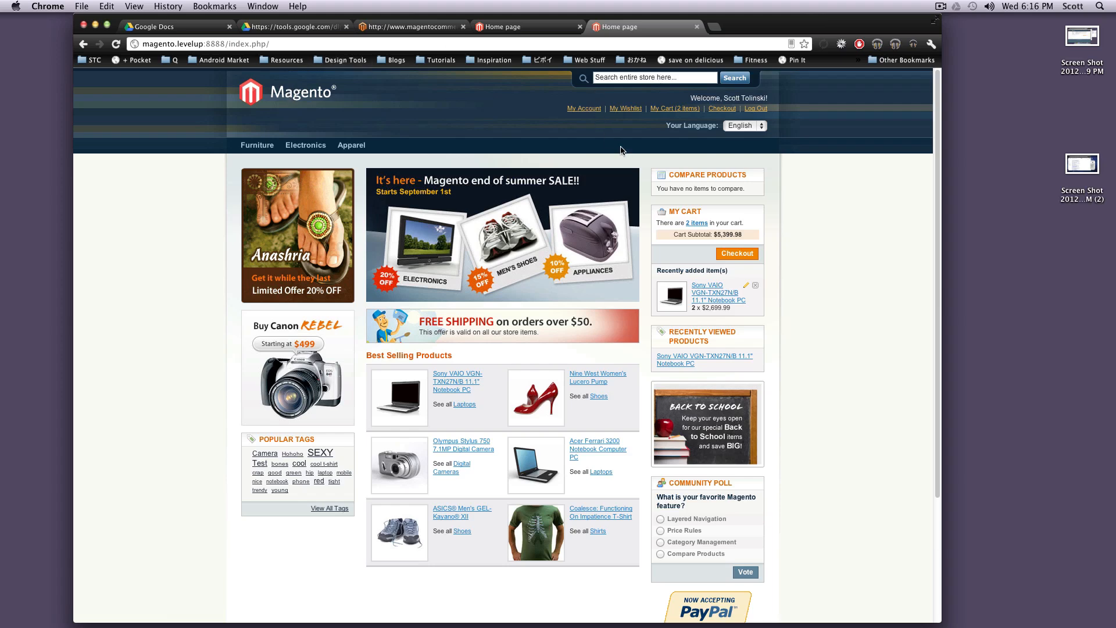
mouse_move(653, 146)
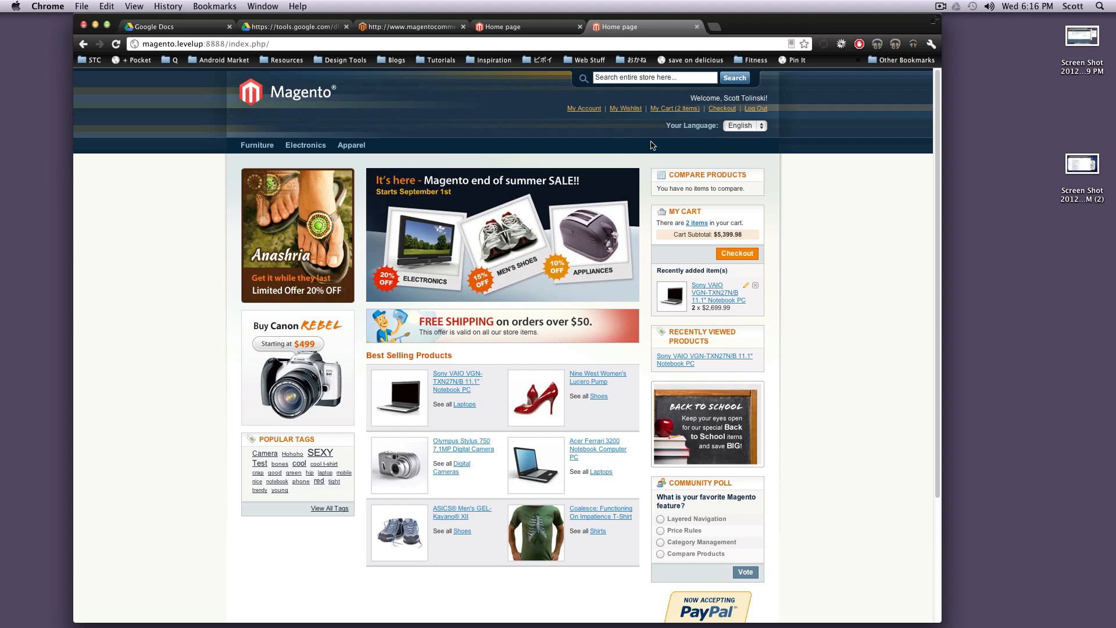
mouse_move(590, 134)
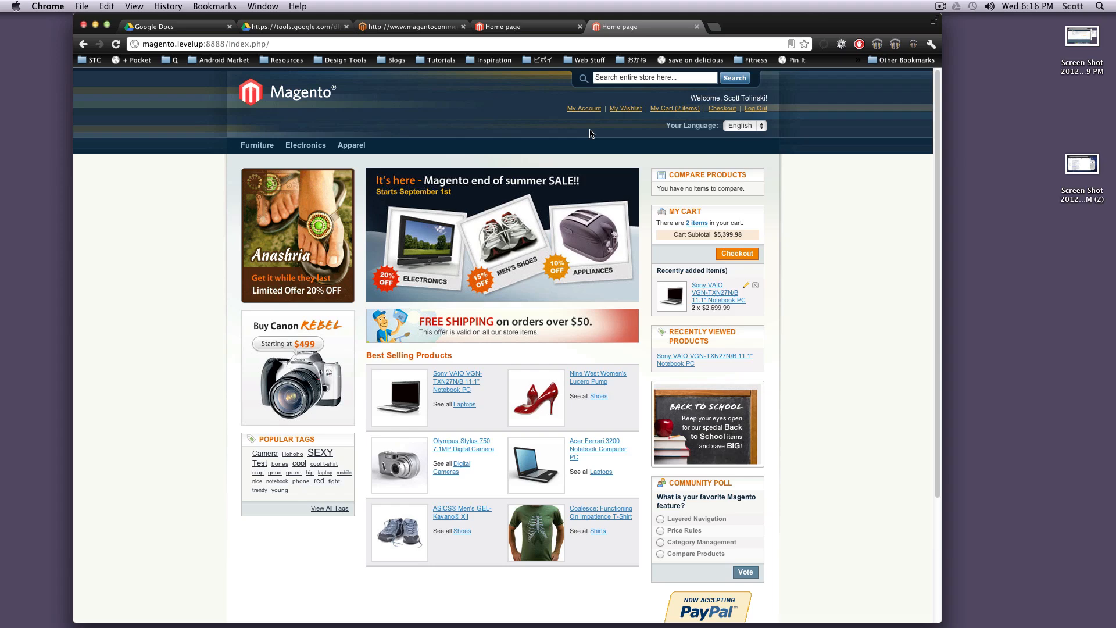
mouse_move(540, 161)
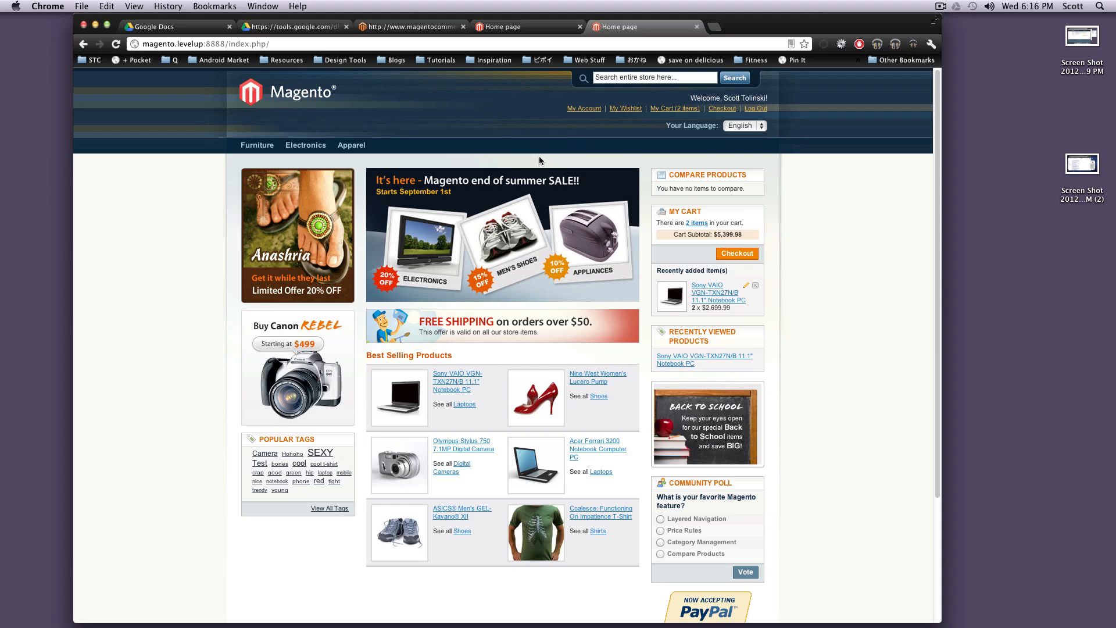